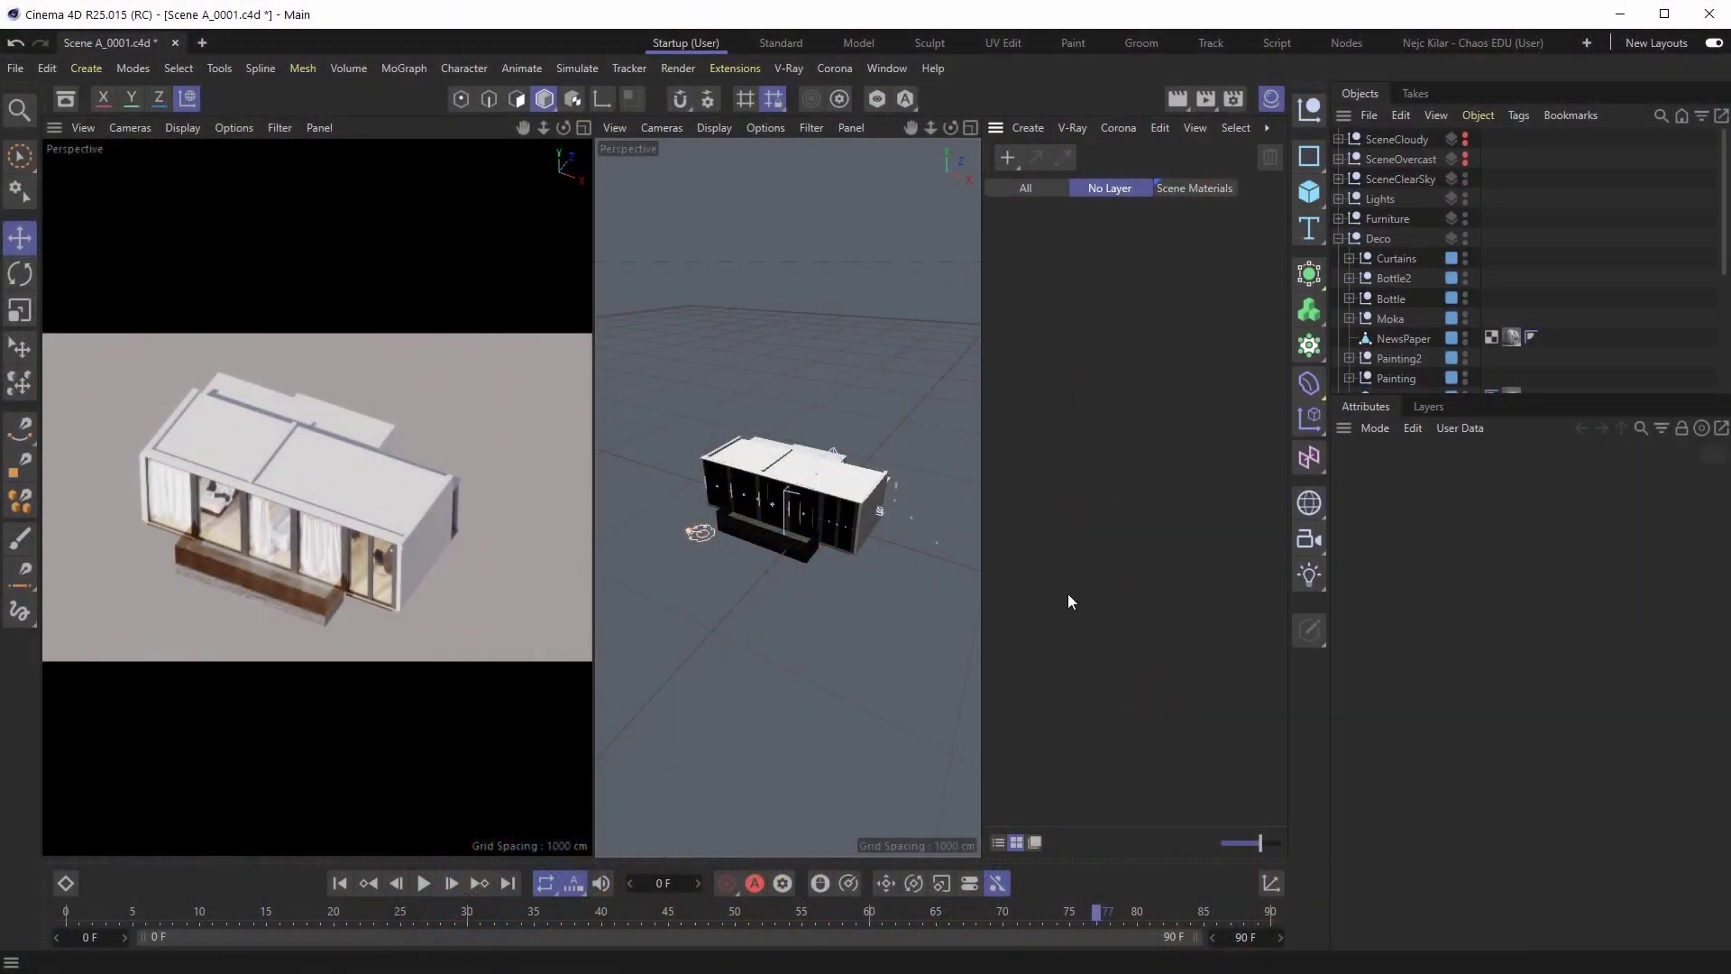
{"action": "mouse_move", "coordinate": [719, 552]}
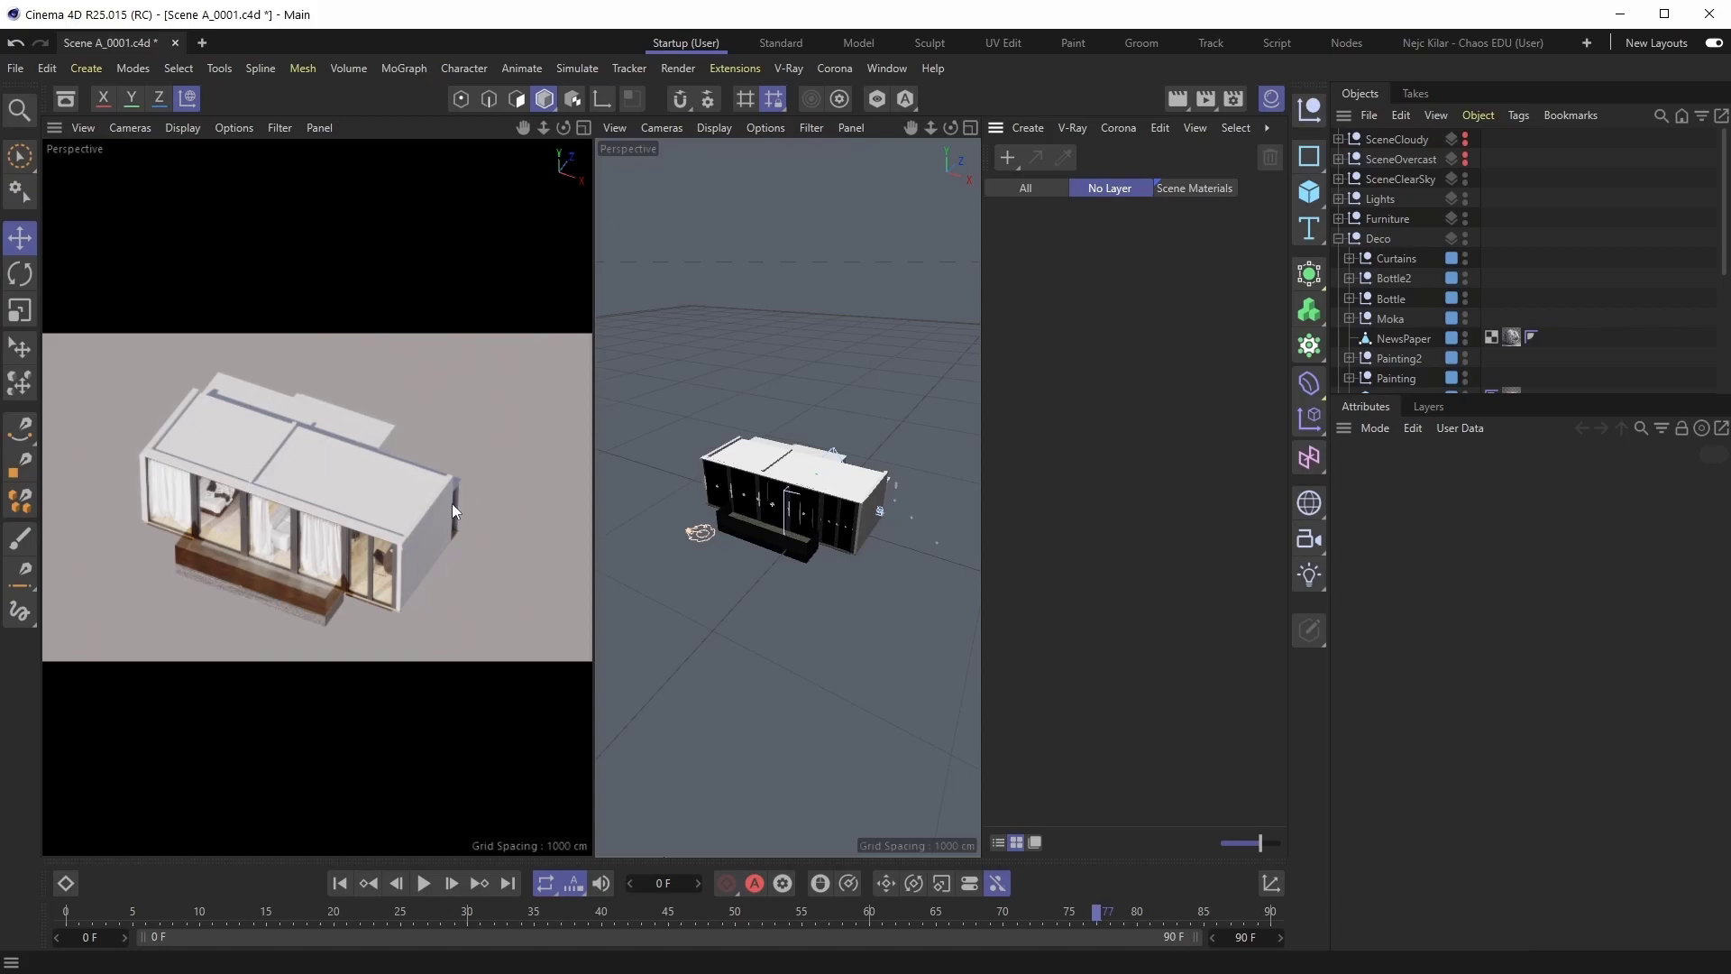
{"action": "mouse_move", "coordinate": [519, 451]}
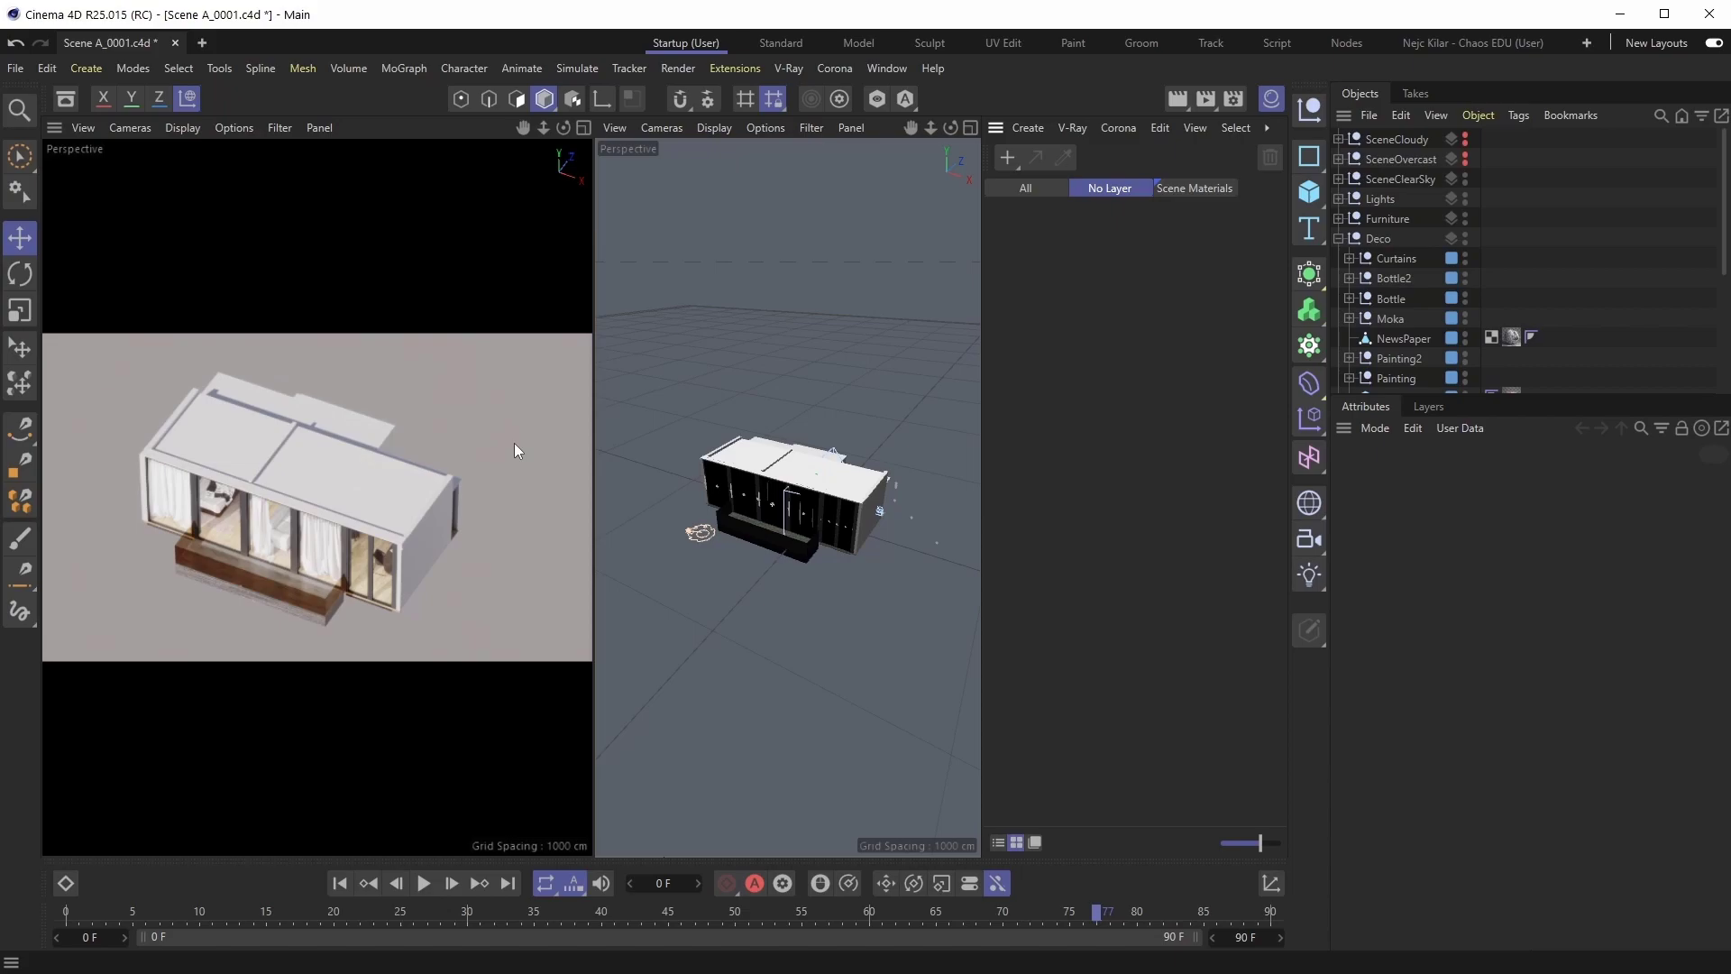
{"action": "mouse_move", "coordinate": [687, 437]}
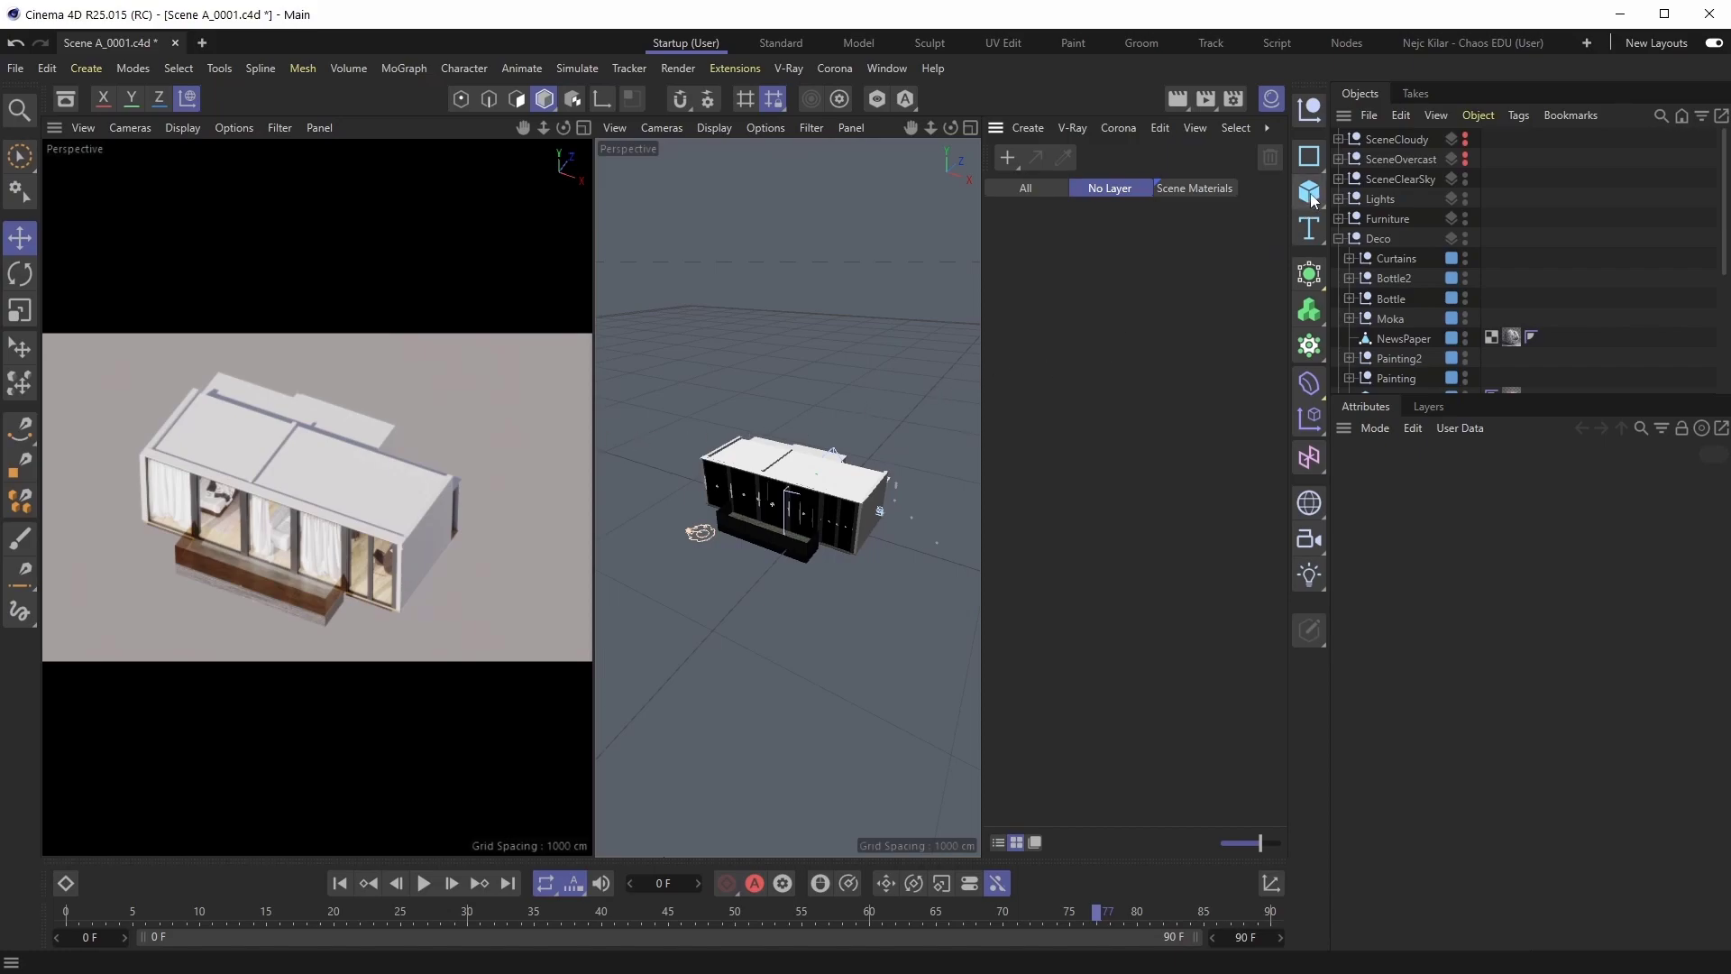
Add a Cube primitive to enclose the house model.
{"action": "left_click", "coordinate": [1309, 192]}
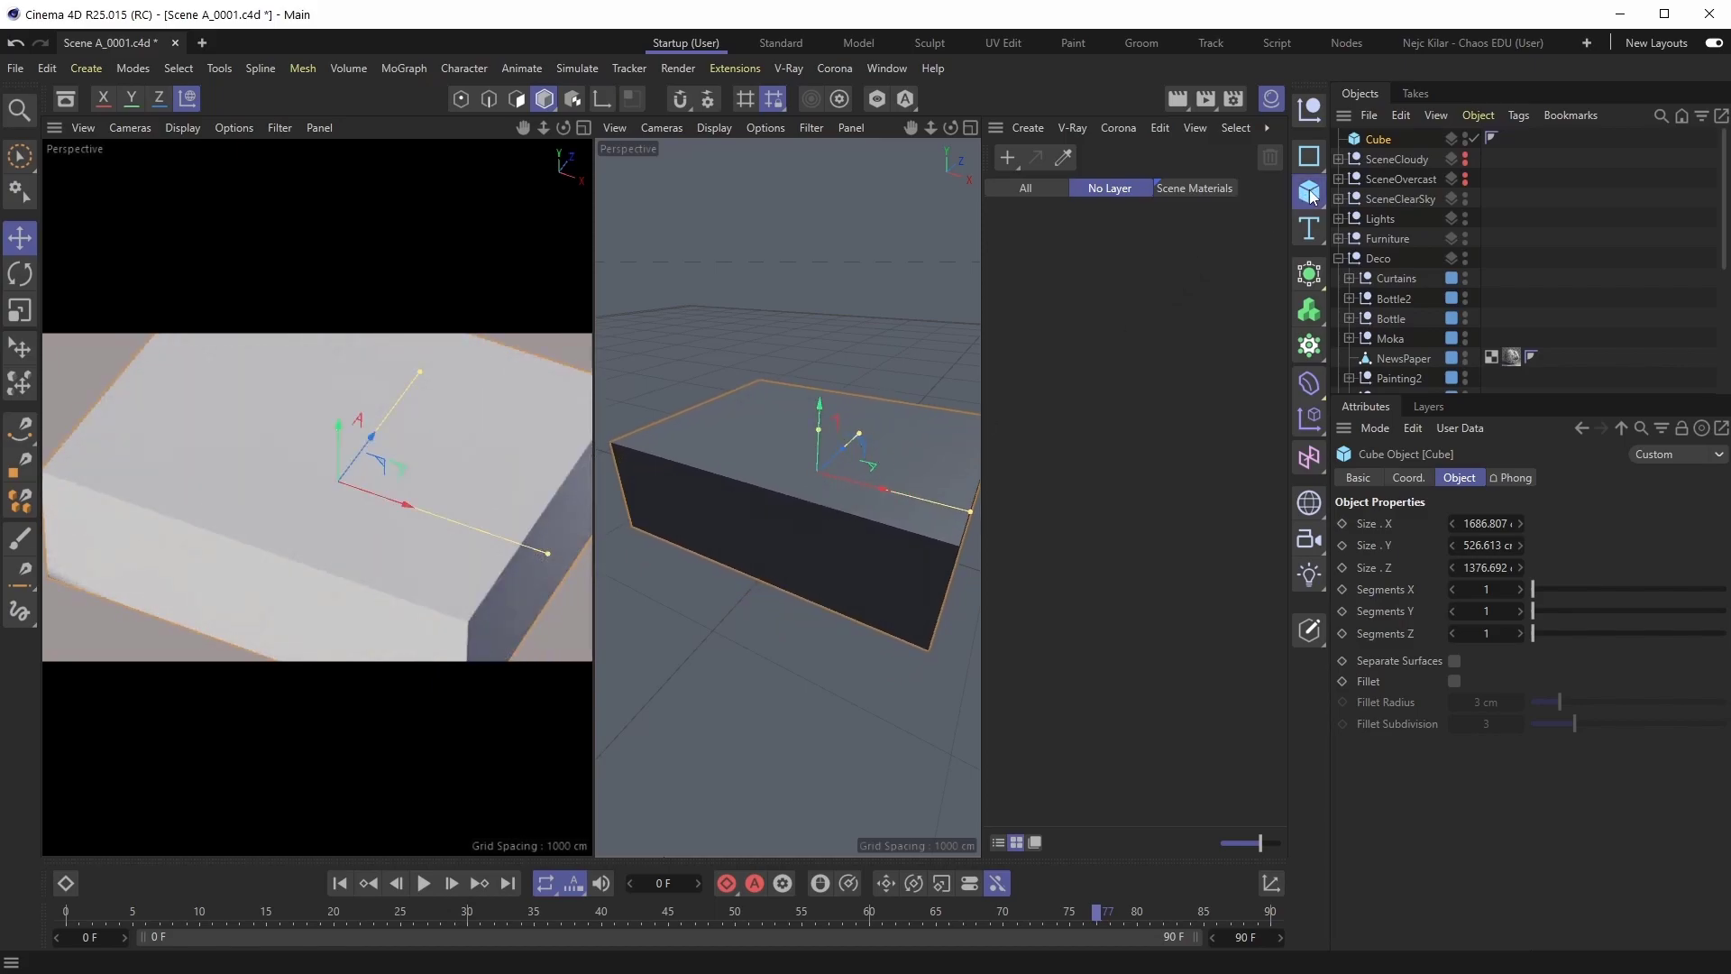
{"action": "left_click", "coordinate": [1308, 191]}
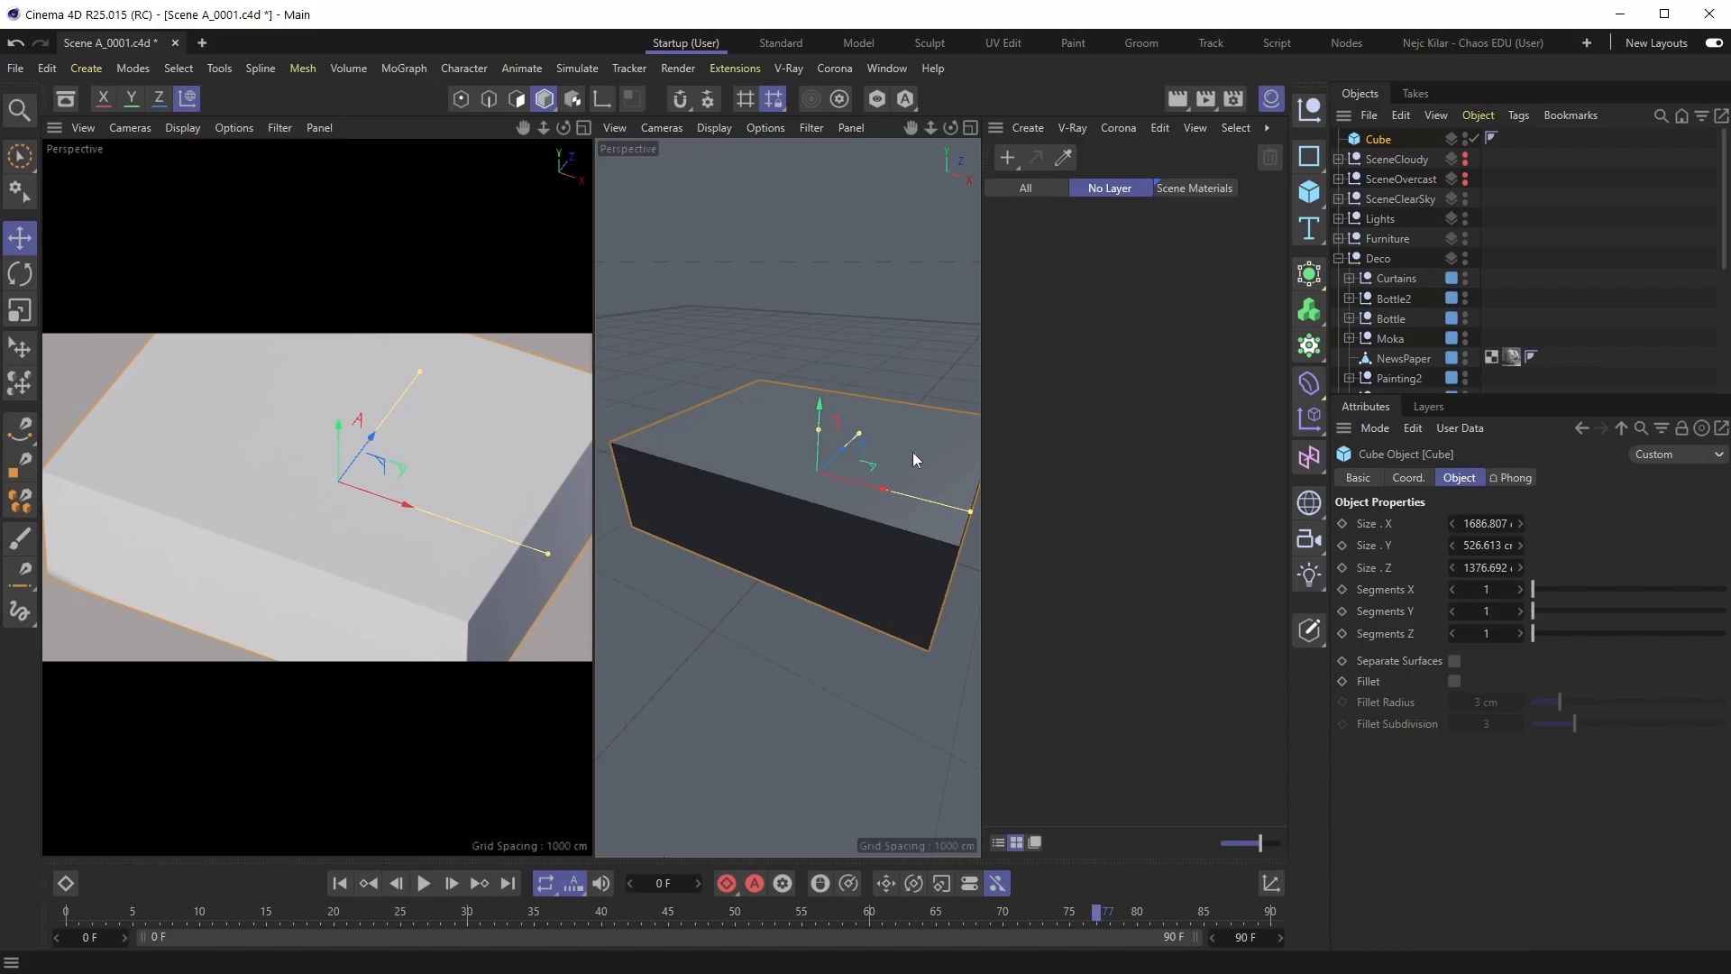
{"action": "mouse_move", "coordinate": [1112, 367]}
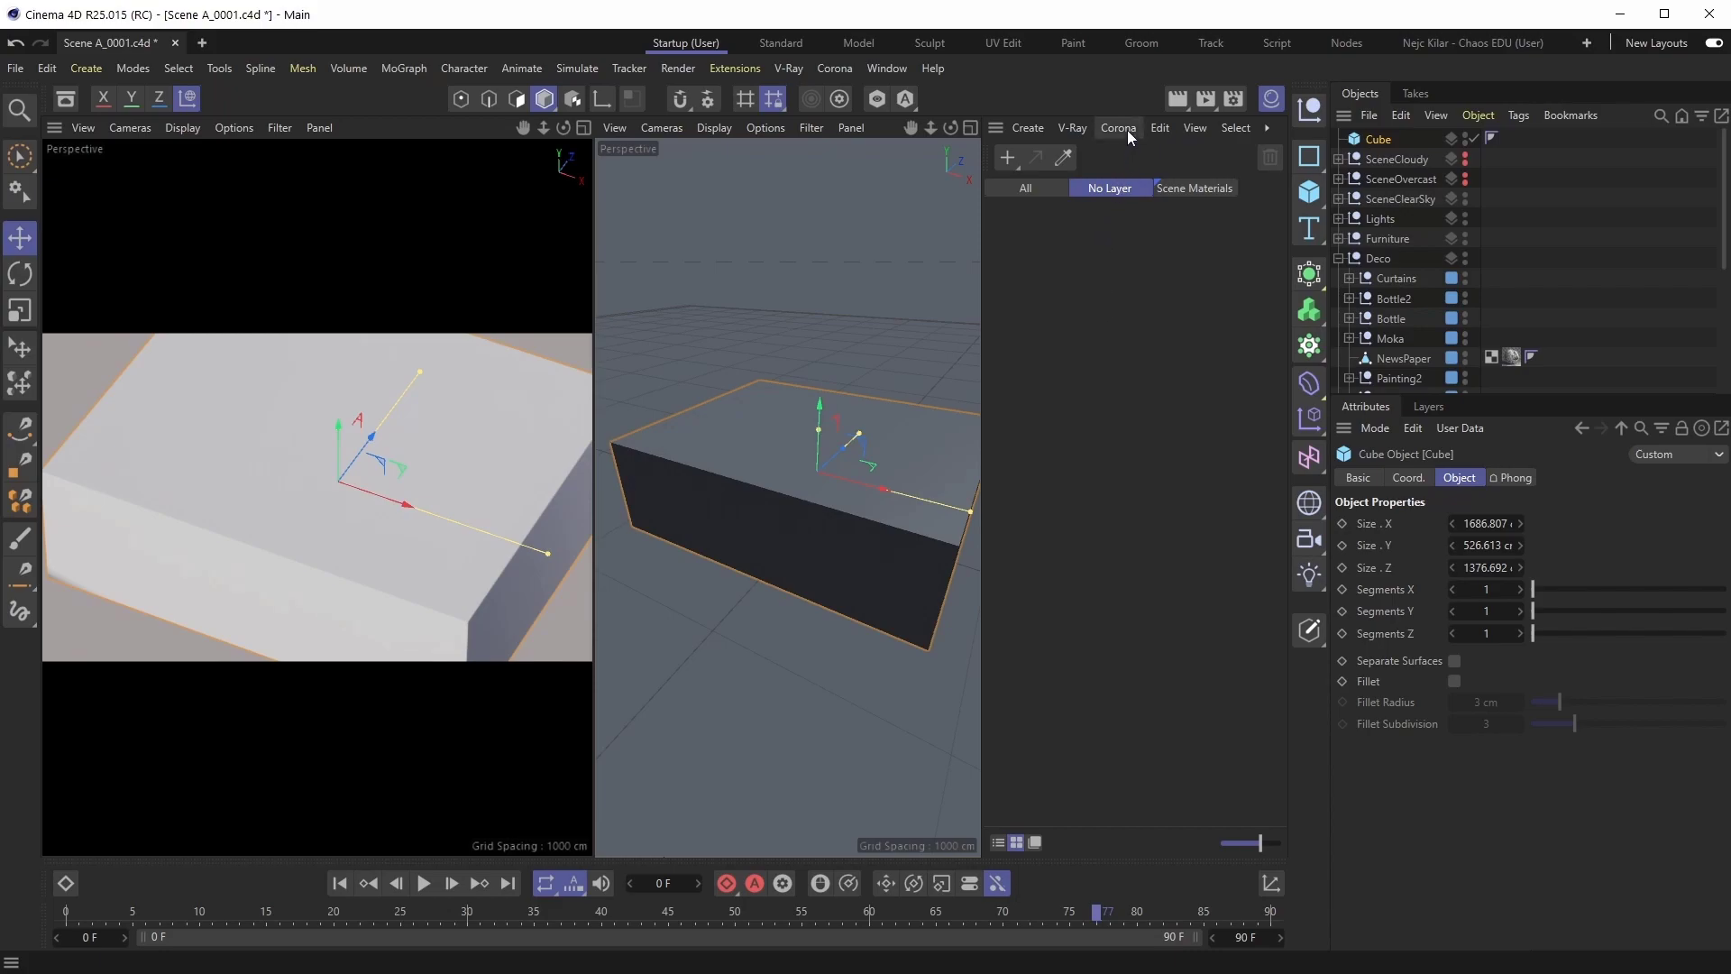
Create a new Corona Slicer material from the Material Manager's Corona menu.
{"action": "left_click", "coordinate": [1117, 128]}
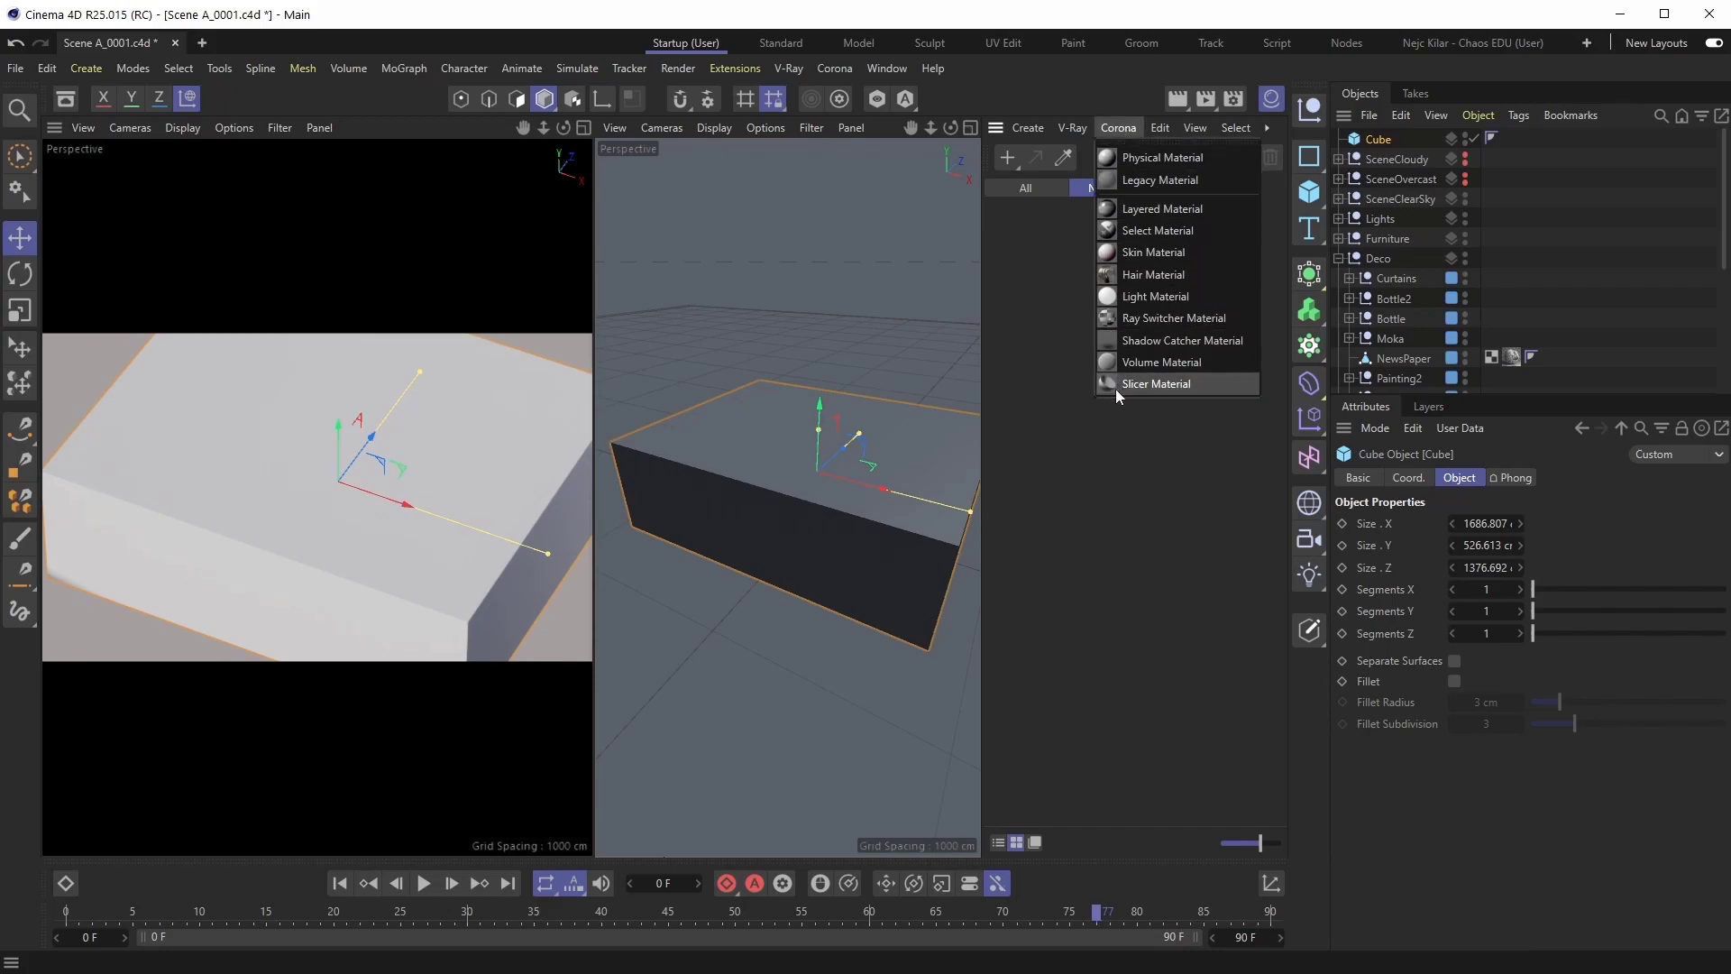
{"action": "left_click", "coordinate": [1156, 383]}
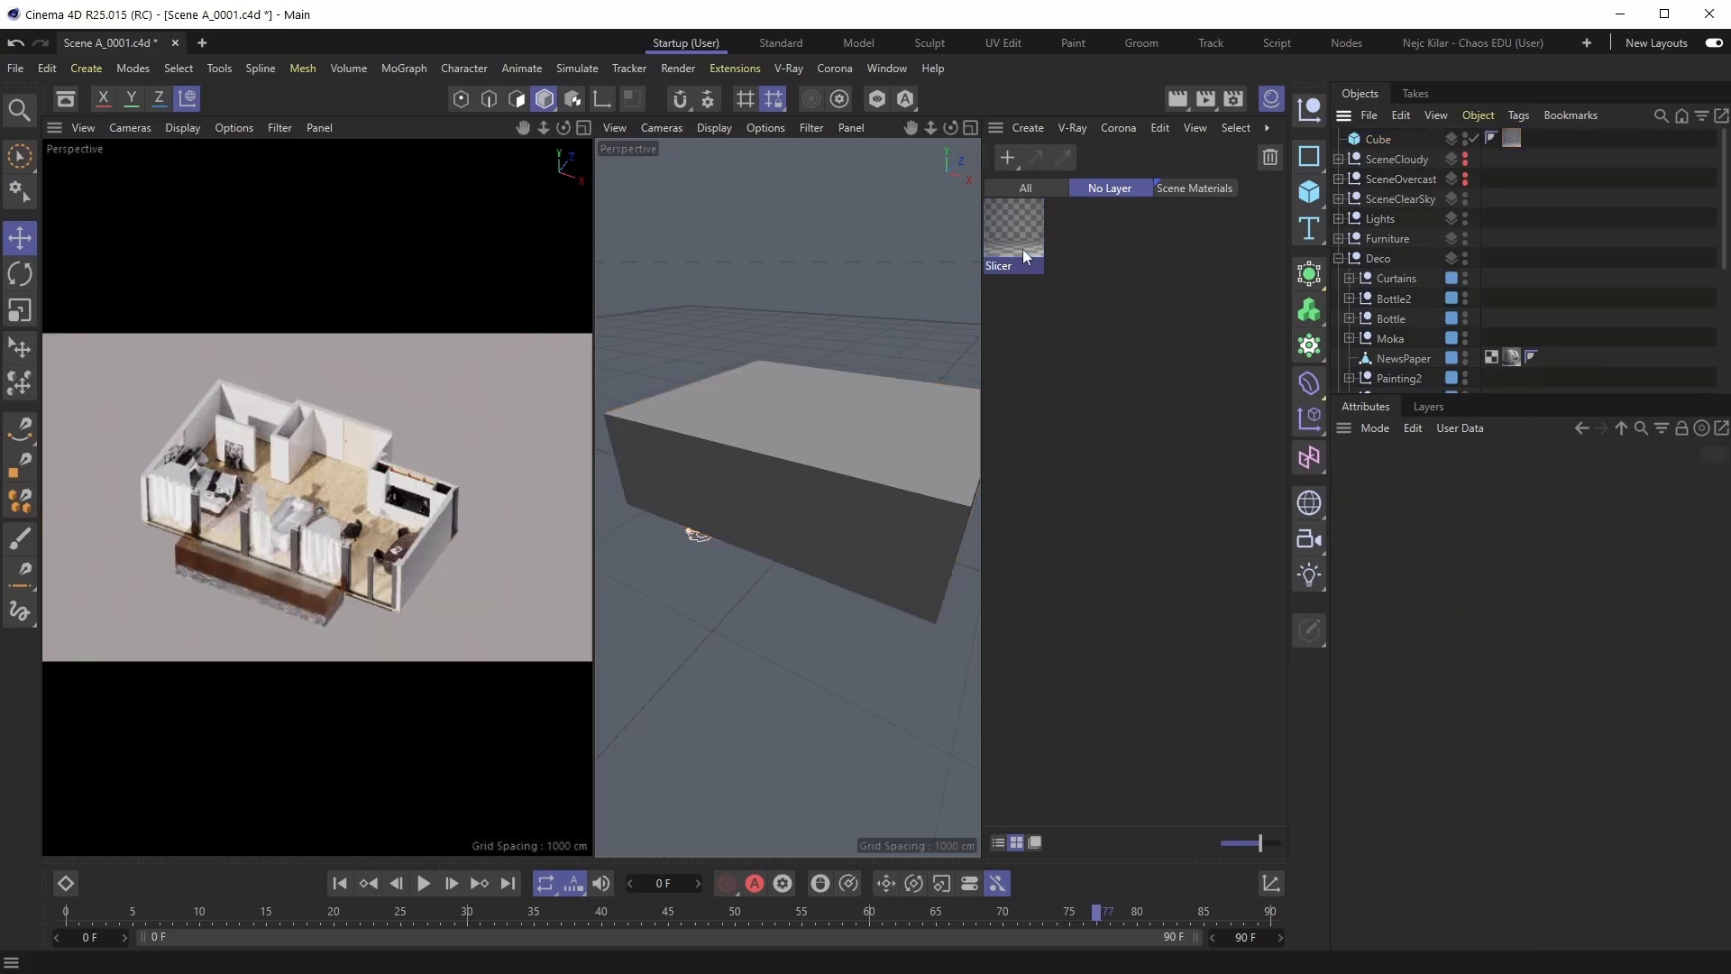
Select the Slicer material to show its cap options and exclude list.
{"action": "left_click", "coordinate": [1010, 226]}
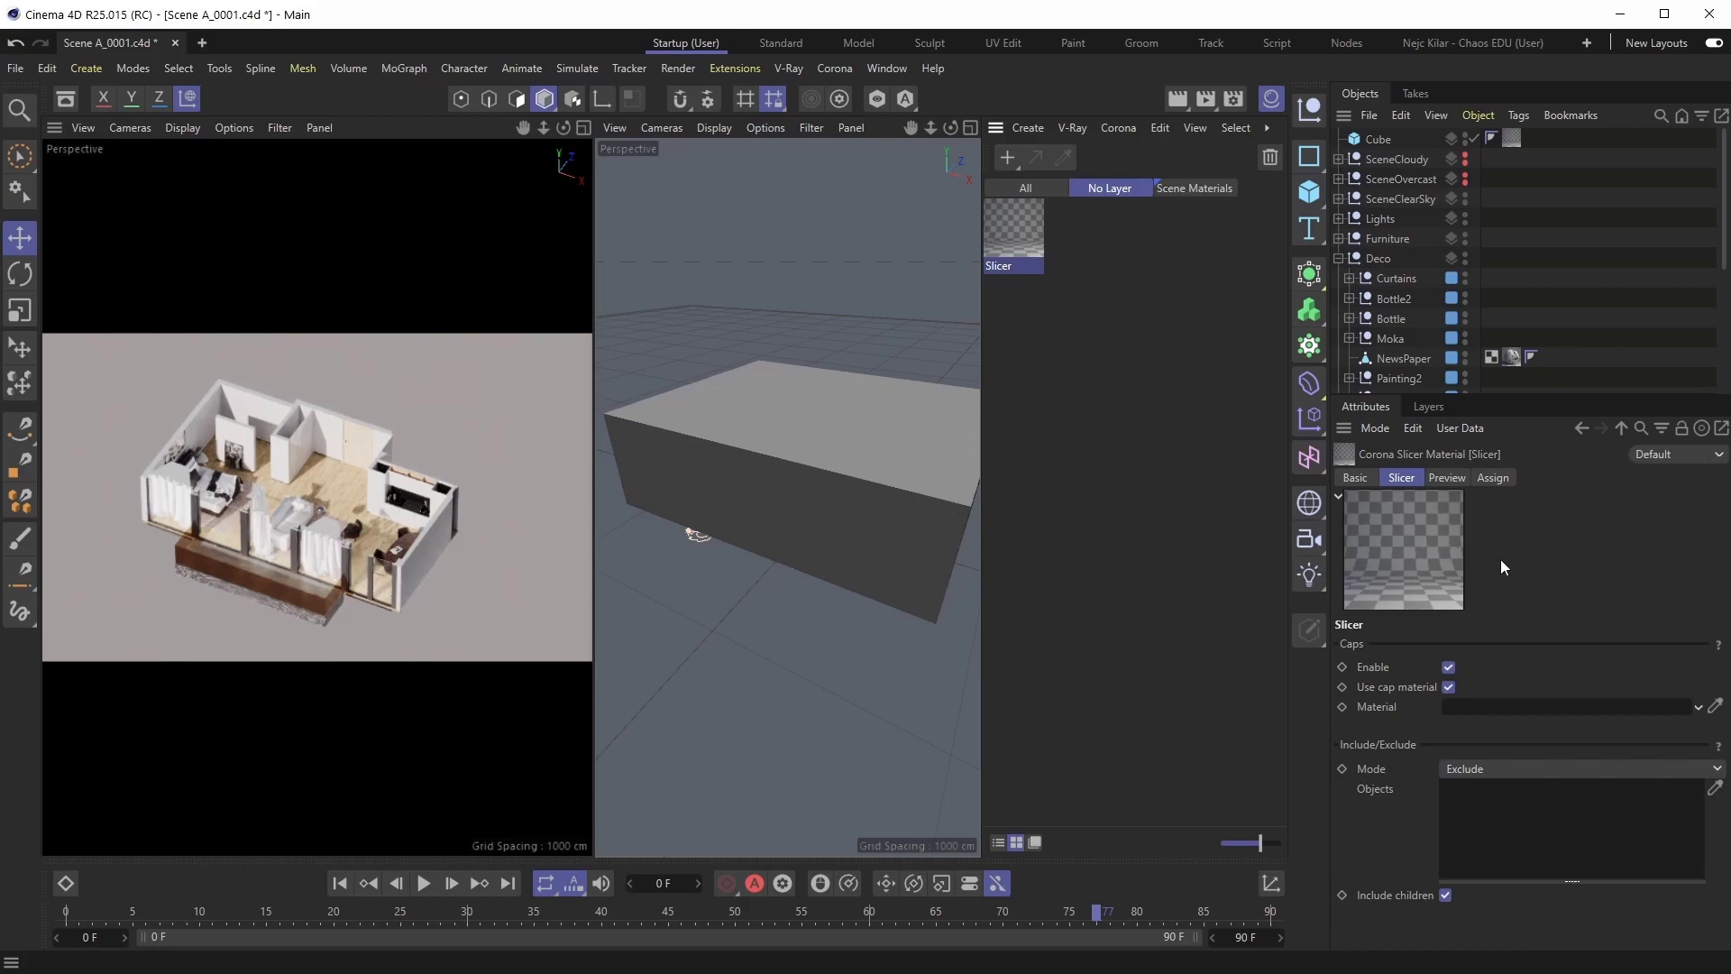
{"action": "mouse_move", "coordinate": [1586, 605]}
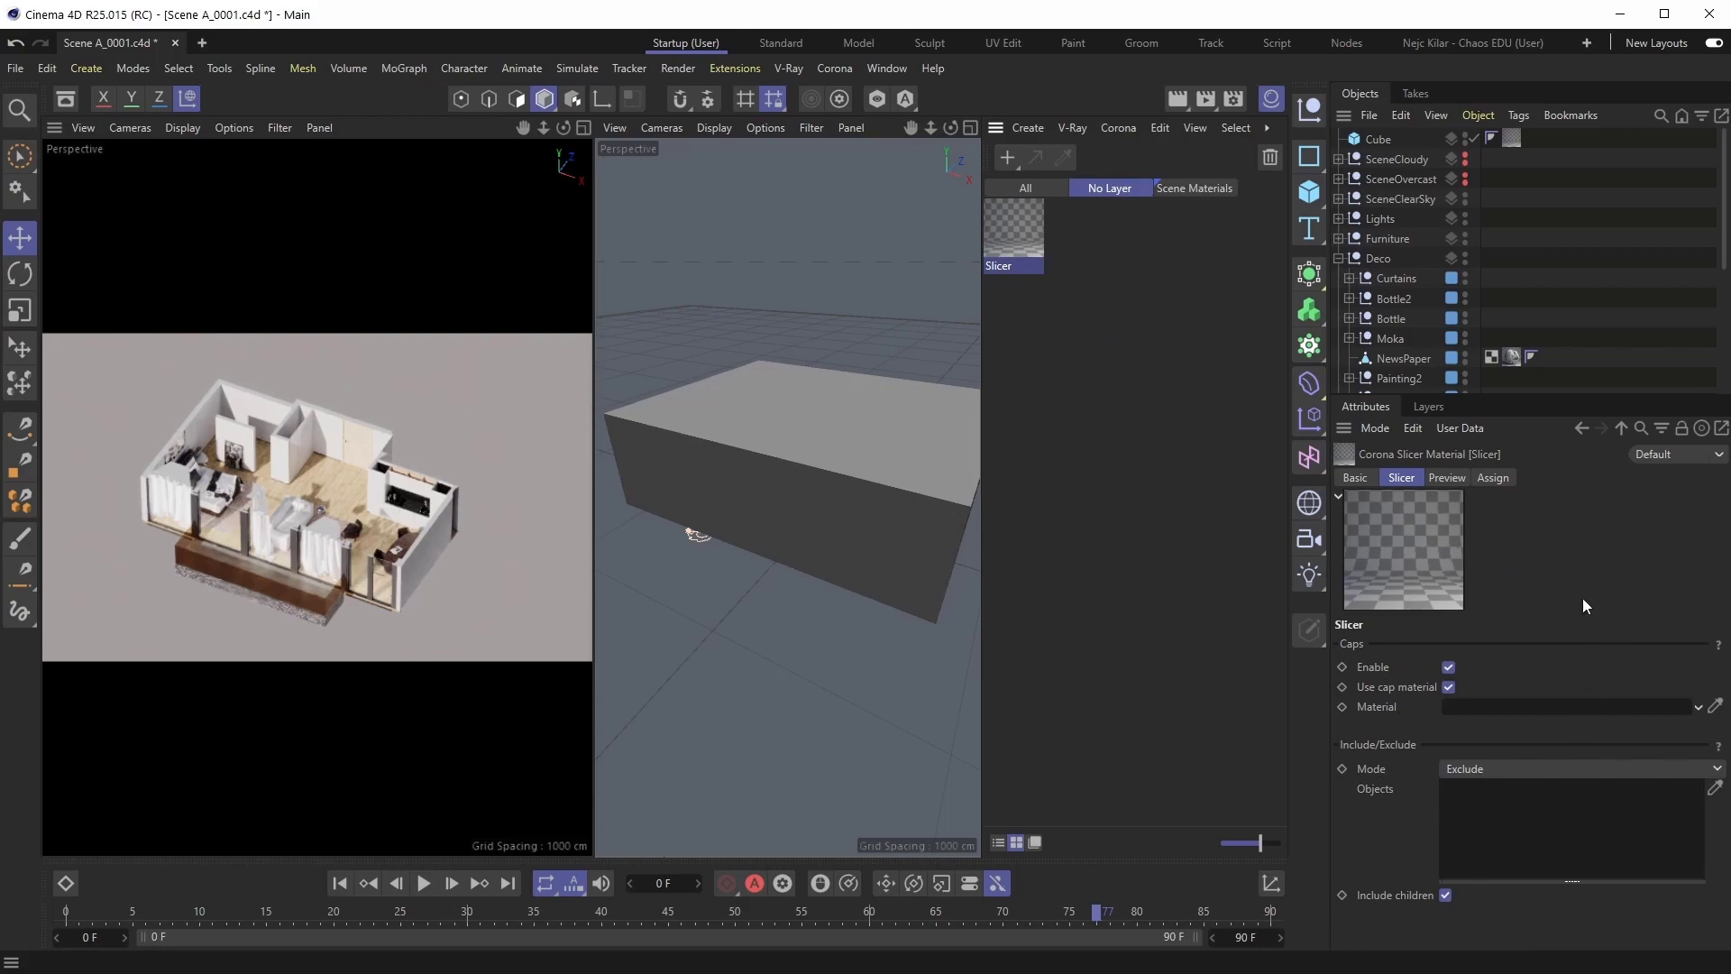
{"action": "mouse_move", "coordinate": [1583, 570]}
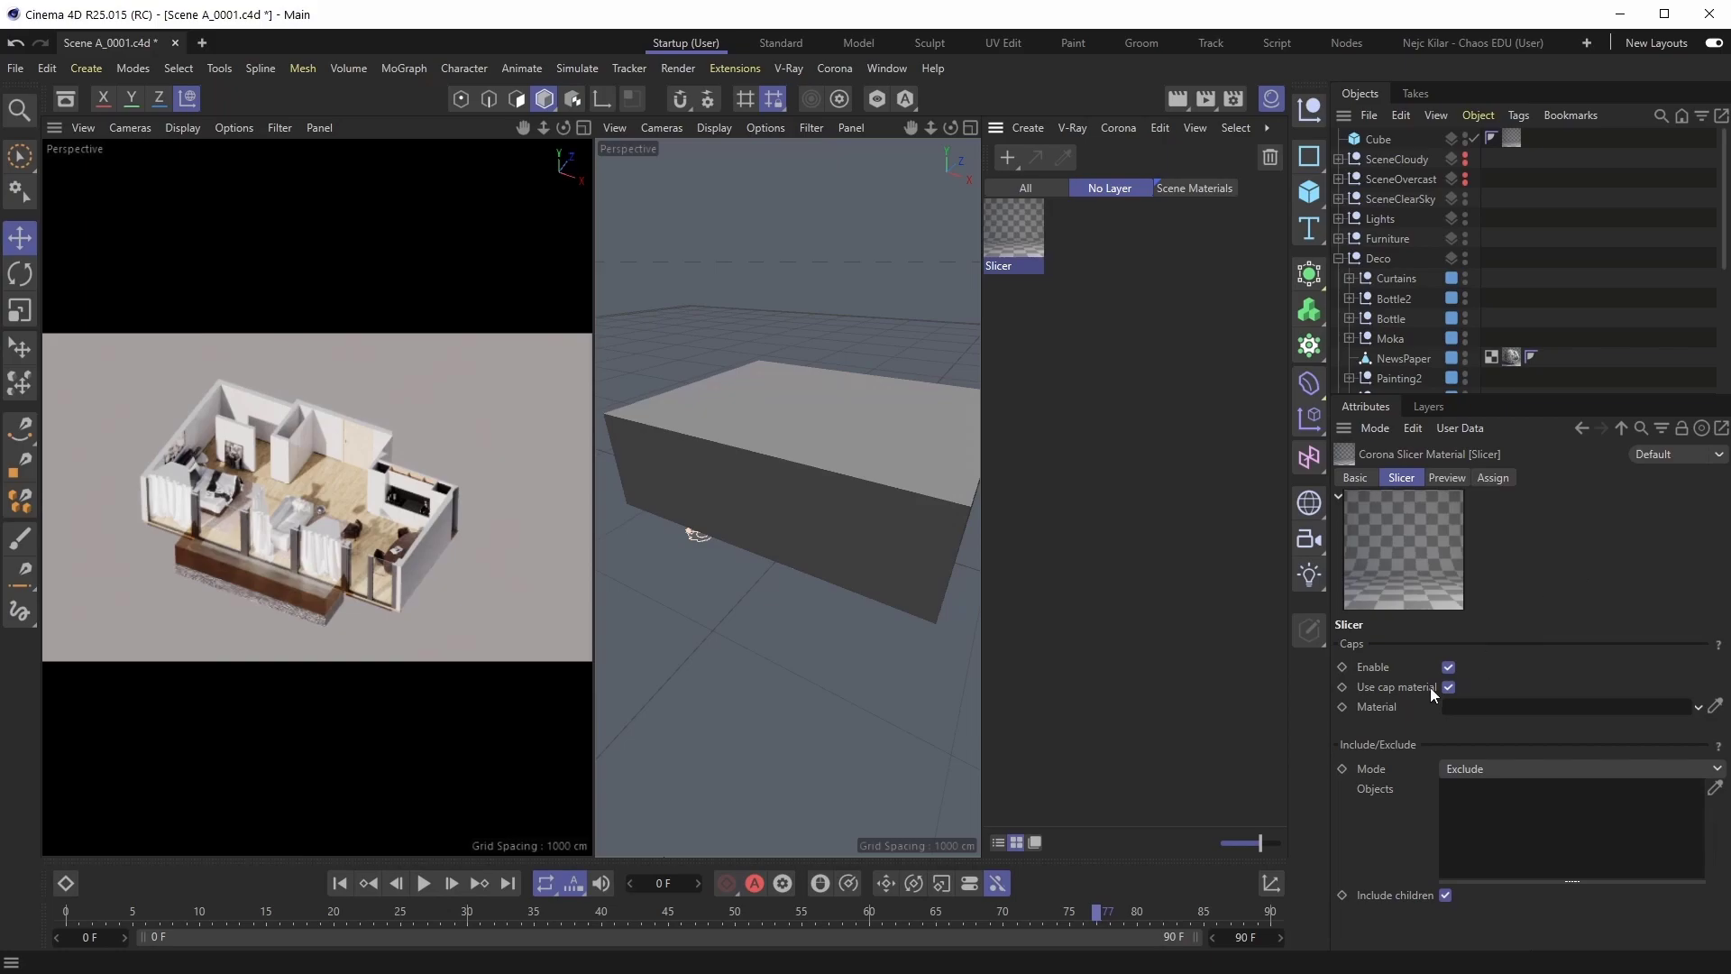
{"action": "mouse_move", "coordinate": [1416, 762]}
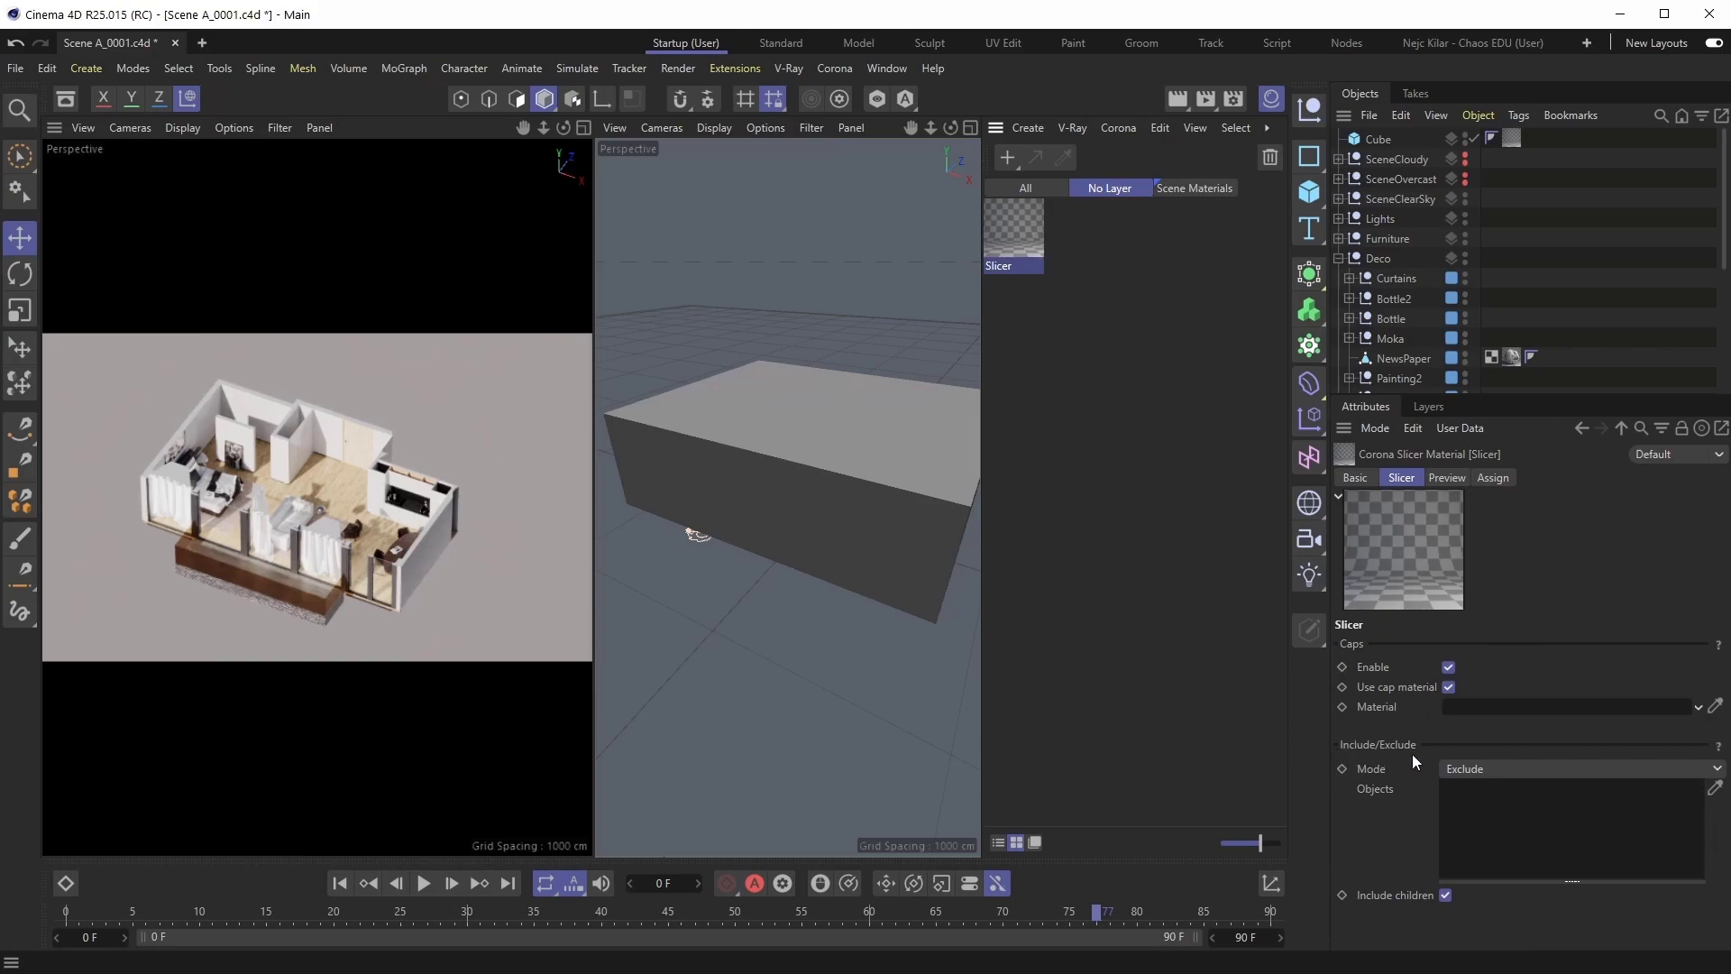
{"action": "mouse_move", "coordinate": [1422, 828]}
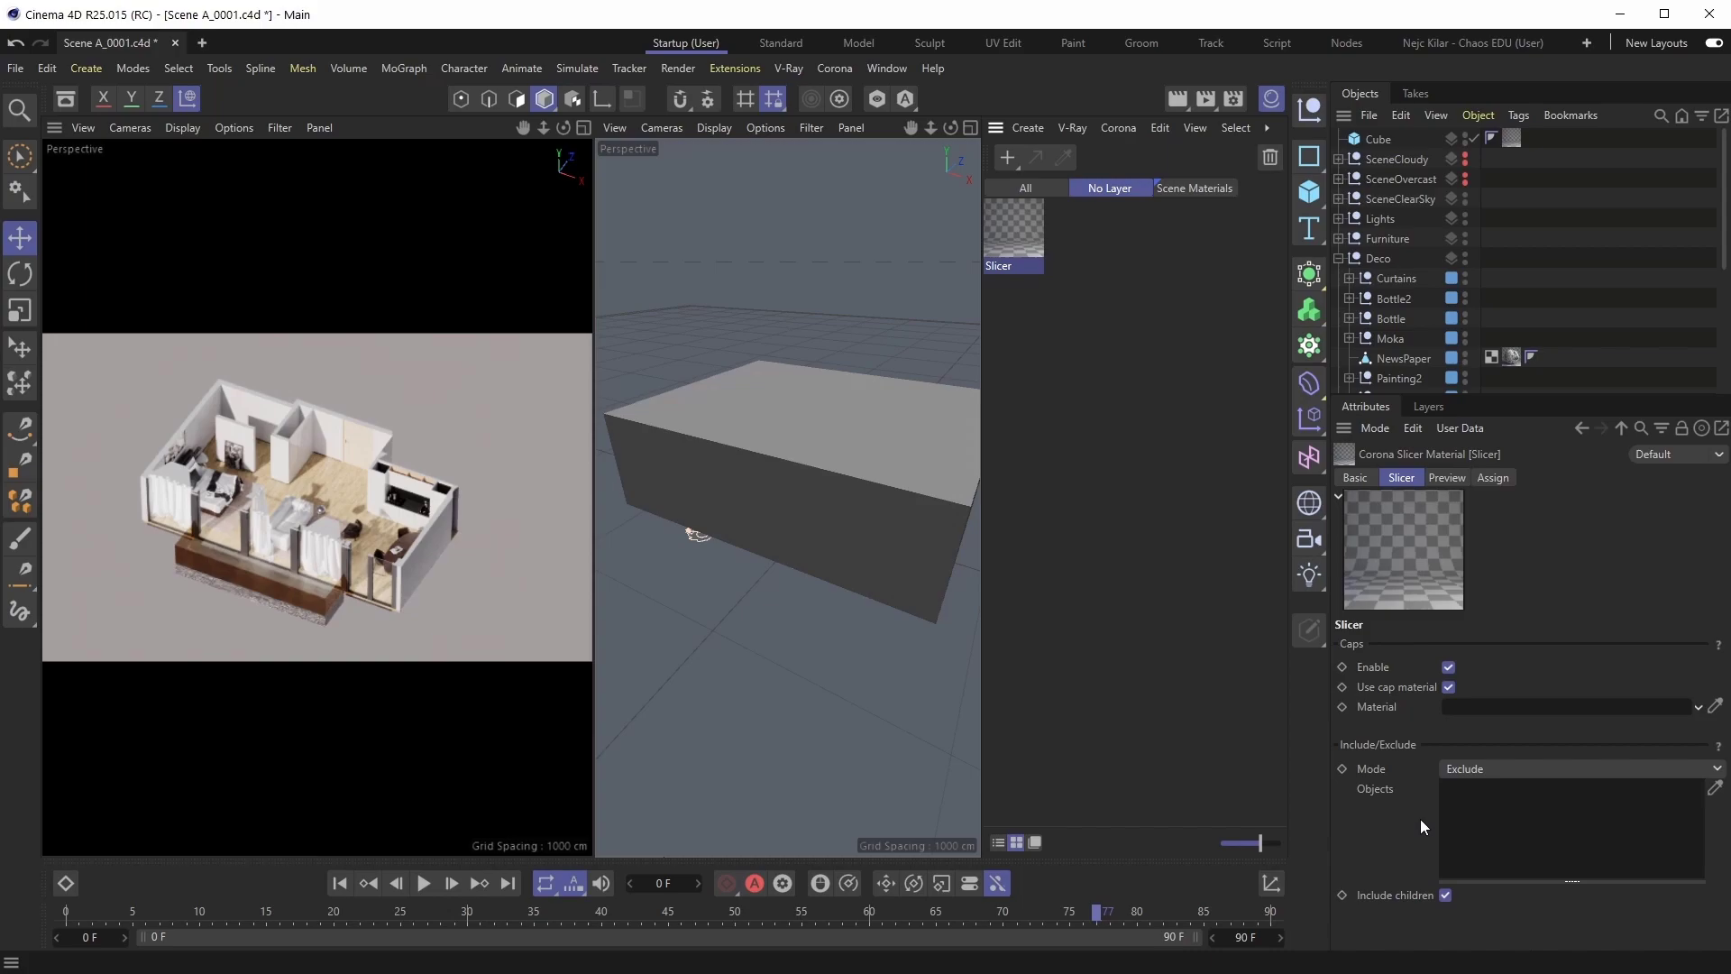
{"action": "mouse_move", "coordinate": [1098, 718]}
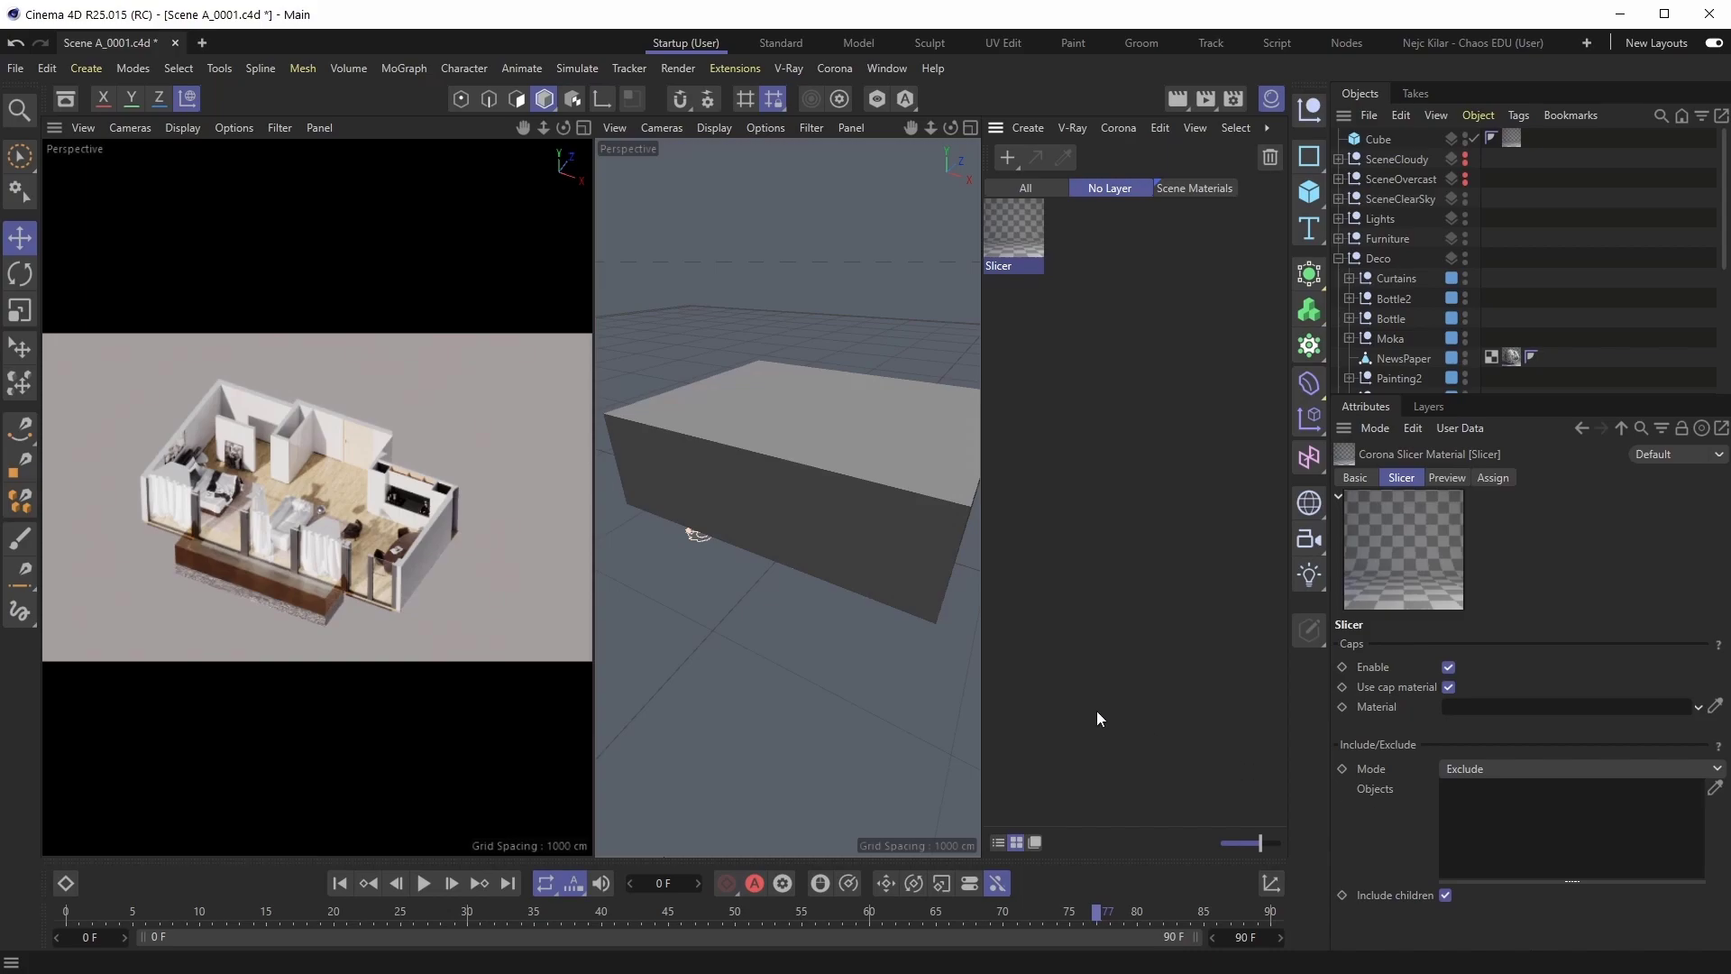
{"action": "mouse_move", "coordinate": [365, 410]}
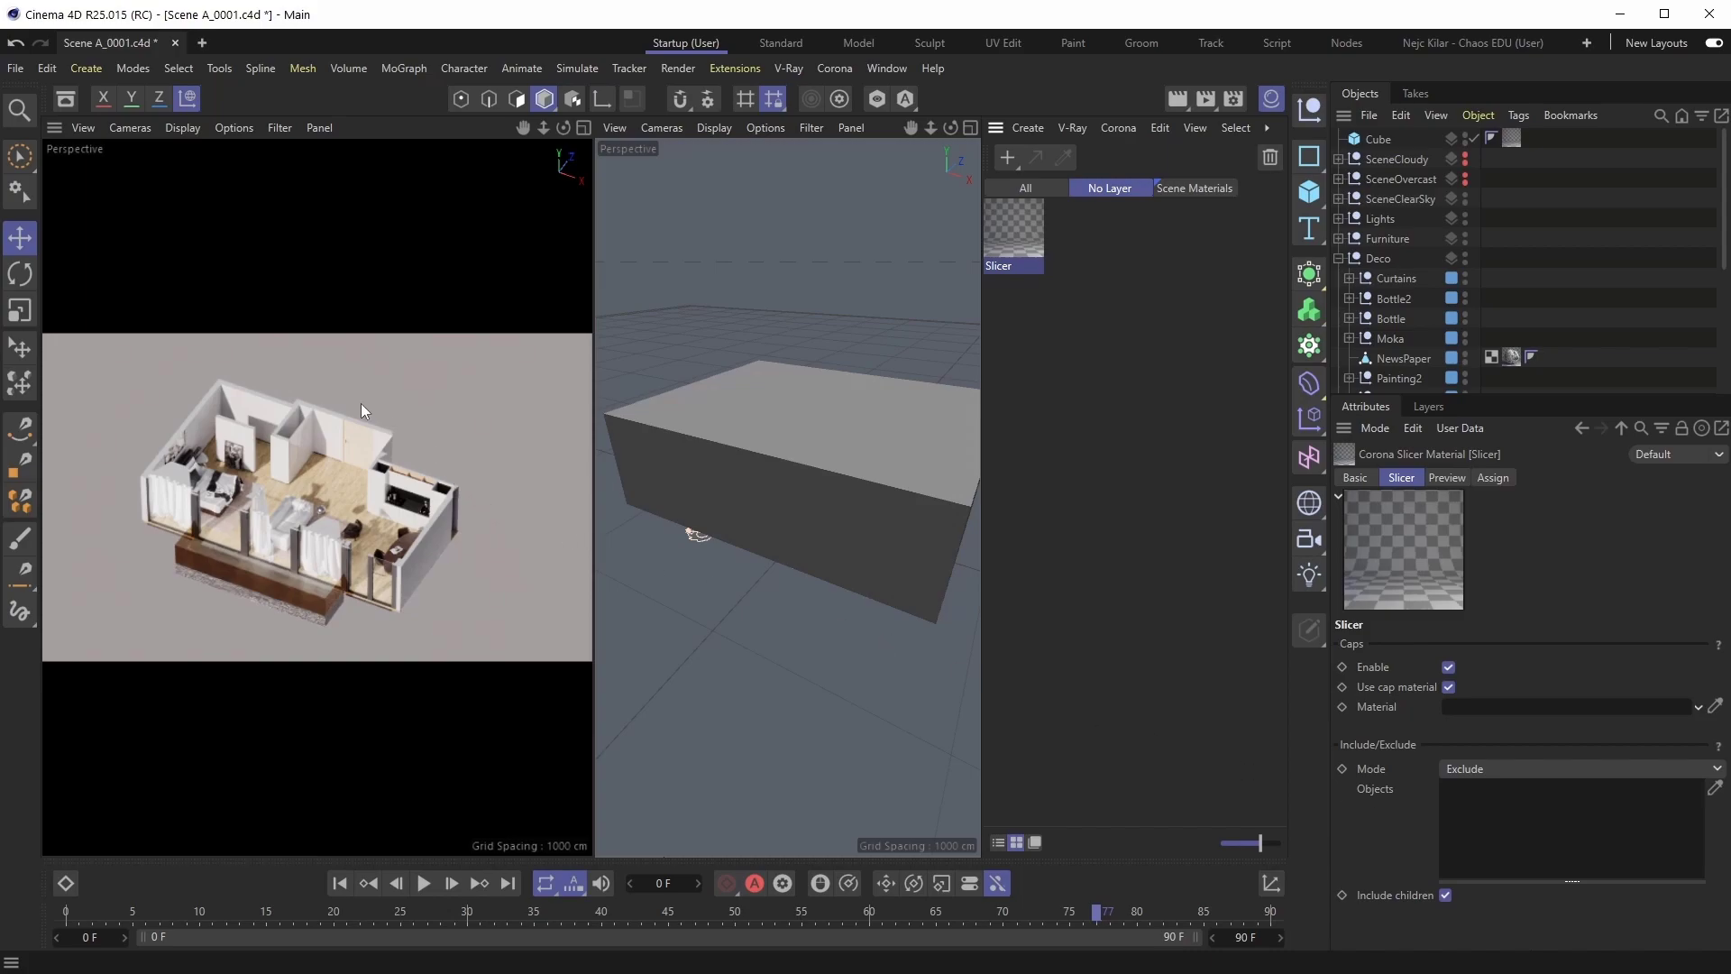
{"action": "mouse_move", "coordinate": [465, 442]}
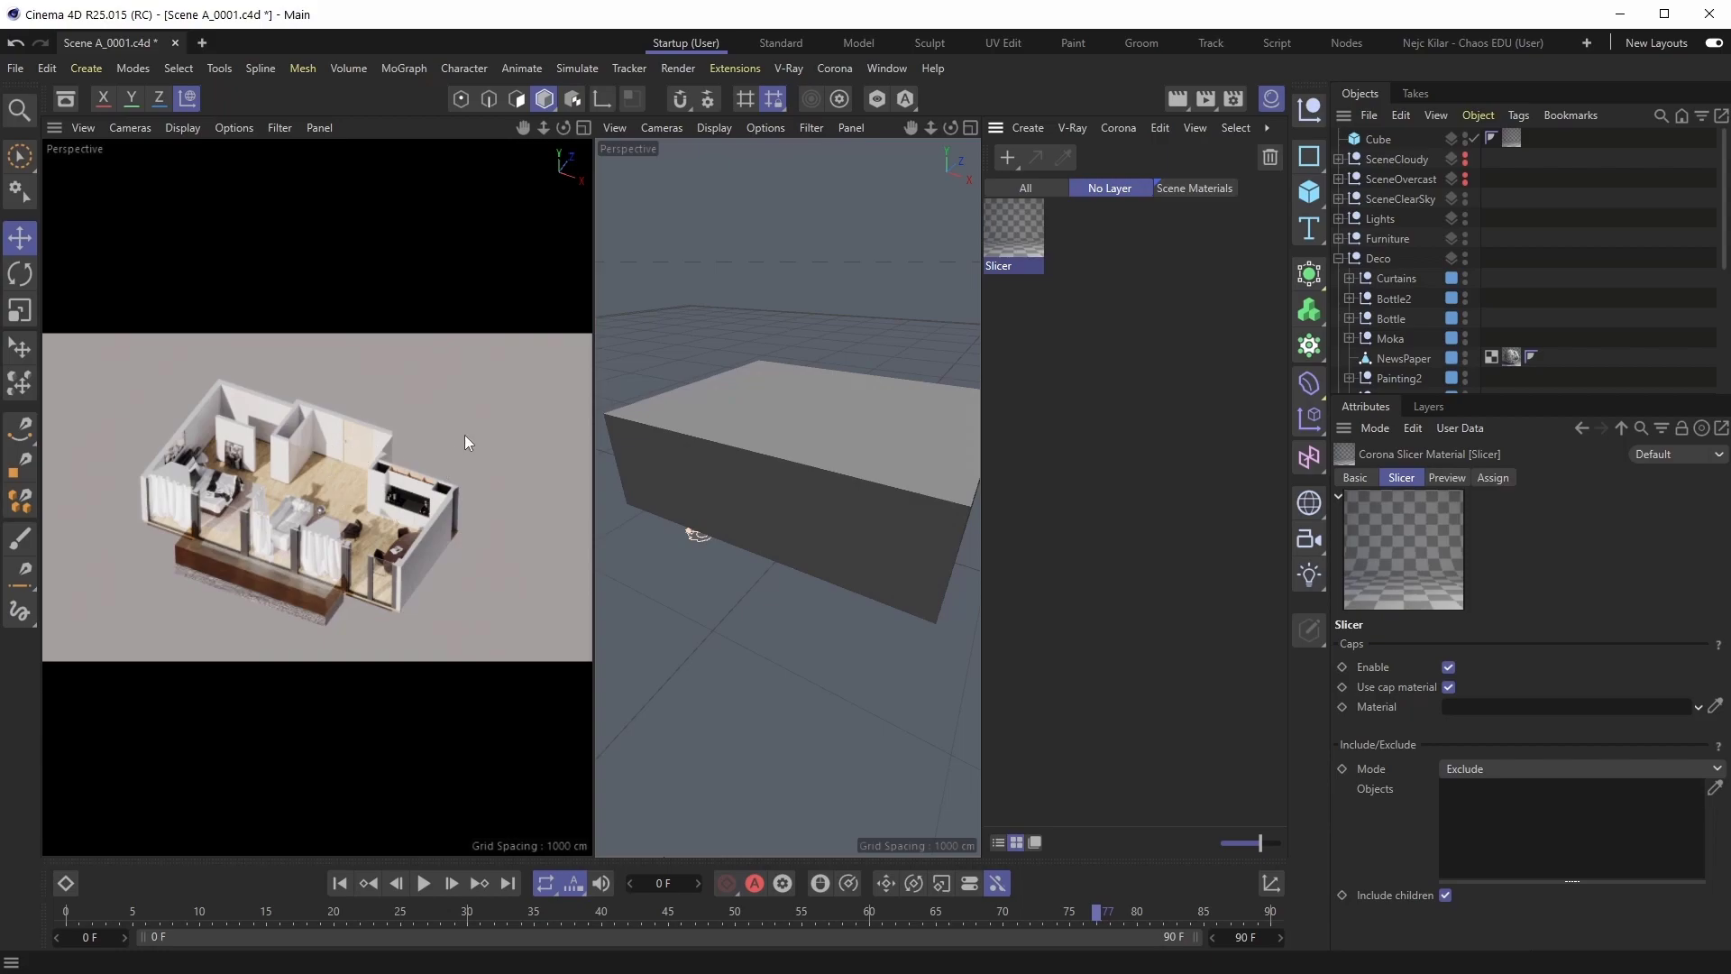
{"action": "mouse_move", "coordinate": [222, 541]}
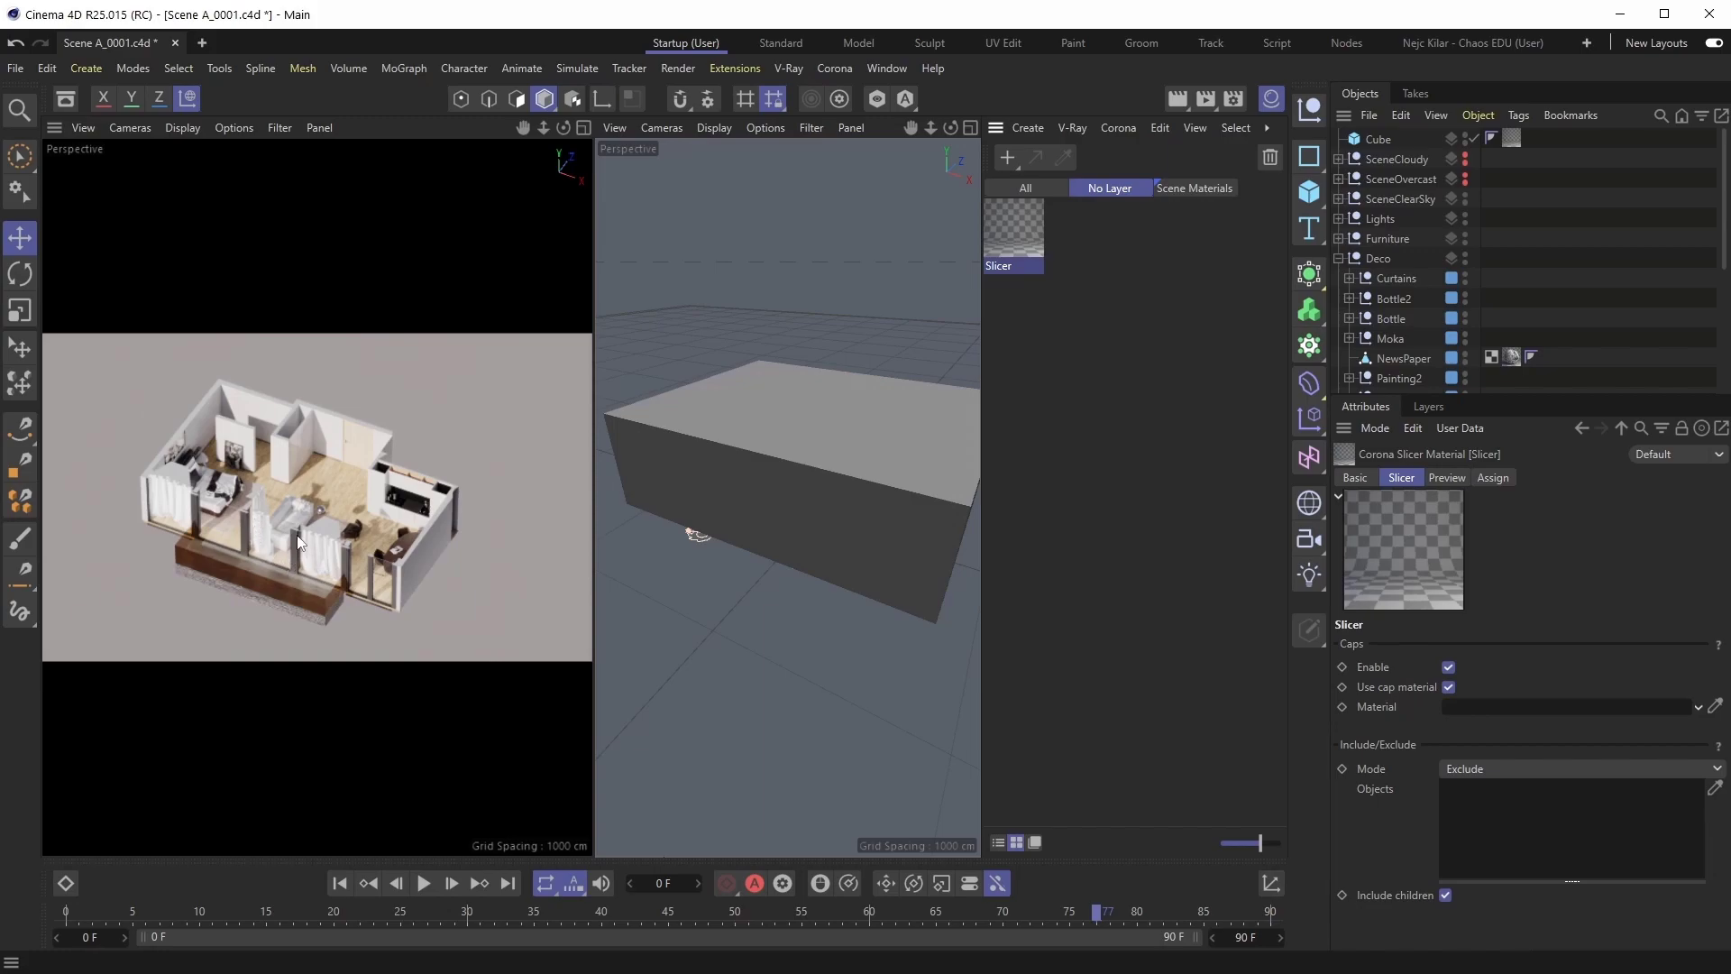
{"action": "mouse_move", "coordinate": [489, 604]}
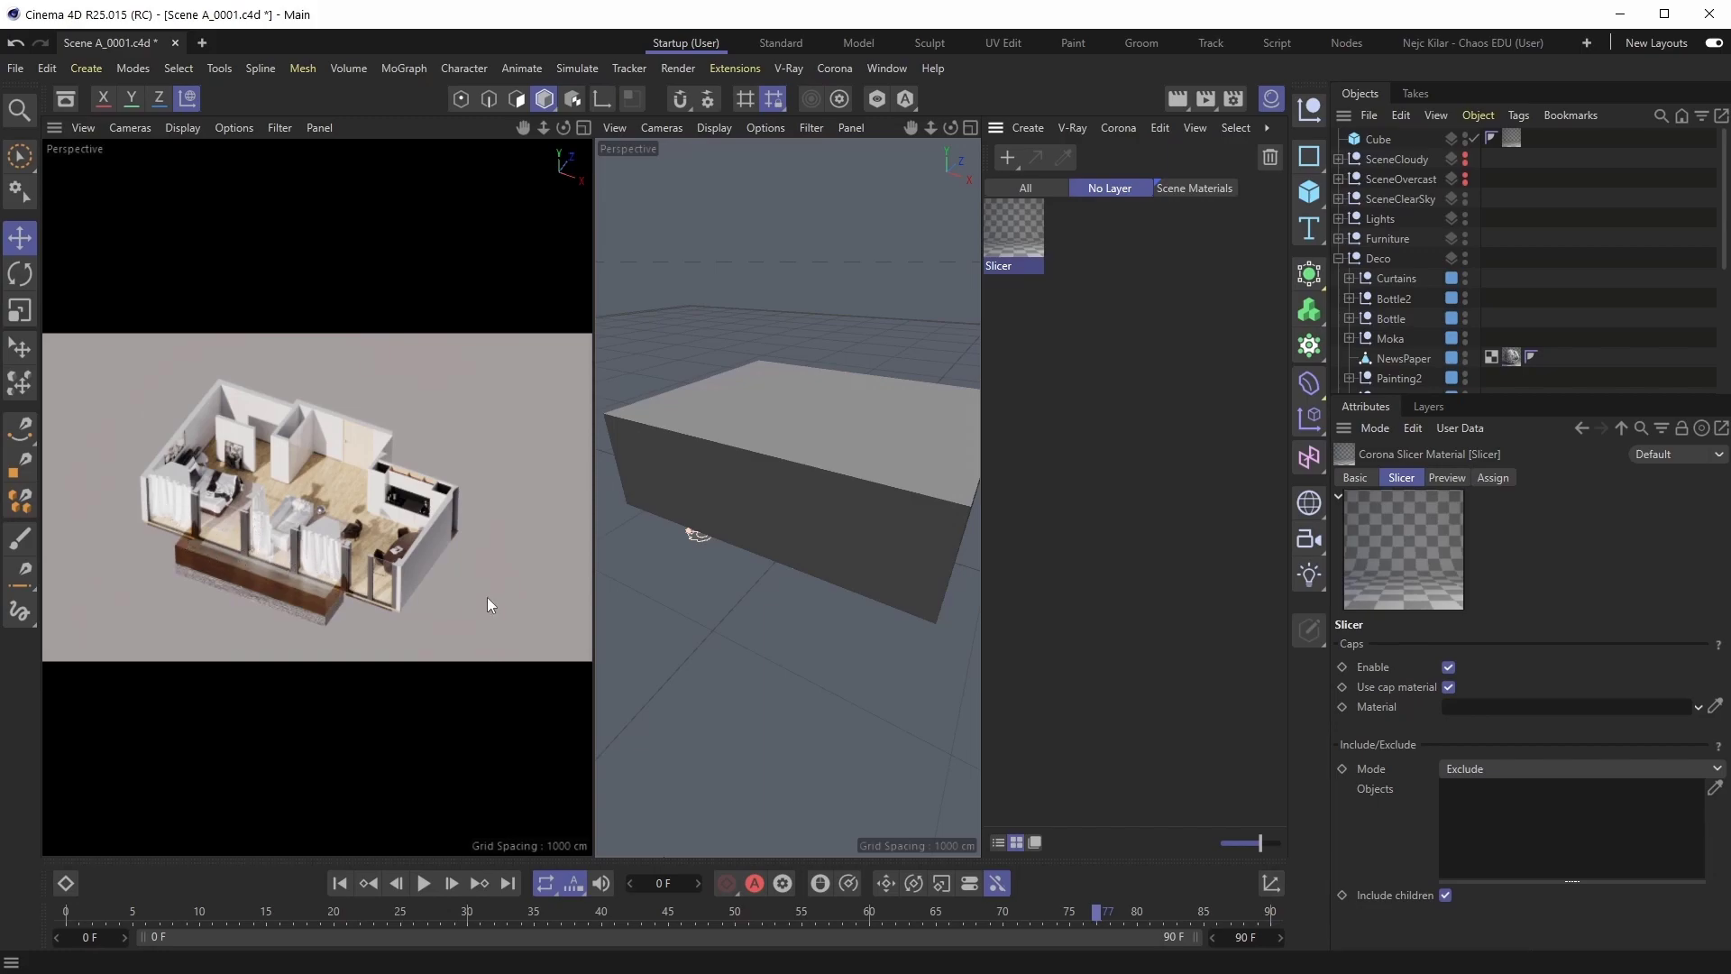
{"action": "mouse_move", "coordinate": [1238, 566]}
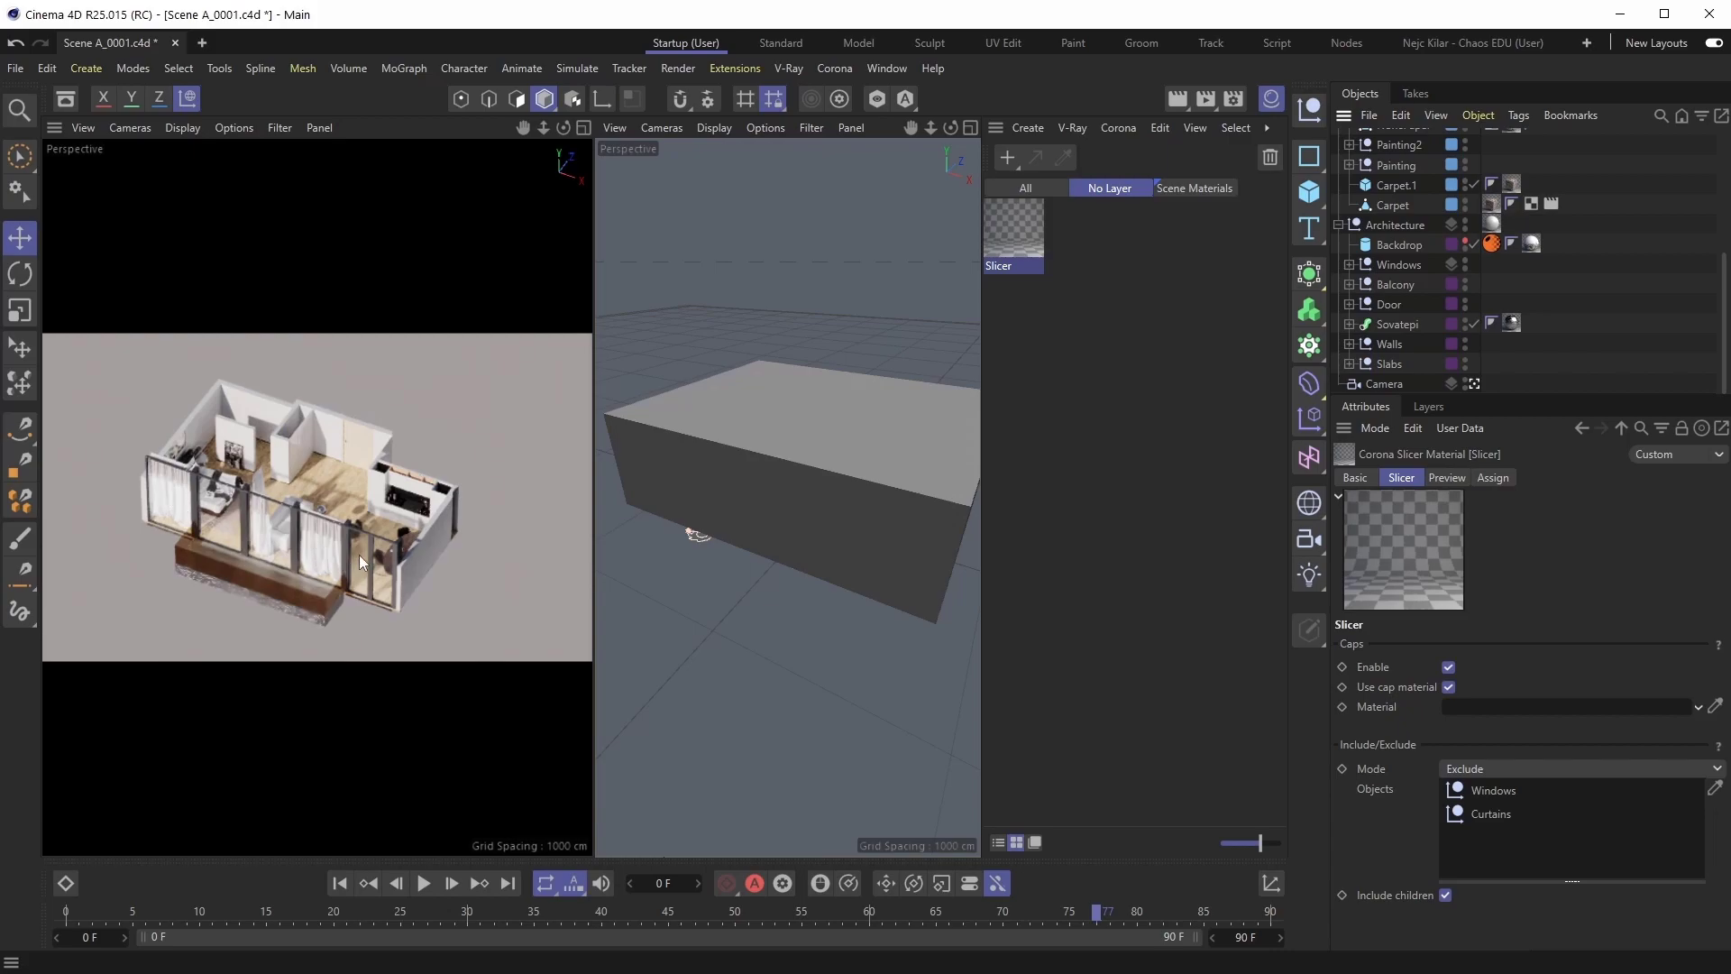
{"action": "mouse_move", "coordinate": [511, 541]}
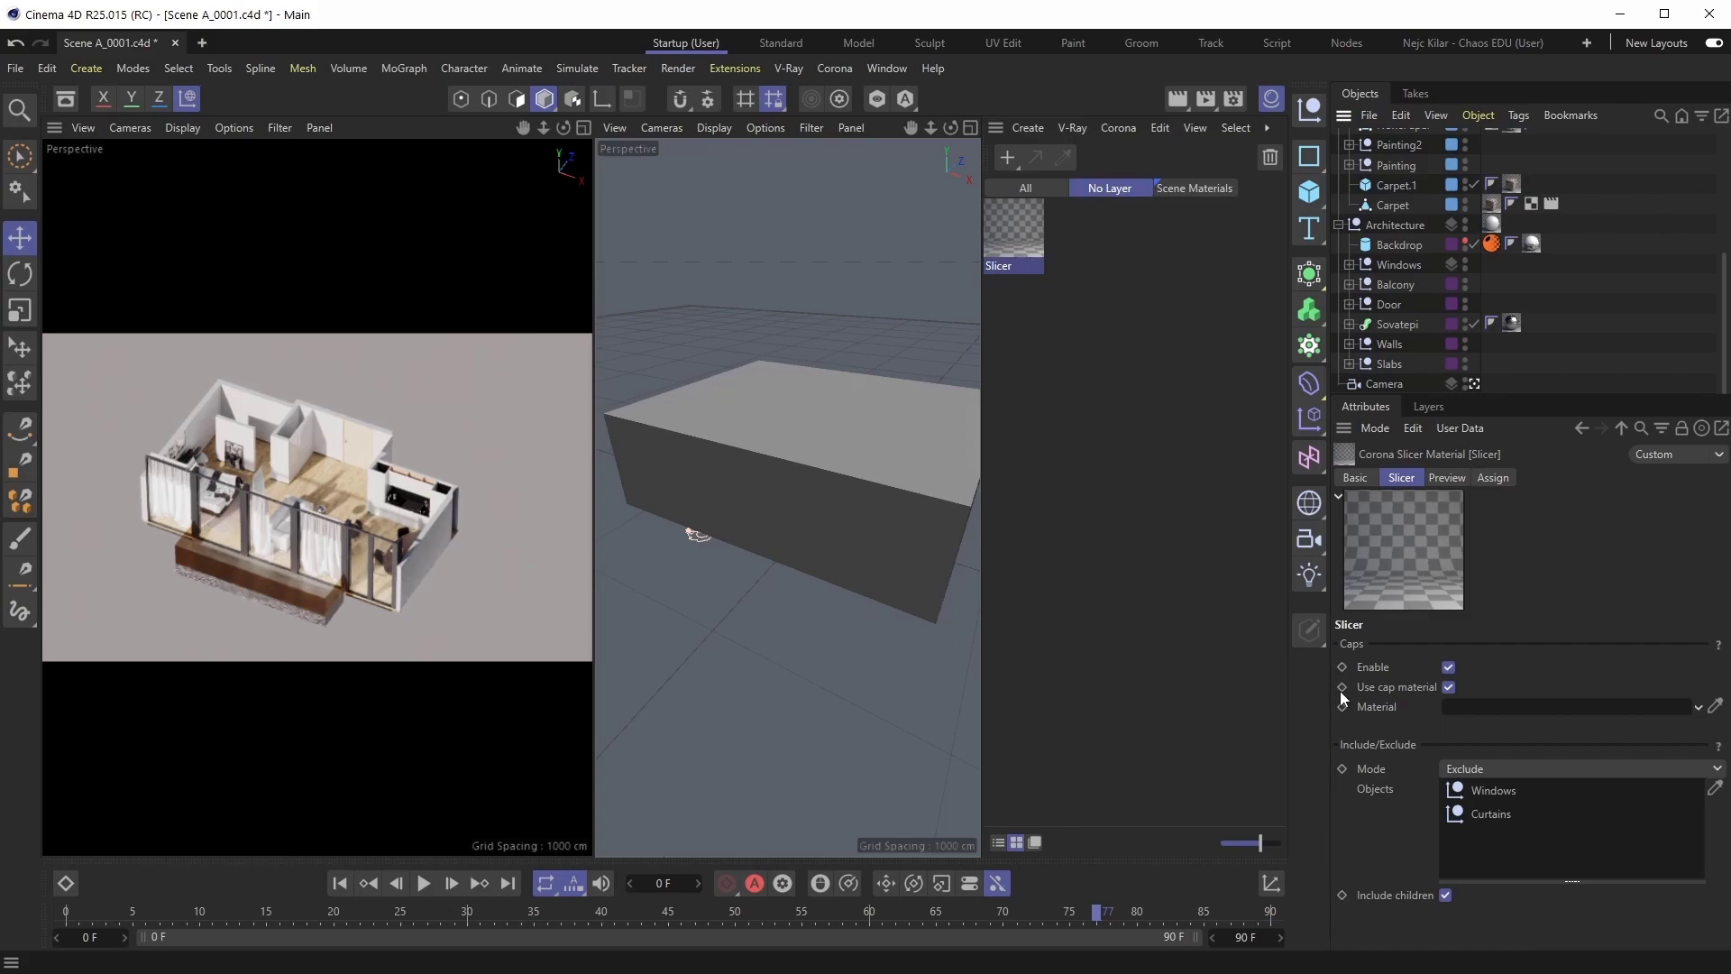
{"action": "mouse_move", "coordinate": [1472, 671]}
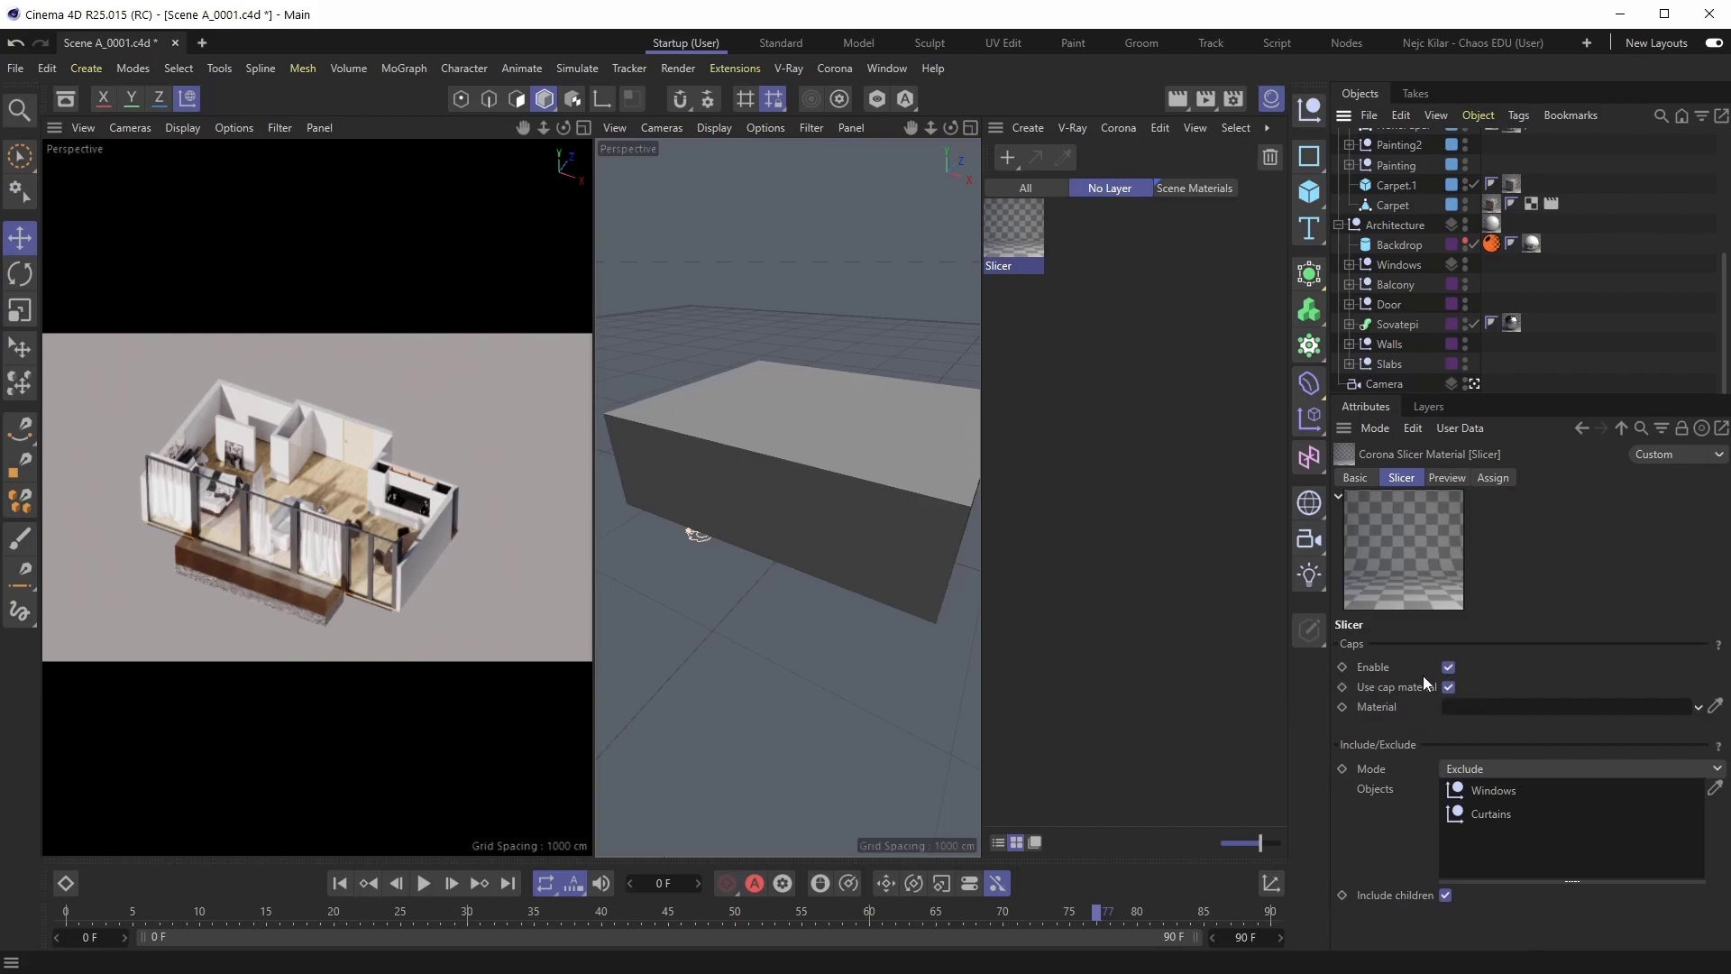
{"action": "mouse_move", "coordinate": [1180, 662]}
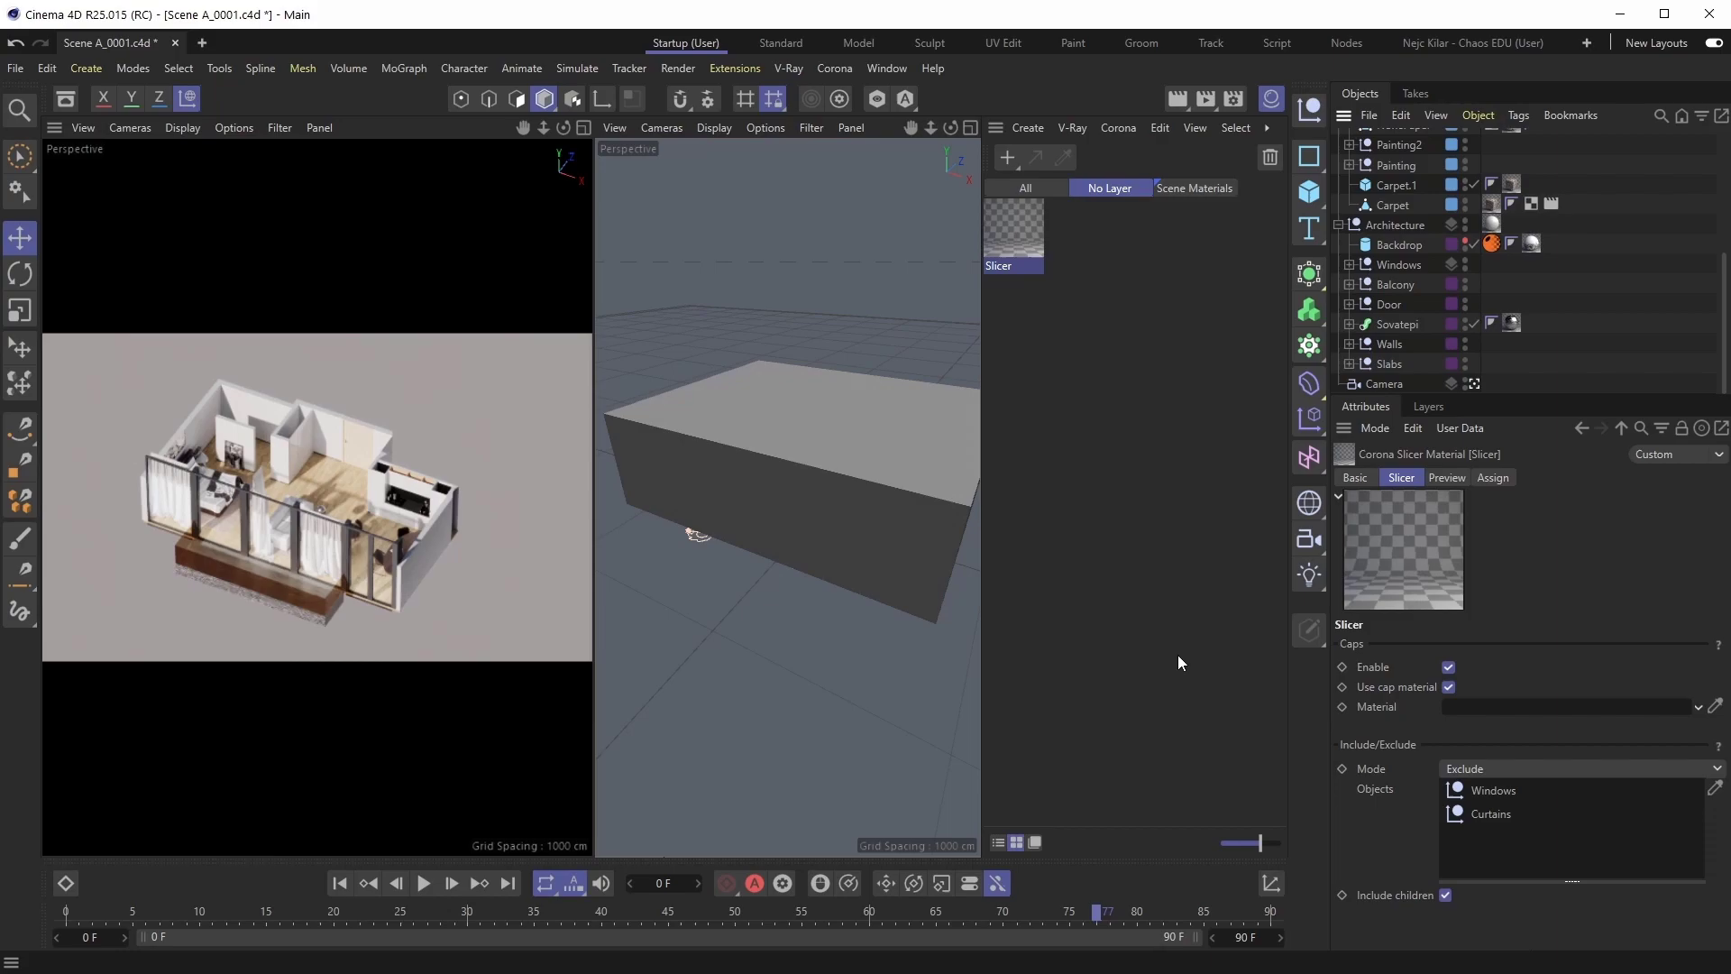
{"action": "mouse_move", "coordinate": [388, 483]}
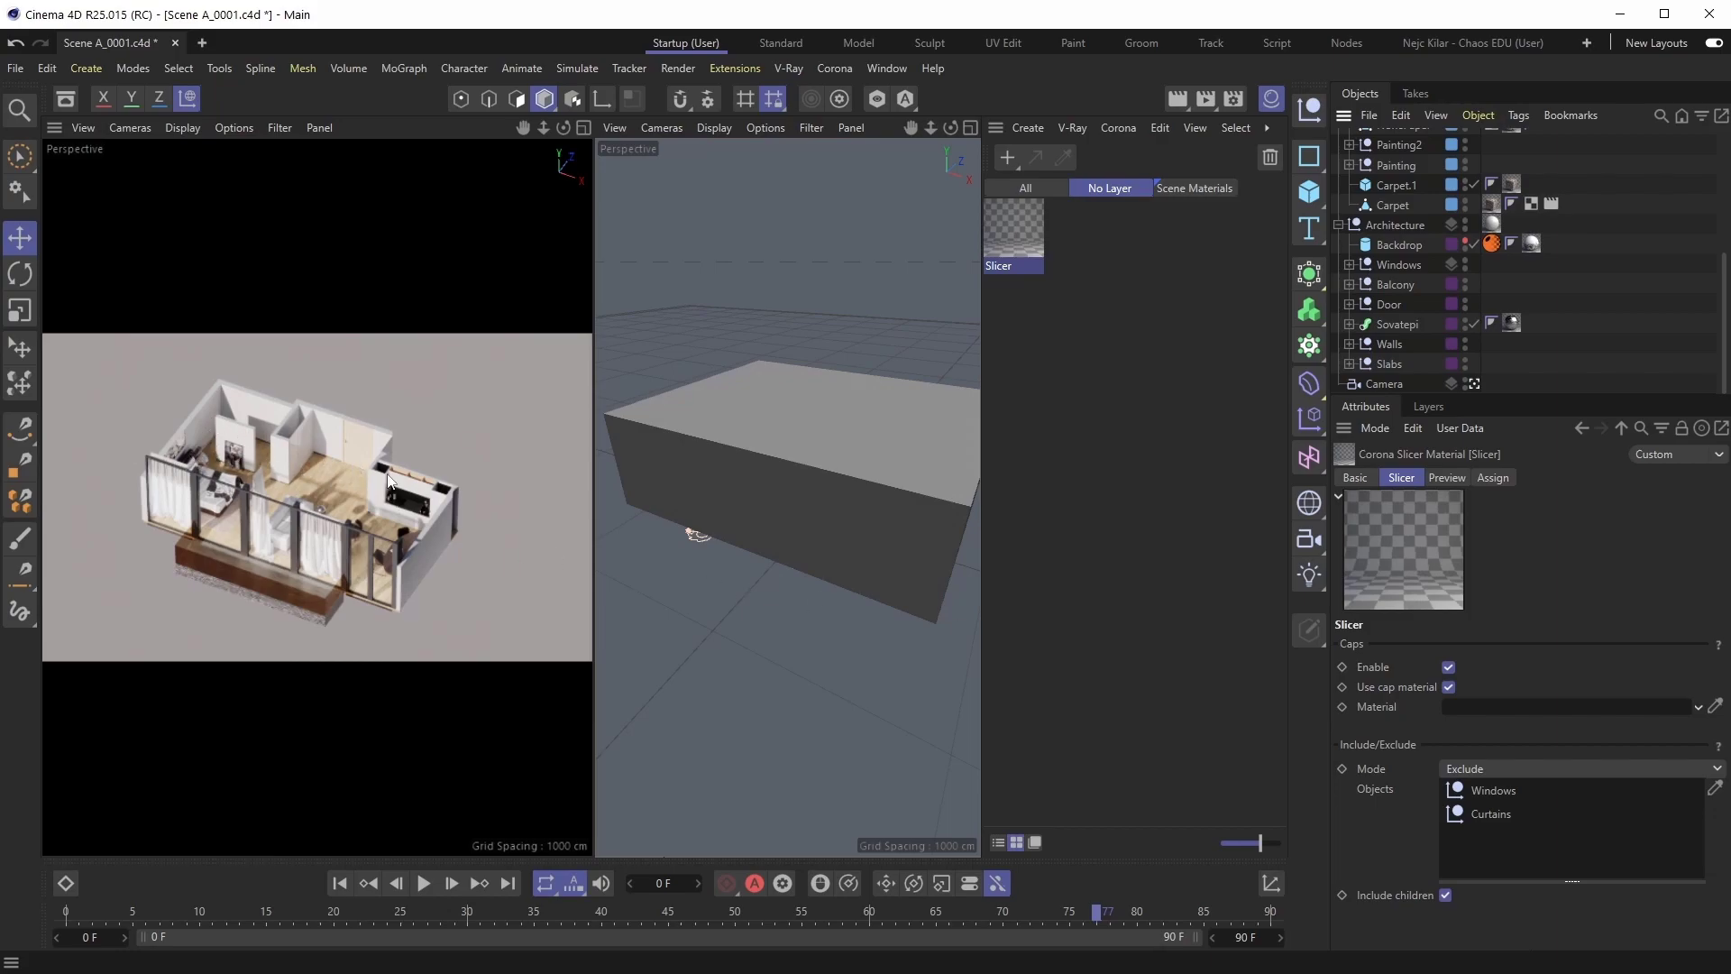
{"action": "mouse_move", "coordinate": [184, 428]}
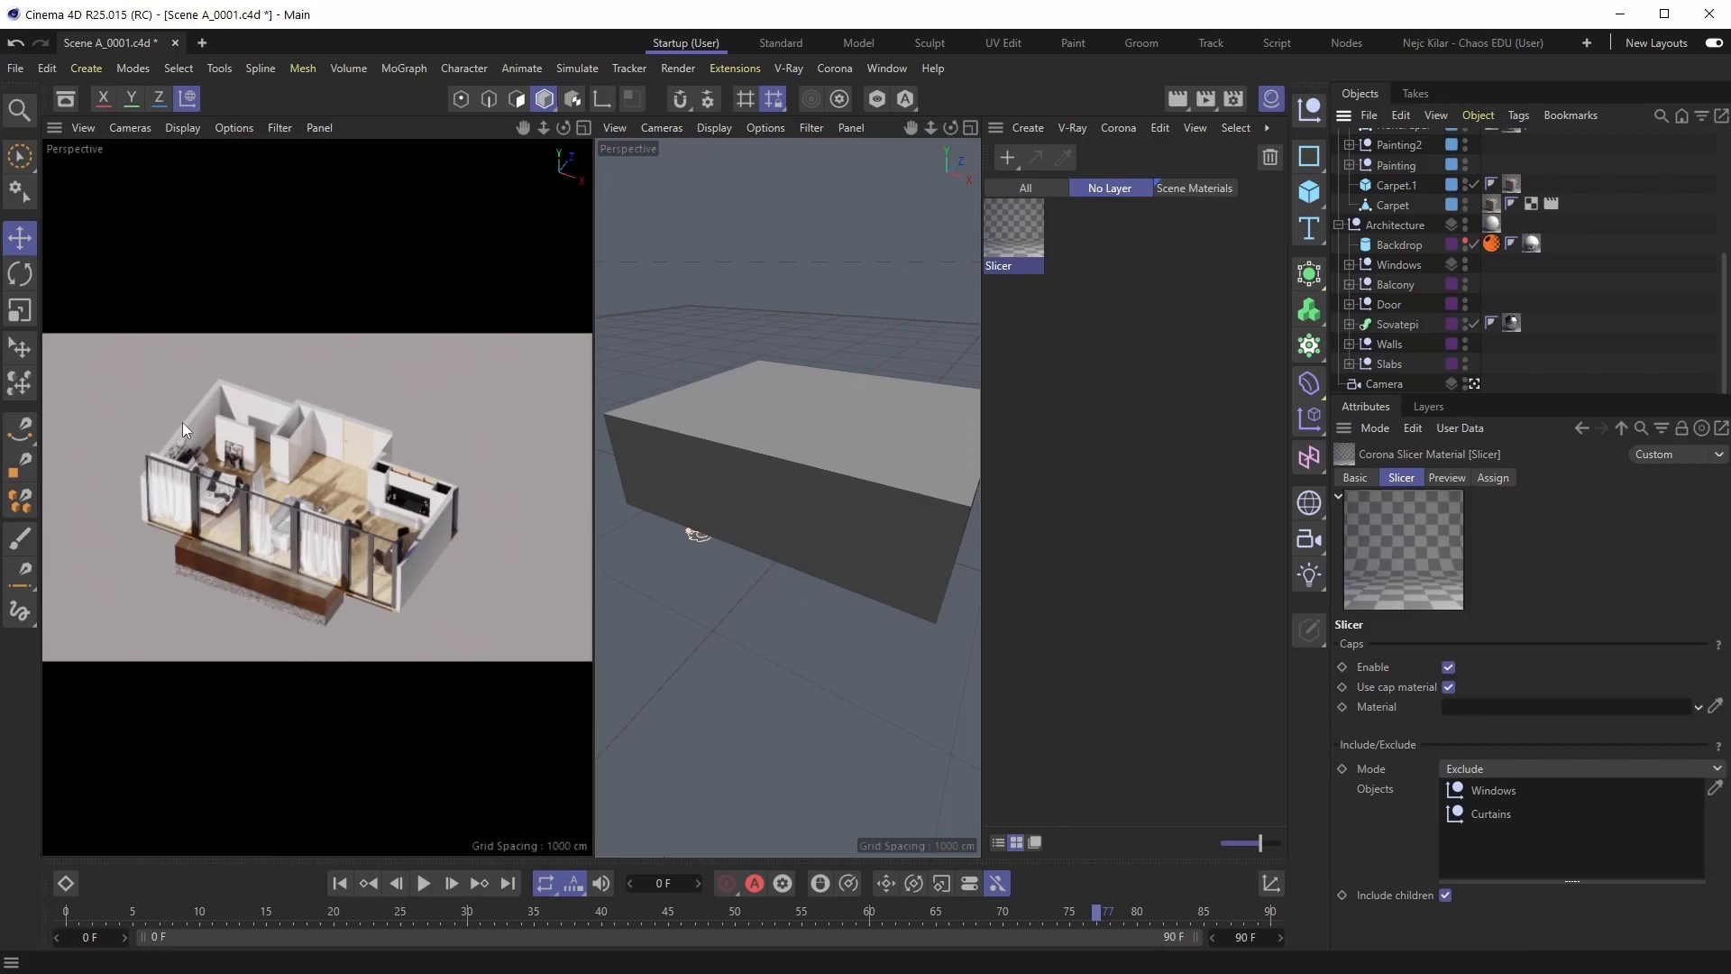
{"action": "mouse_move", "coordinate": [296, 413]}
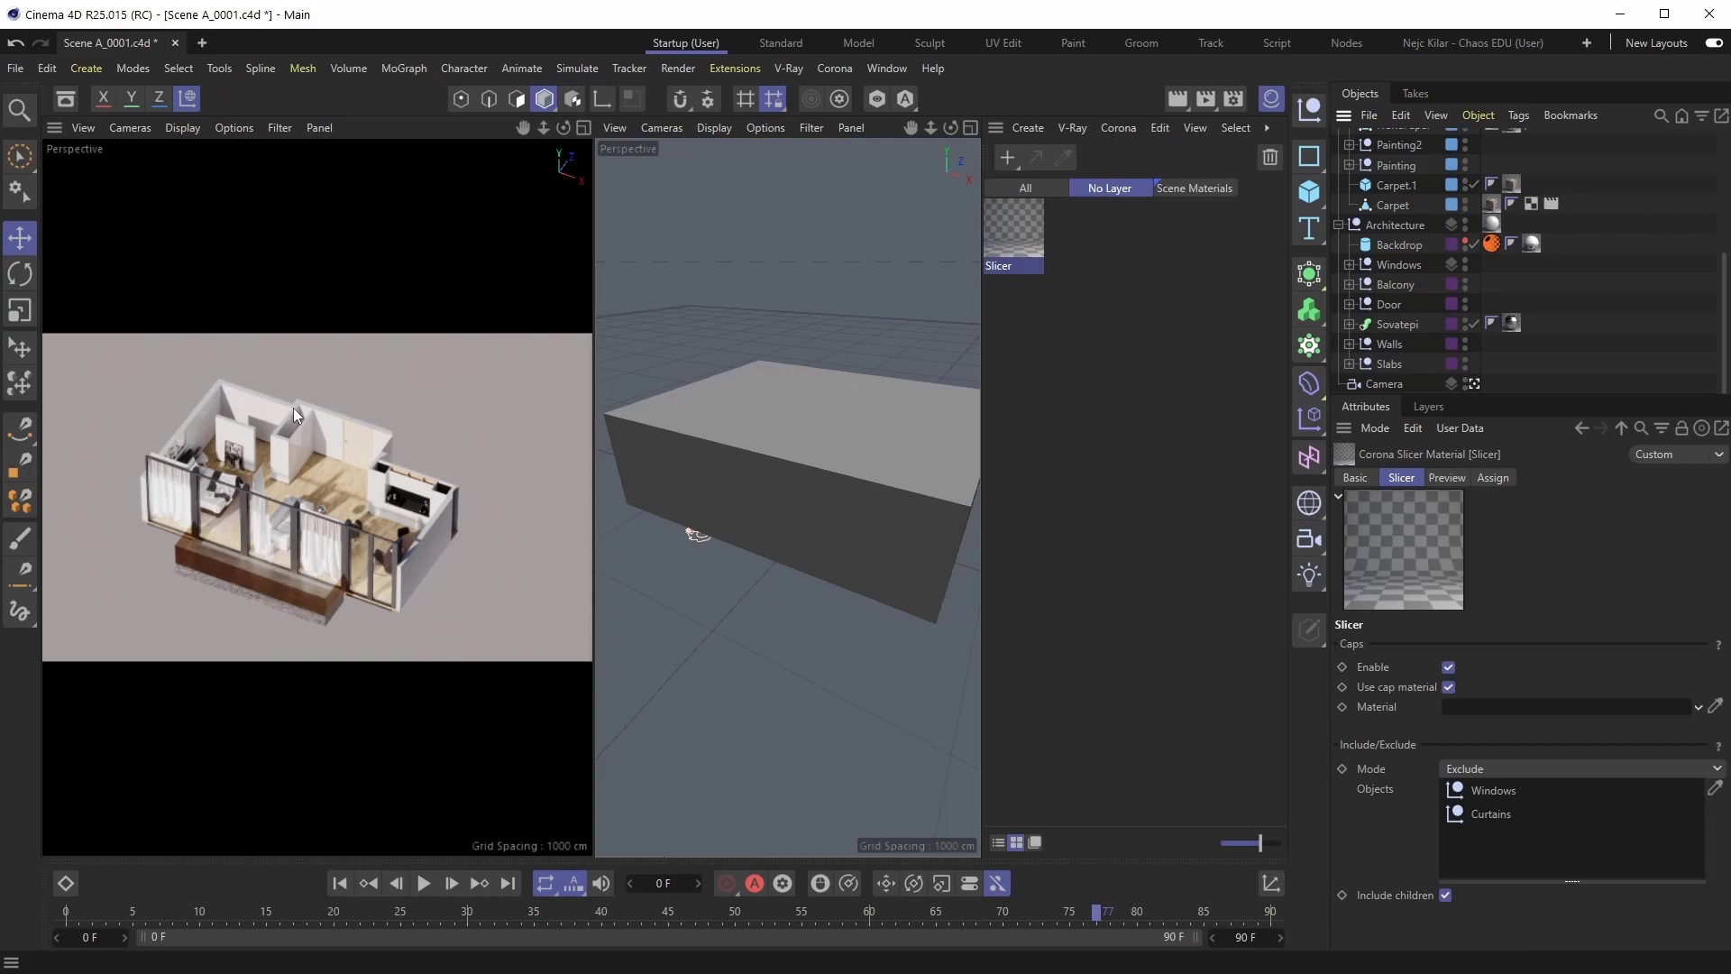
{"action": "mouse_move", "coordinate": [520, 522]}
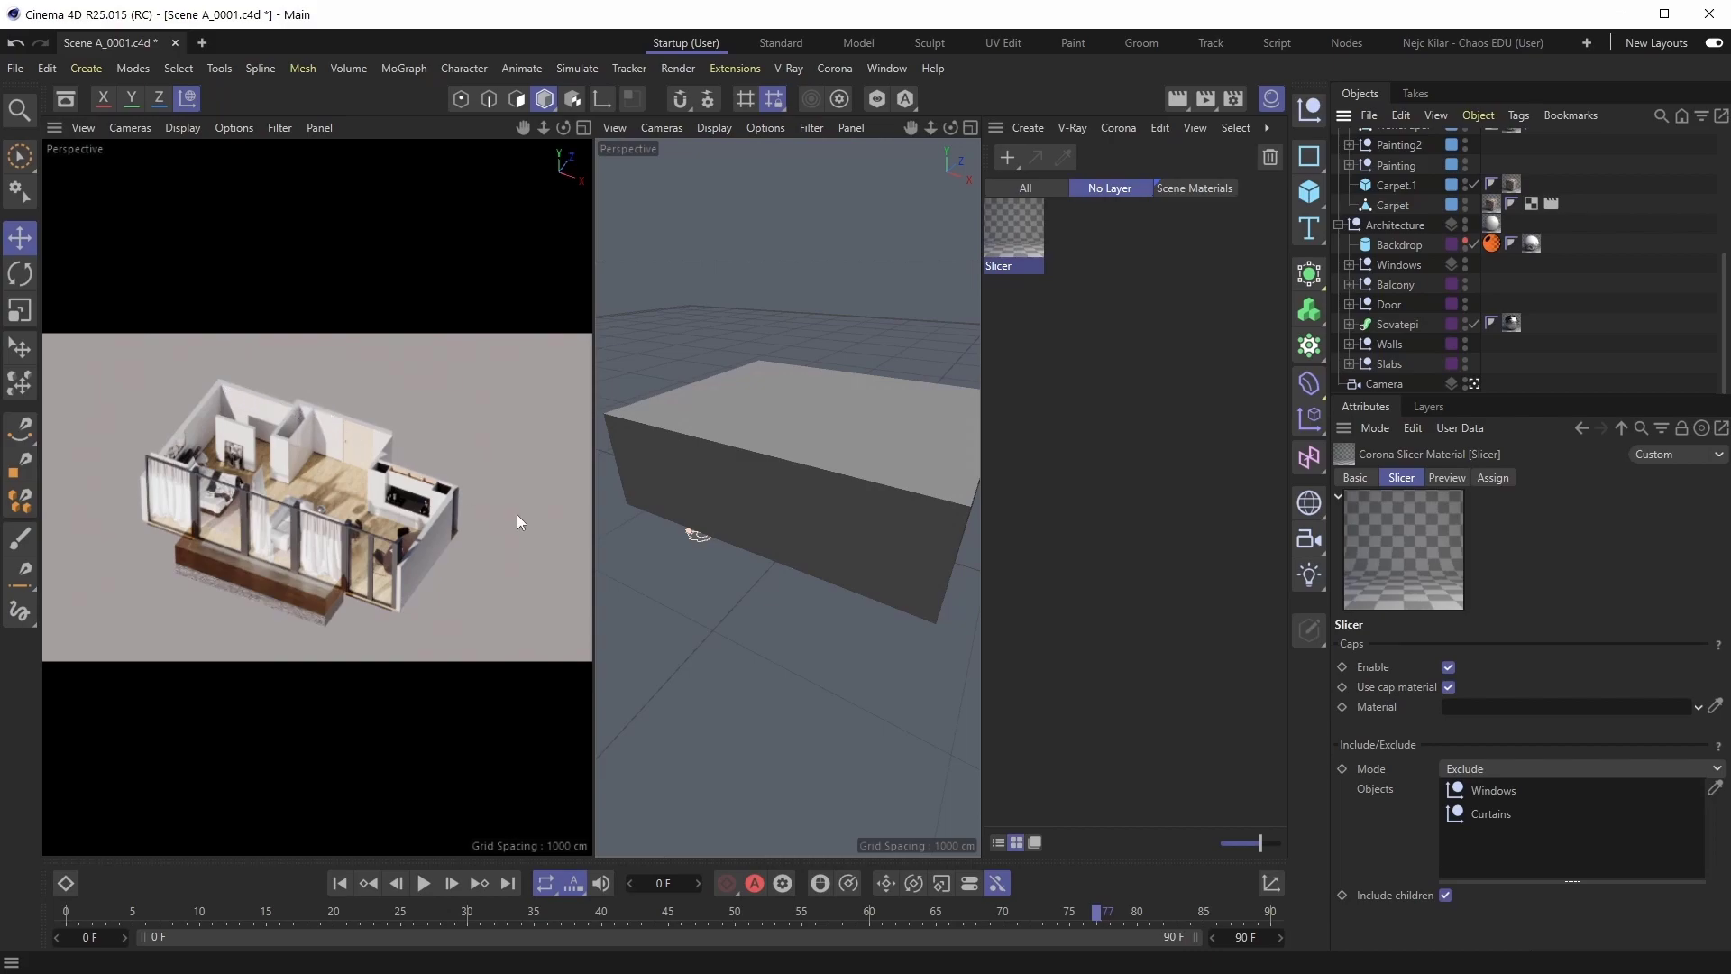
{"action": "mouse_move", "coordinate": [1283, 690]}
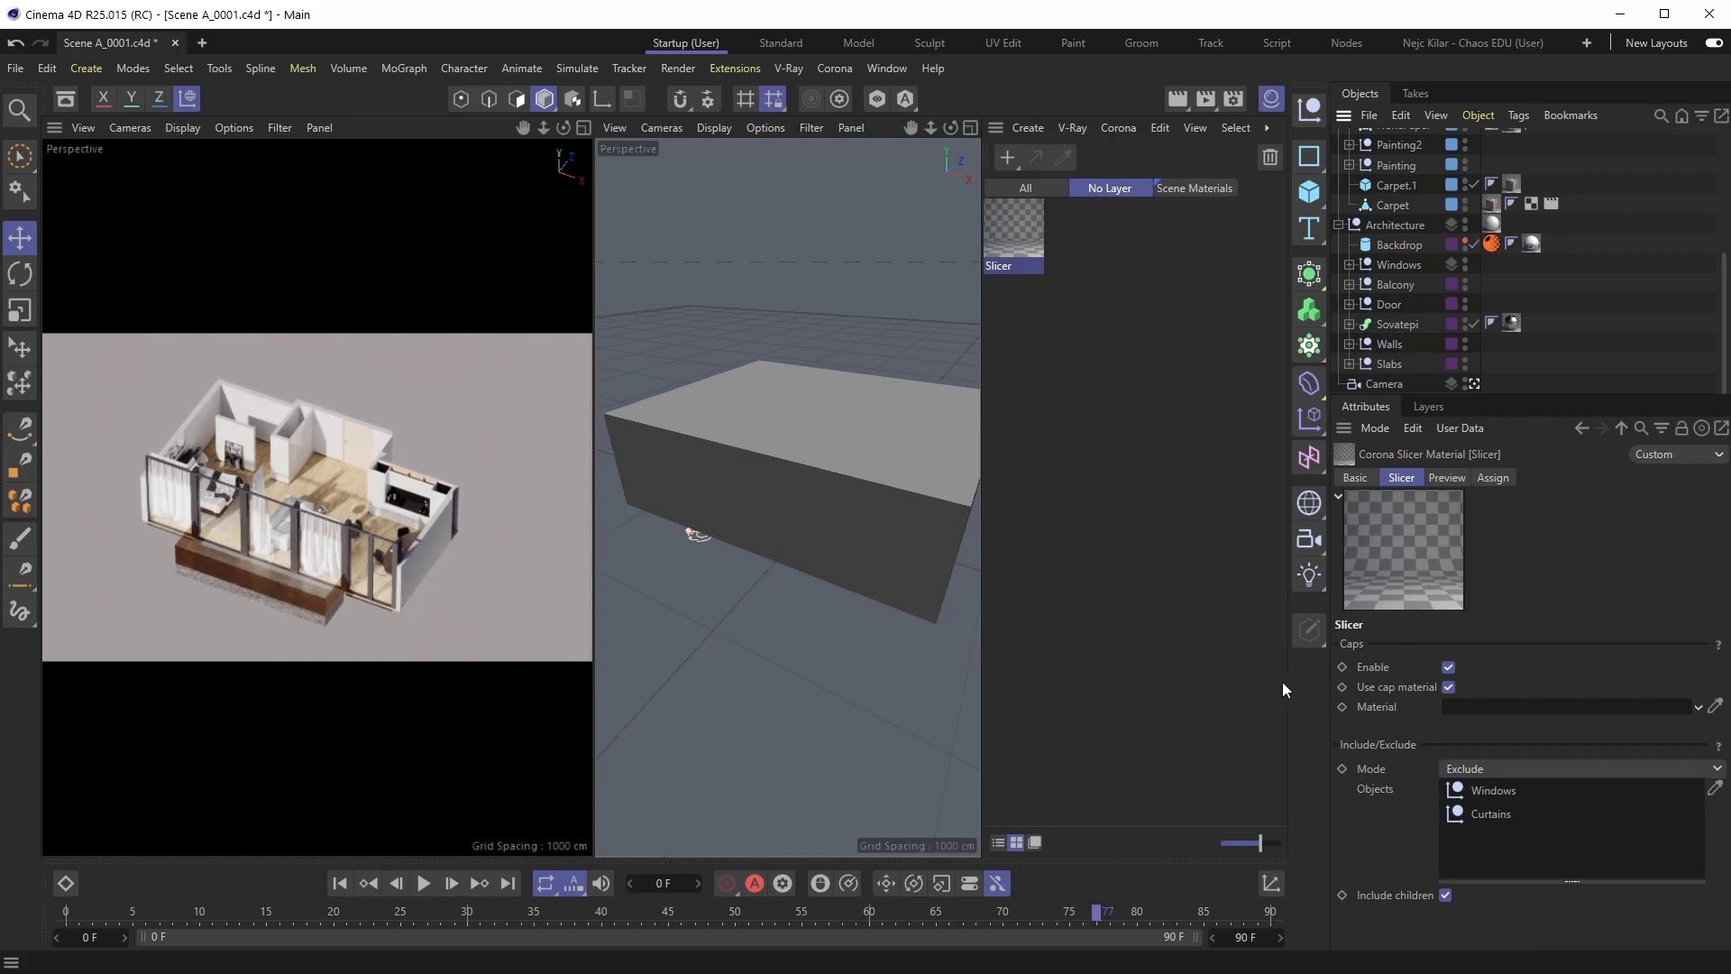
Toggle the Slicer material's Caps Enable off and back on.
{"action": "left_click", "coordinate": [1449, 668]}
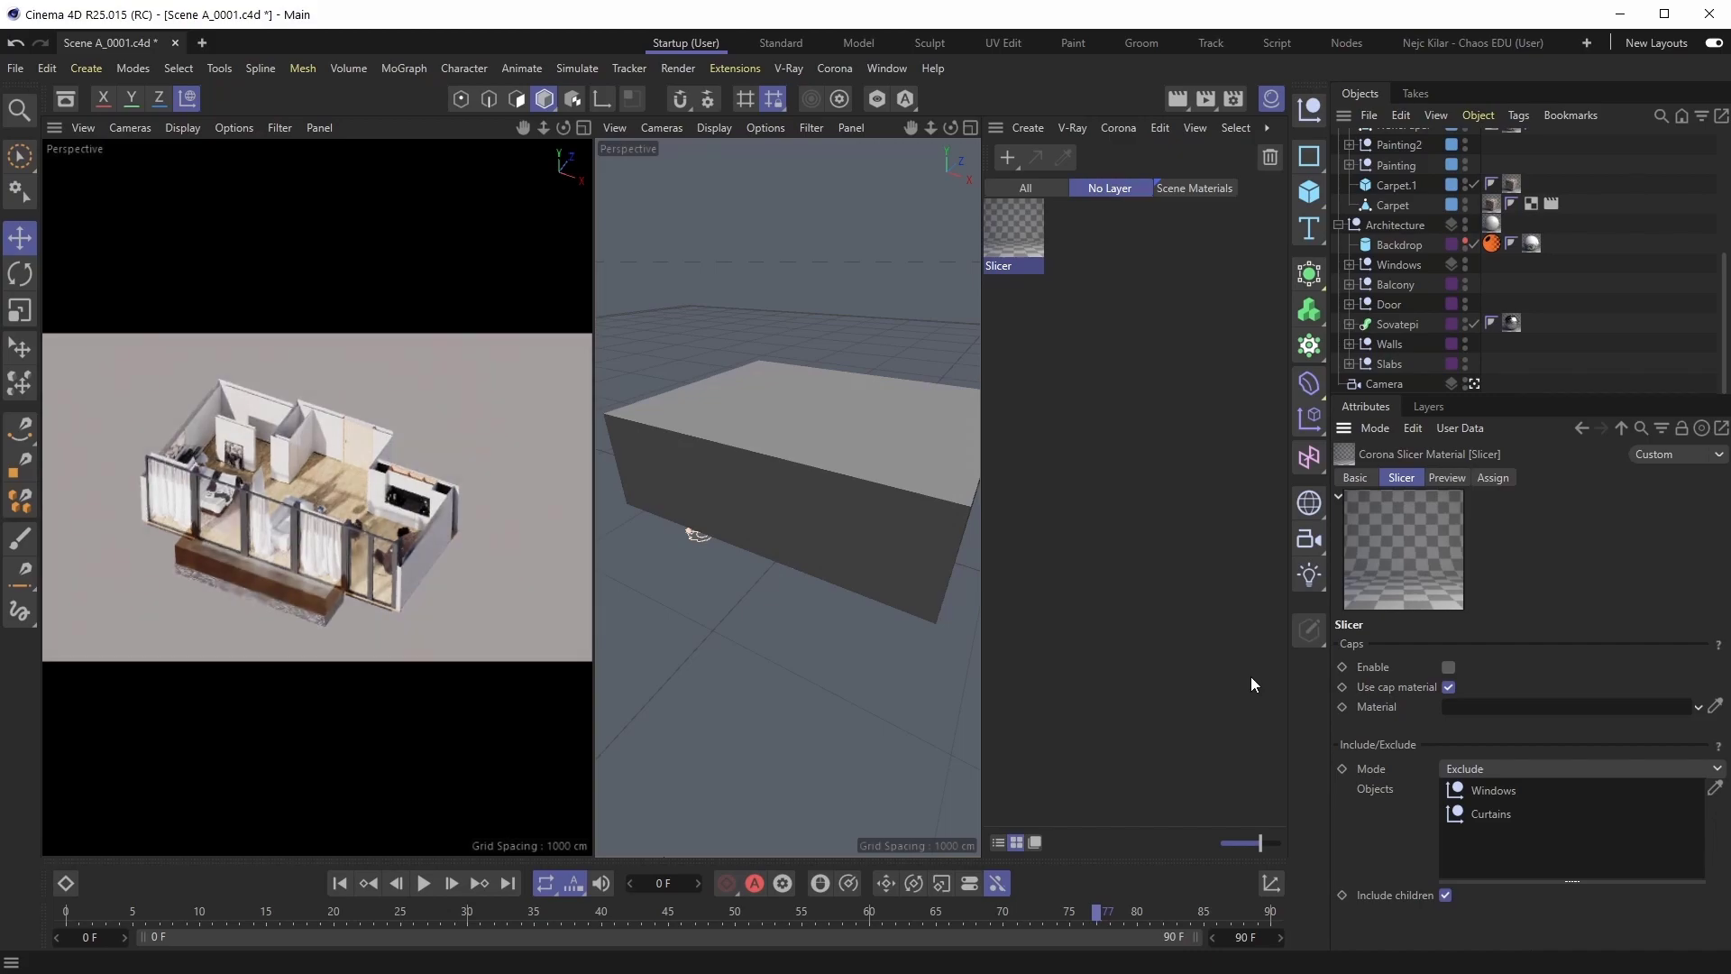
{"action": "mouse_move", "coordinate": [218, 475]}
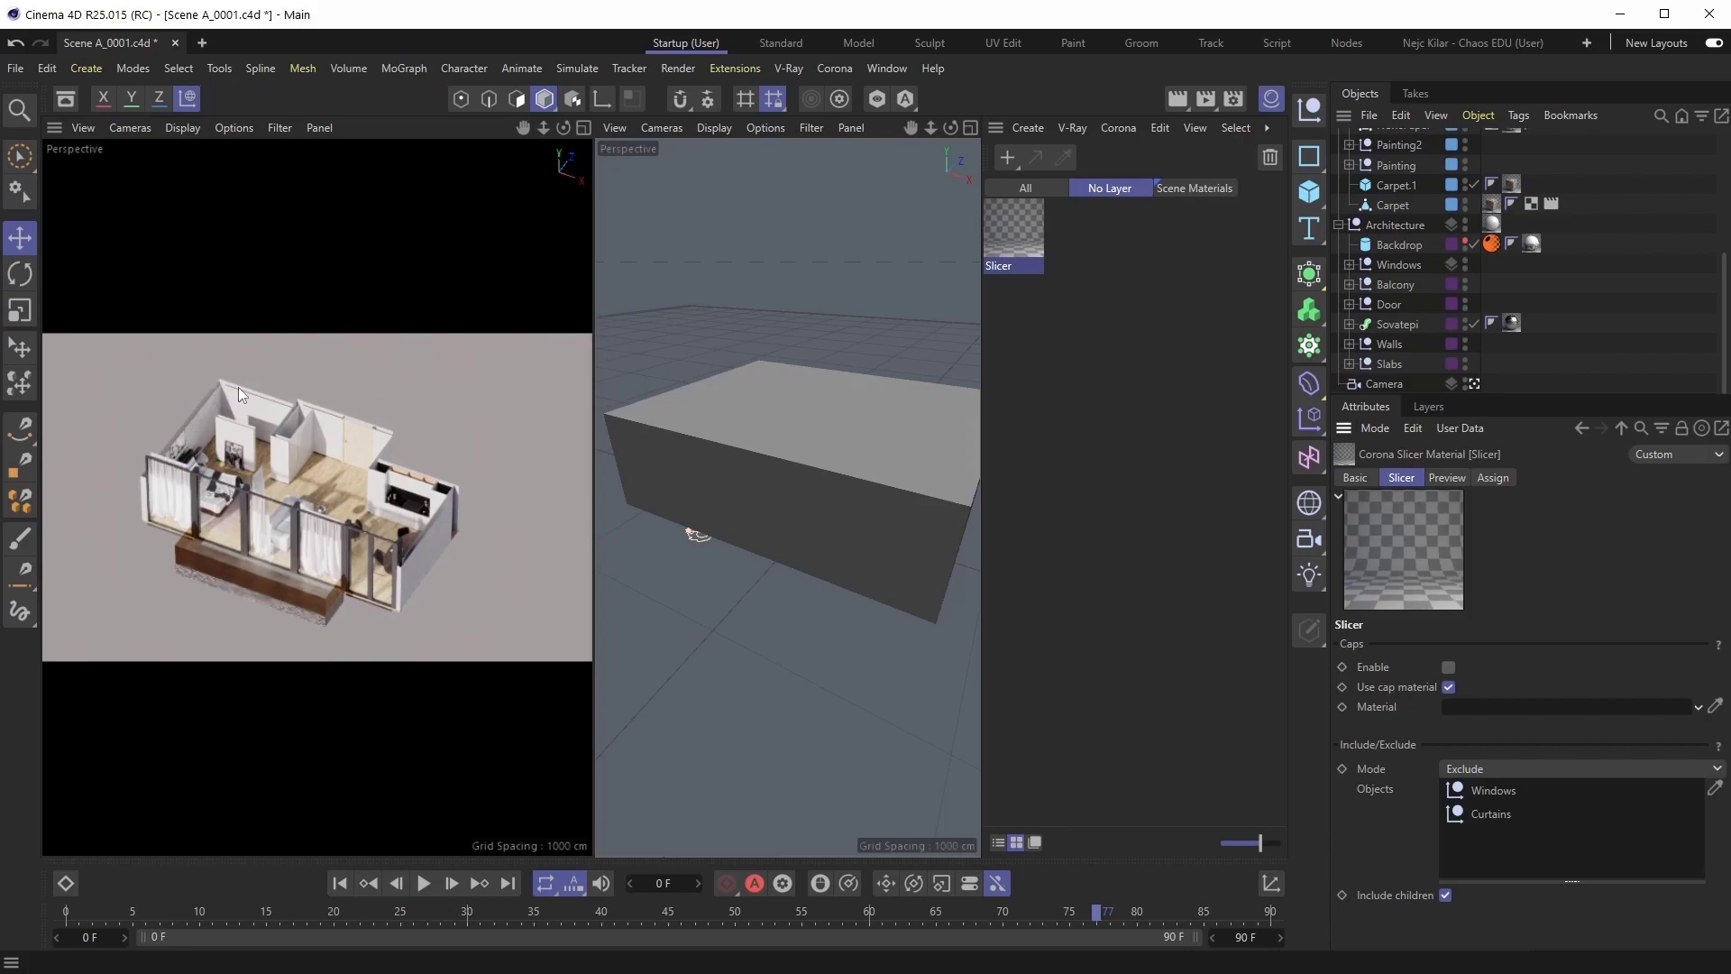
{"action": "mouse_move", "coordinate": [343, 427]}
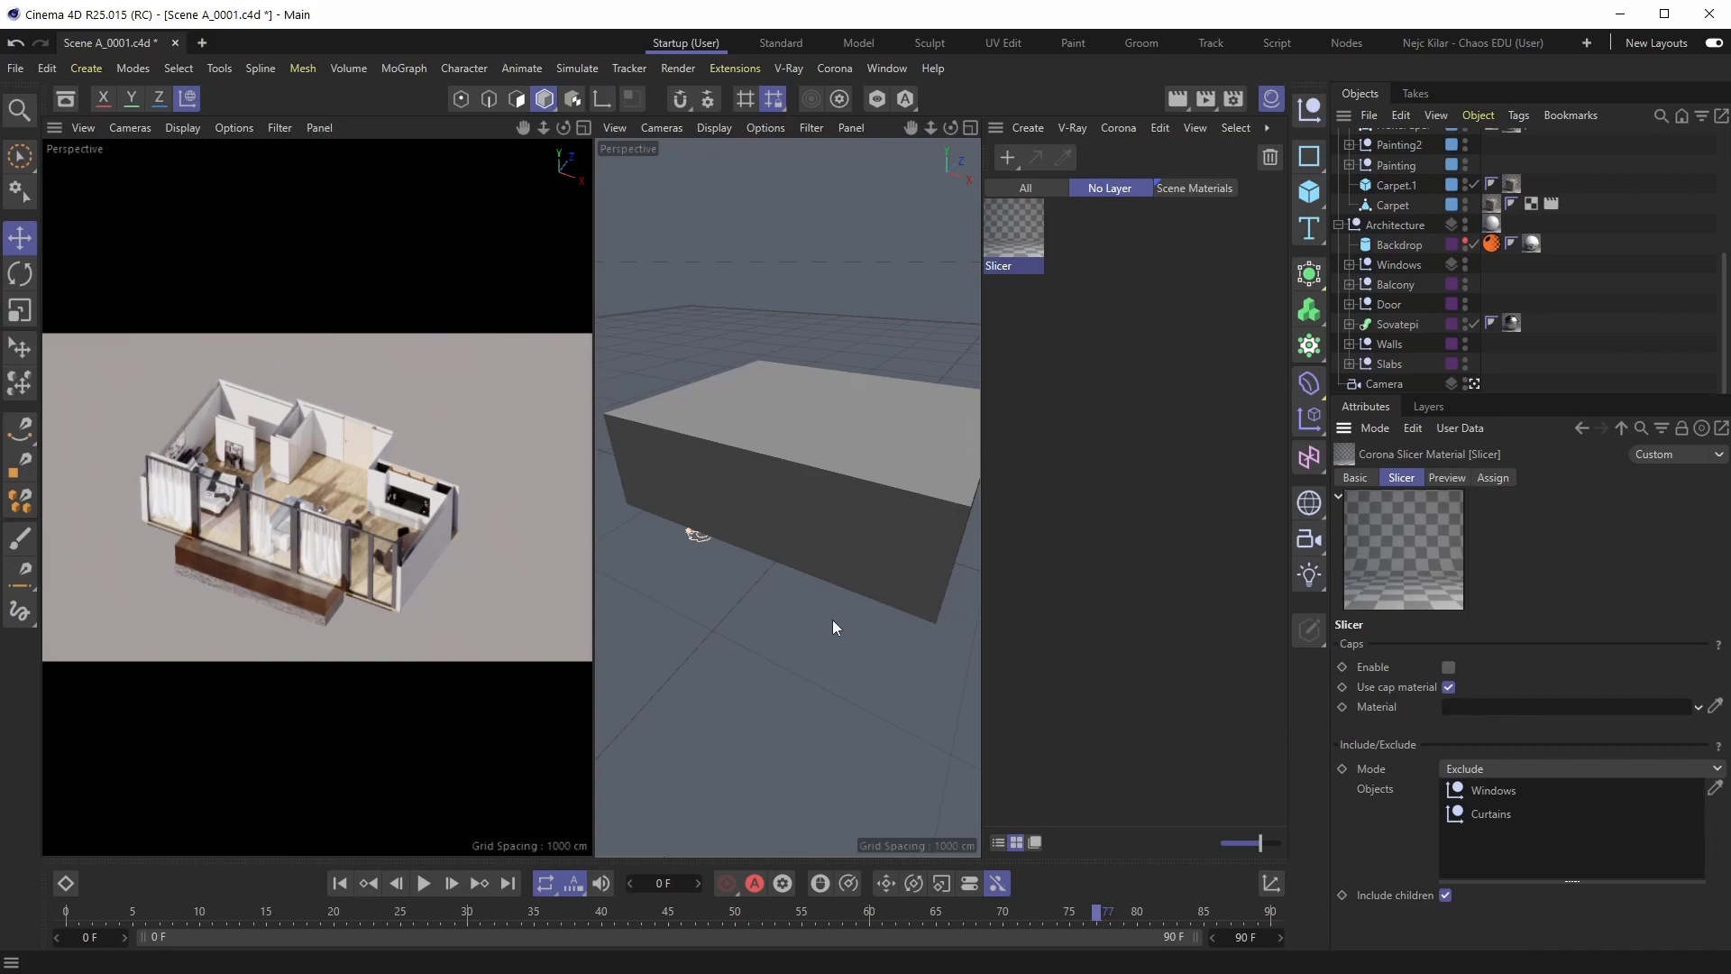
{"action": "left_click", "coordinate": [1449, 667]}
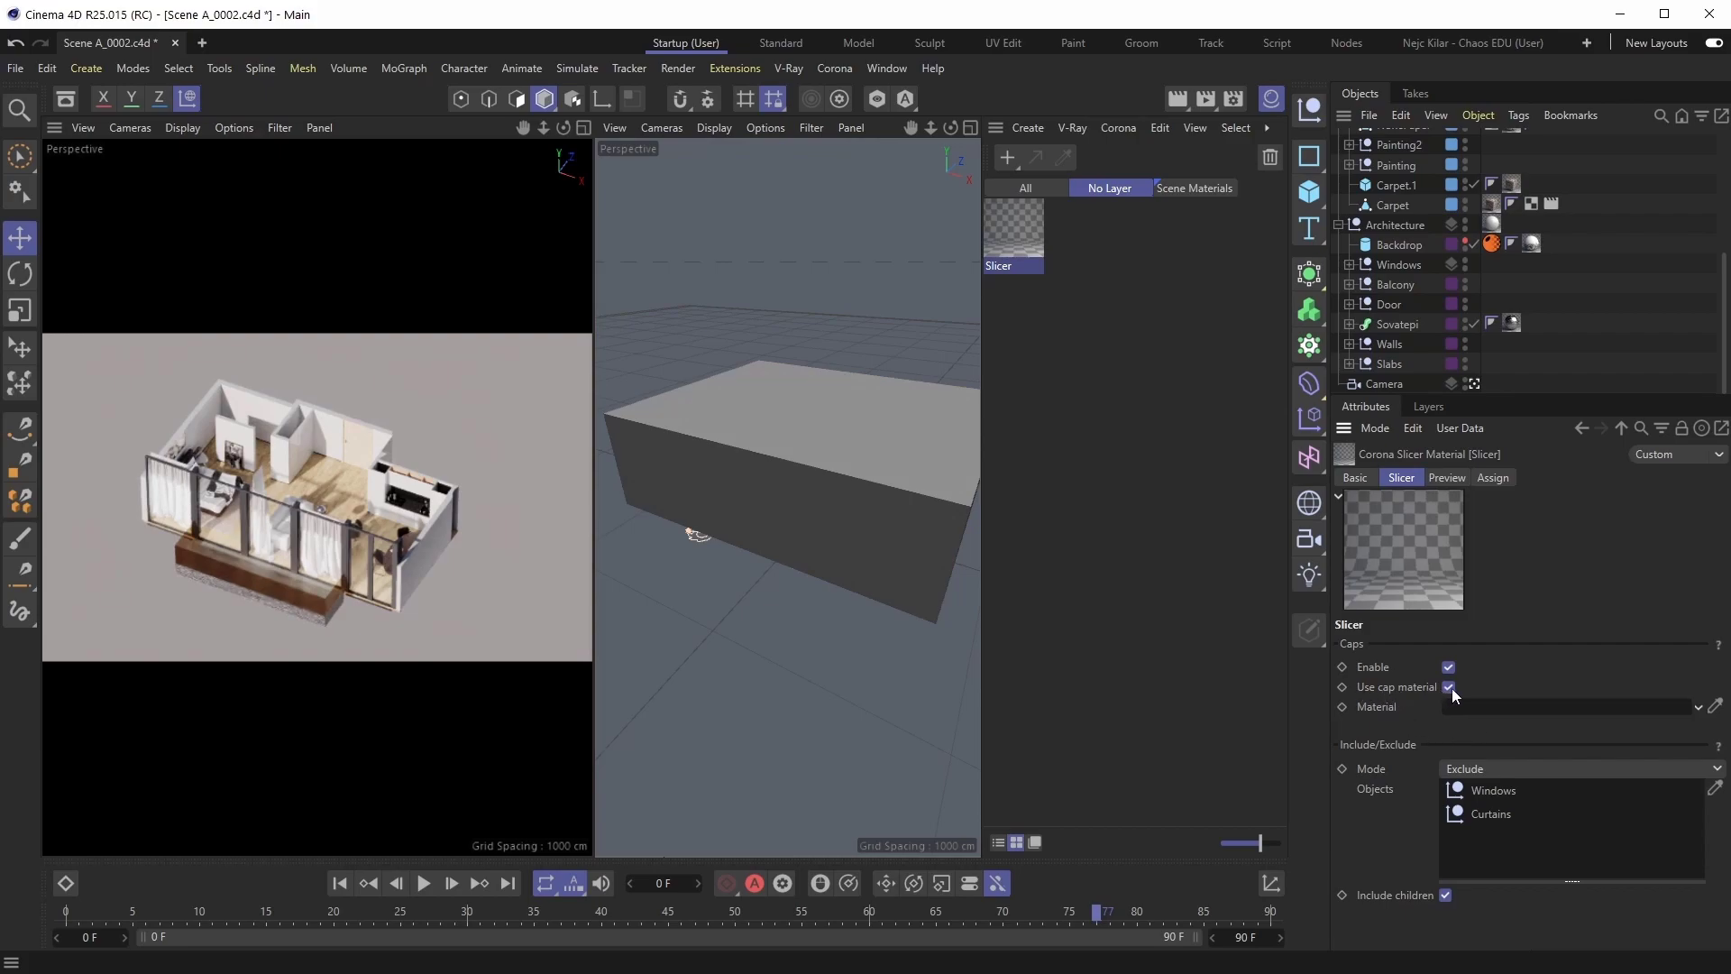
{"action": "left_click", "coordinate": [1447, 687]}
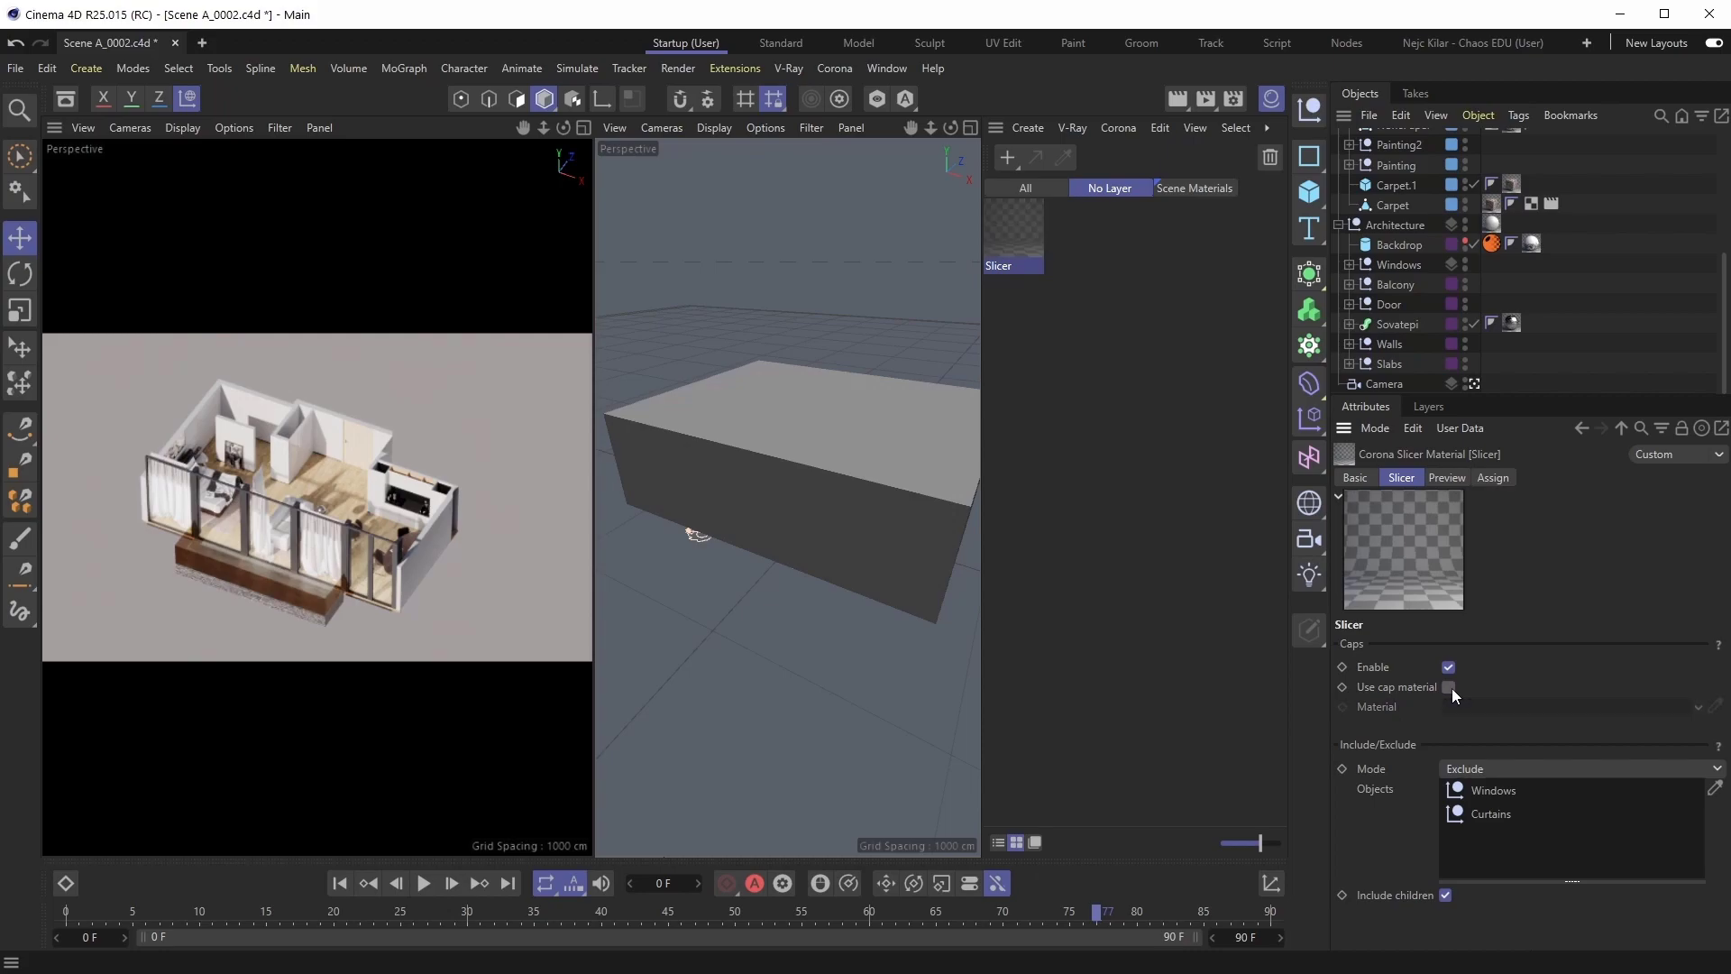
{"action": "left_click", "coordinate": [1446, 687]}
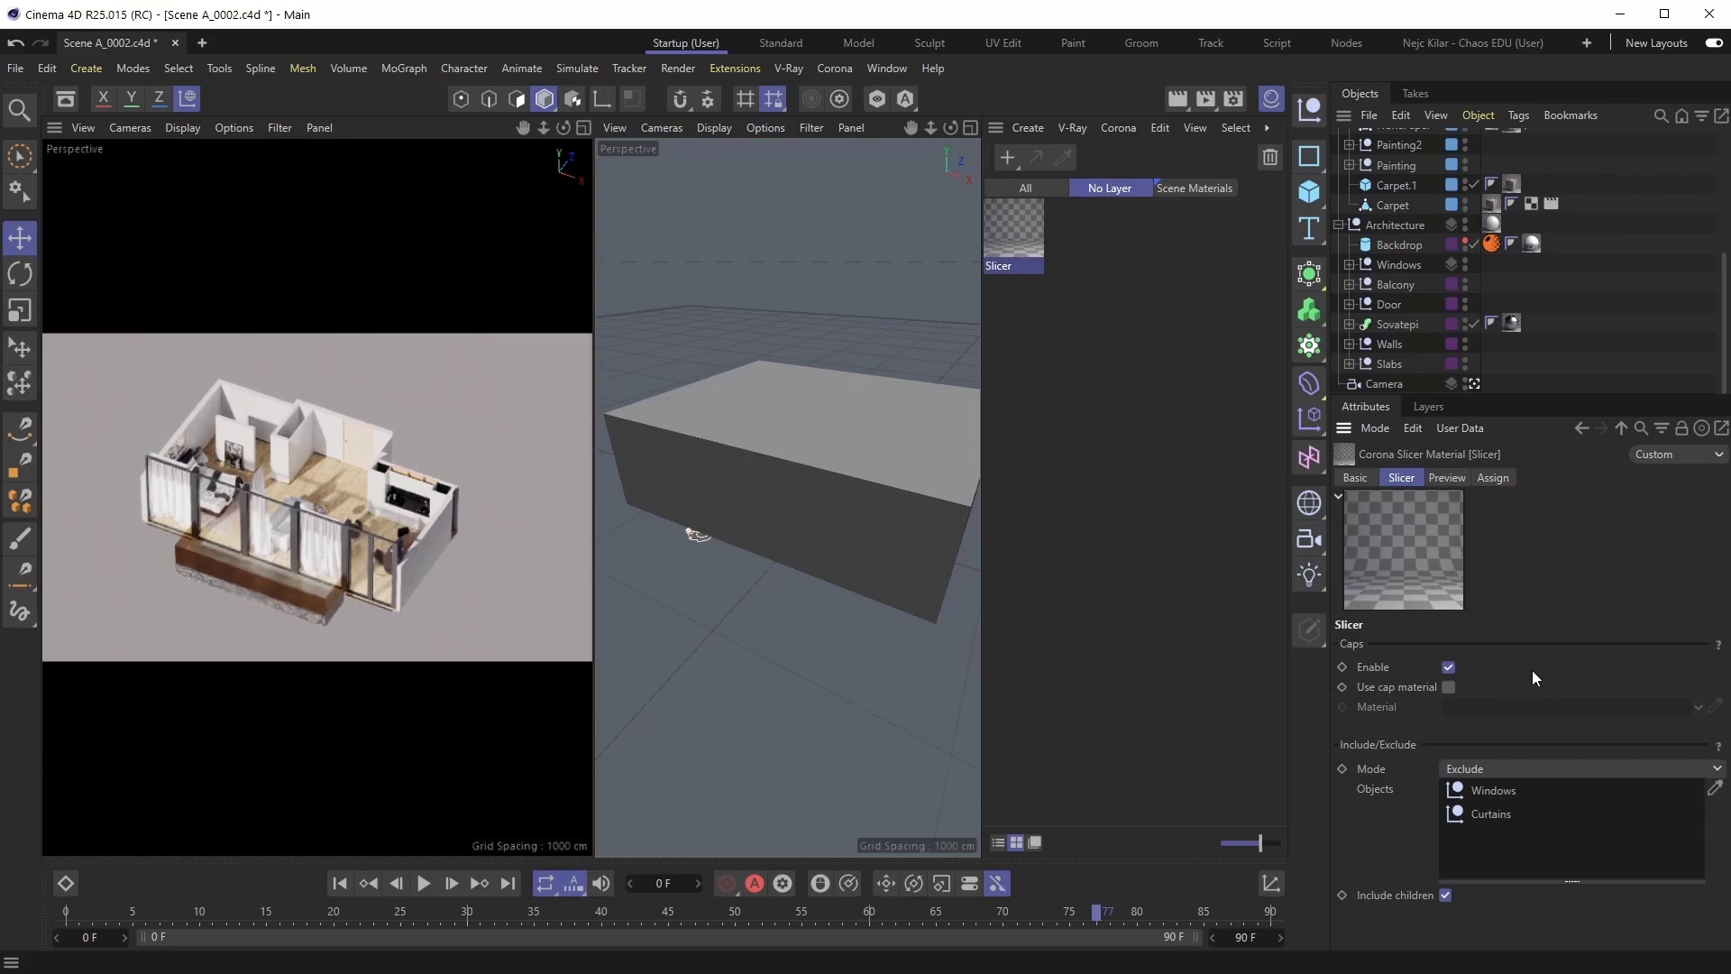
{"action": "mouse_move", "coordinate": [649, 549]}
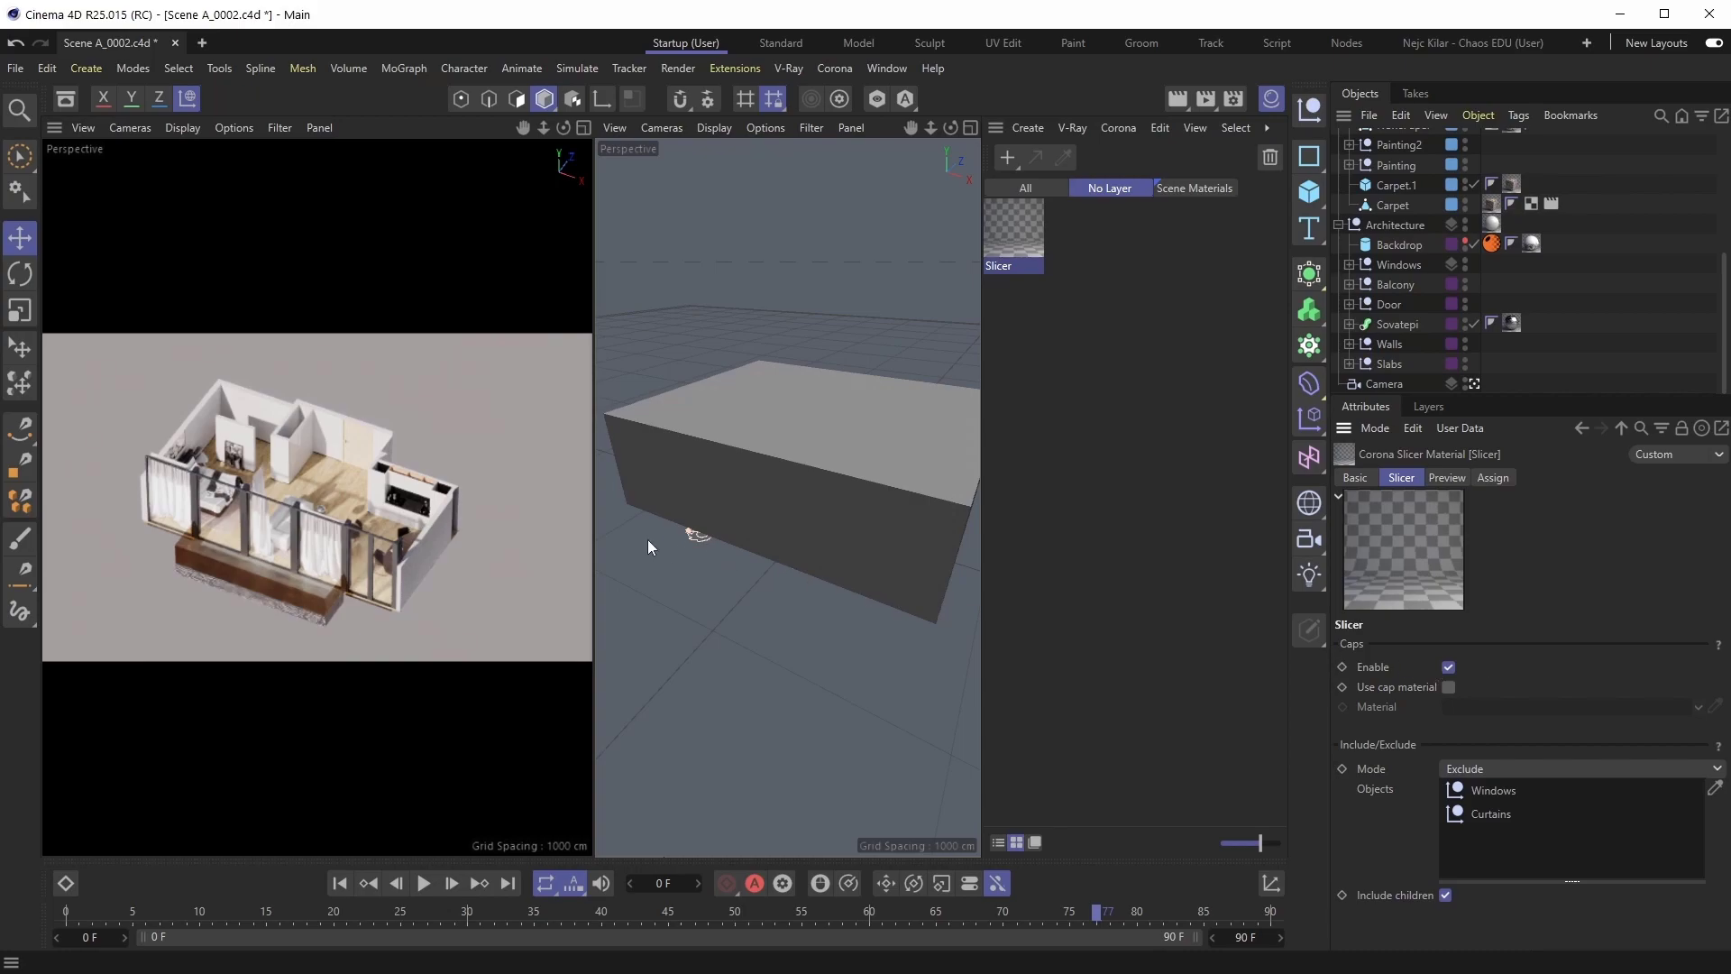
{"action": "mouse_move", "coordinate": [390, 414]}
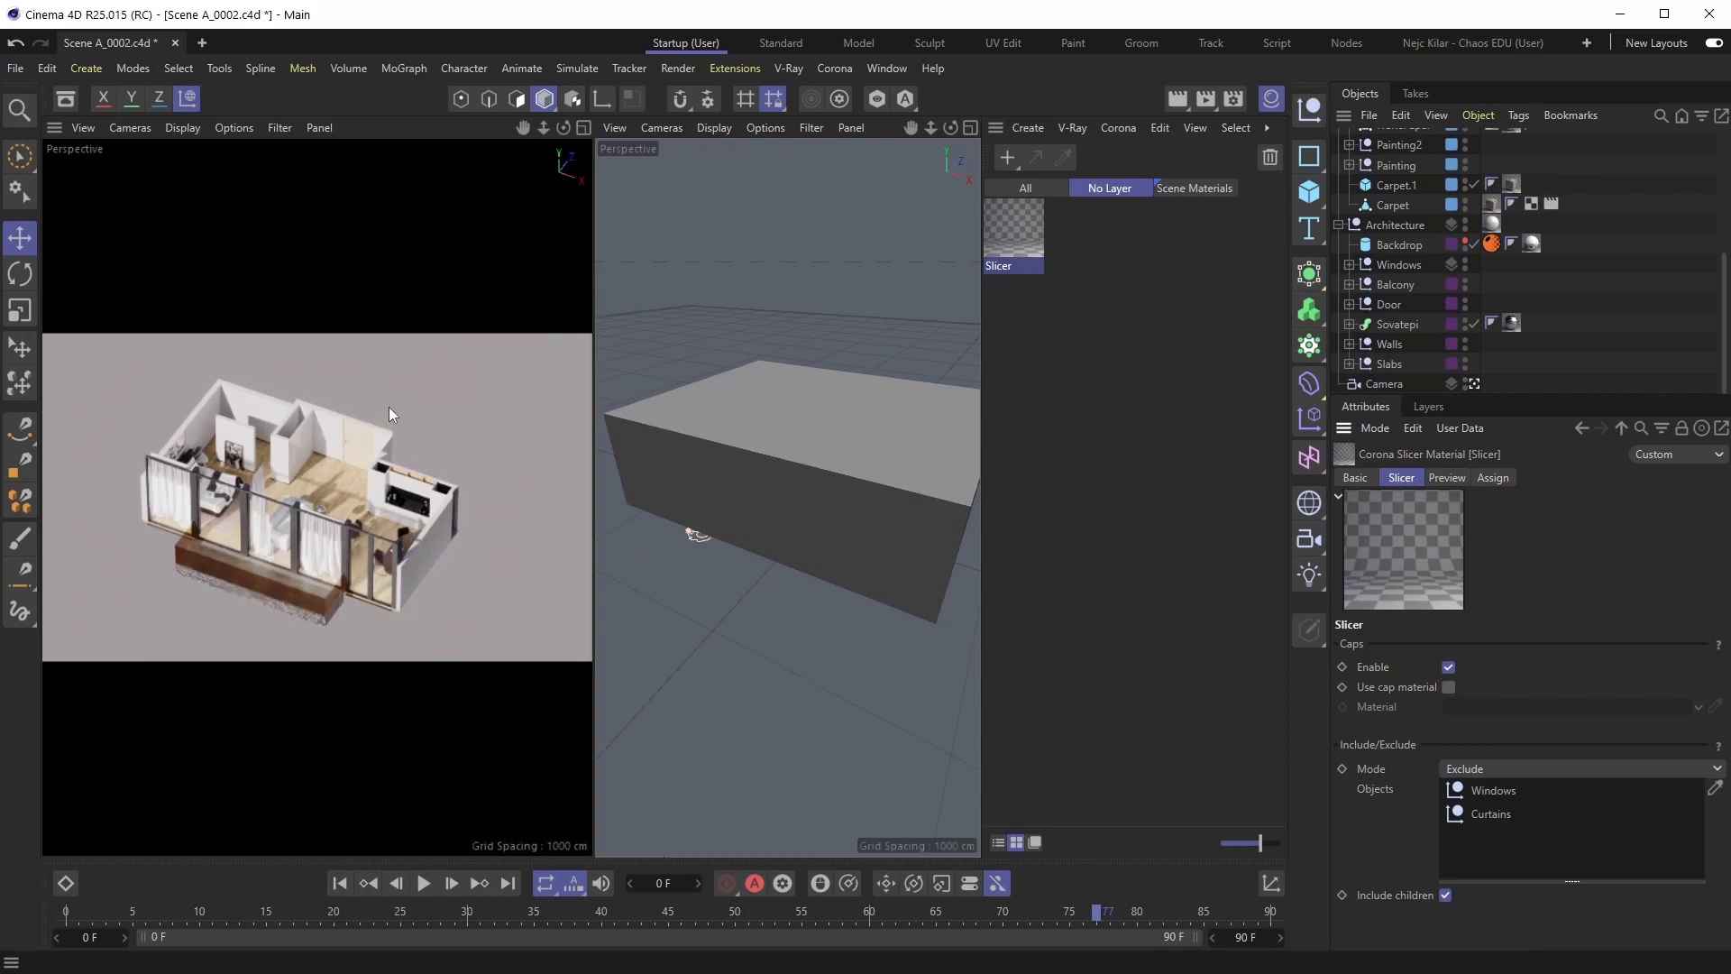
{"action": "mouse_move", "coordinate": [395, 445]}
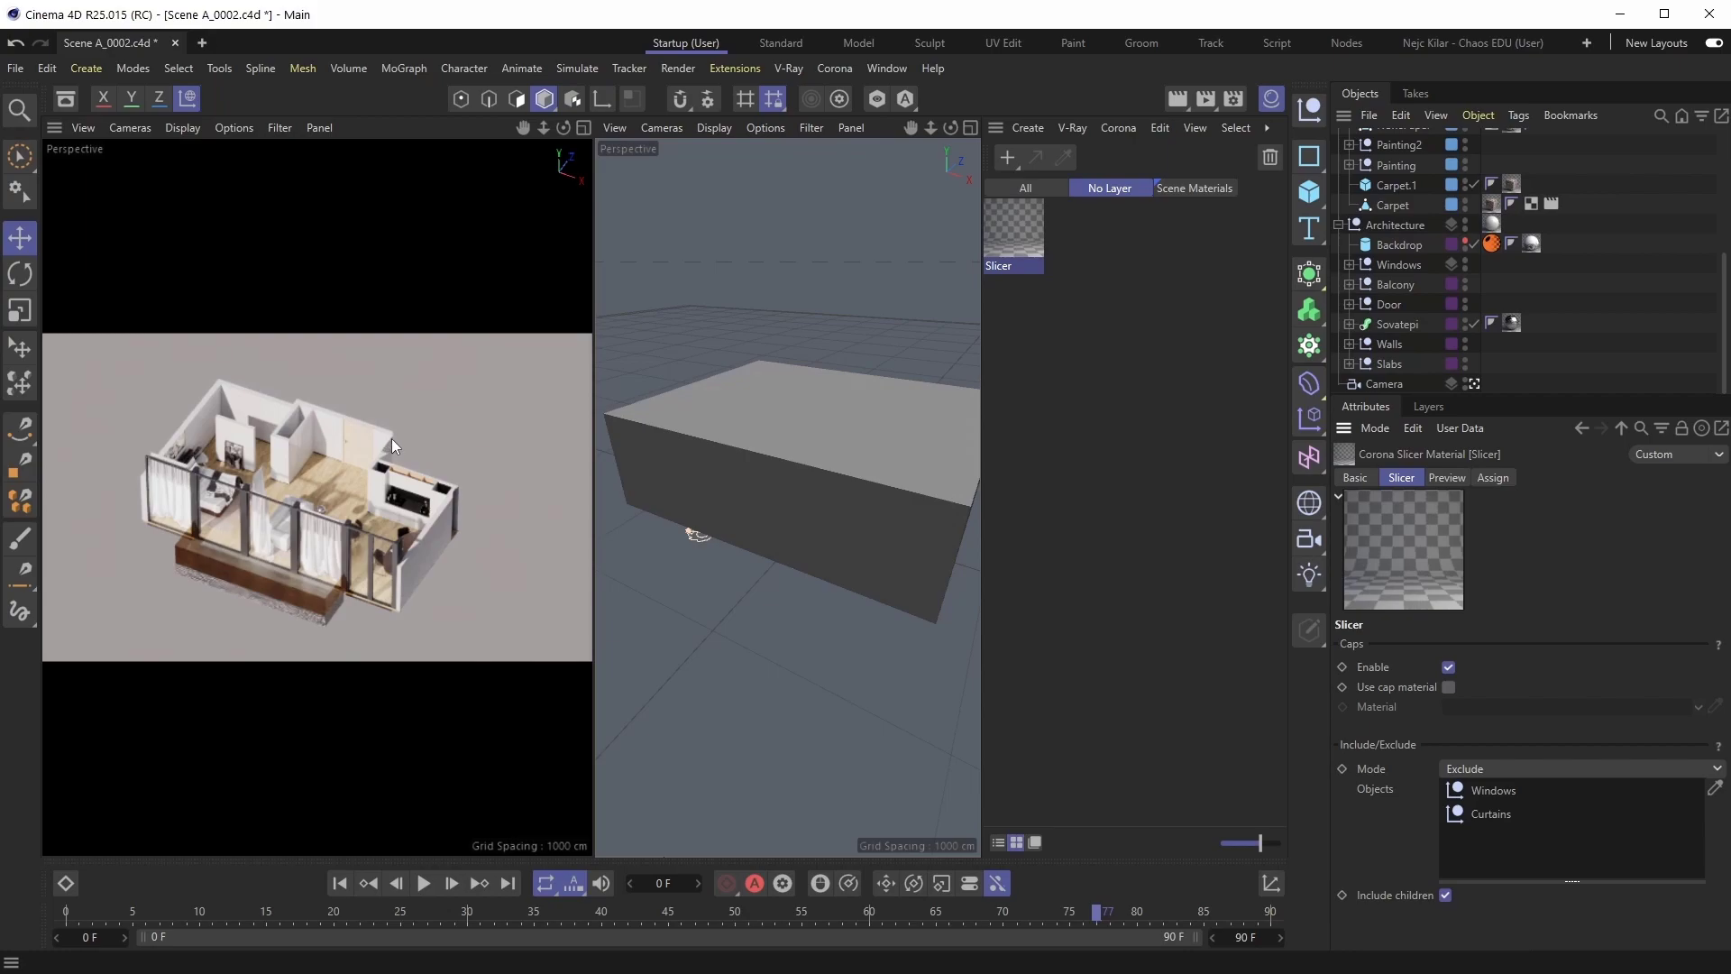
{"action": "mouse_move", "coordinate": [324, 442]}
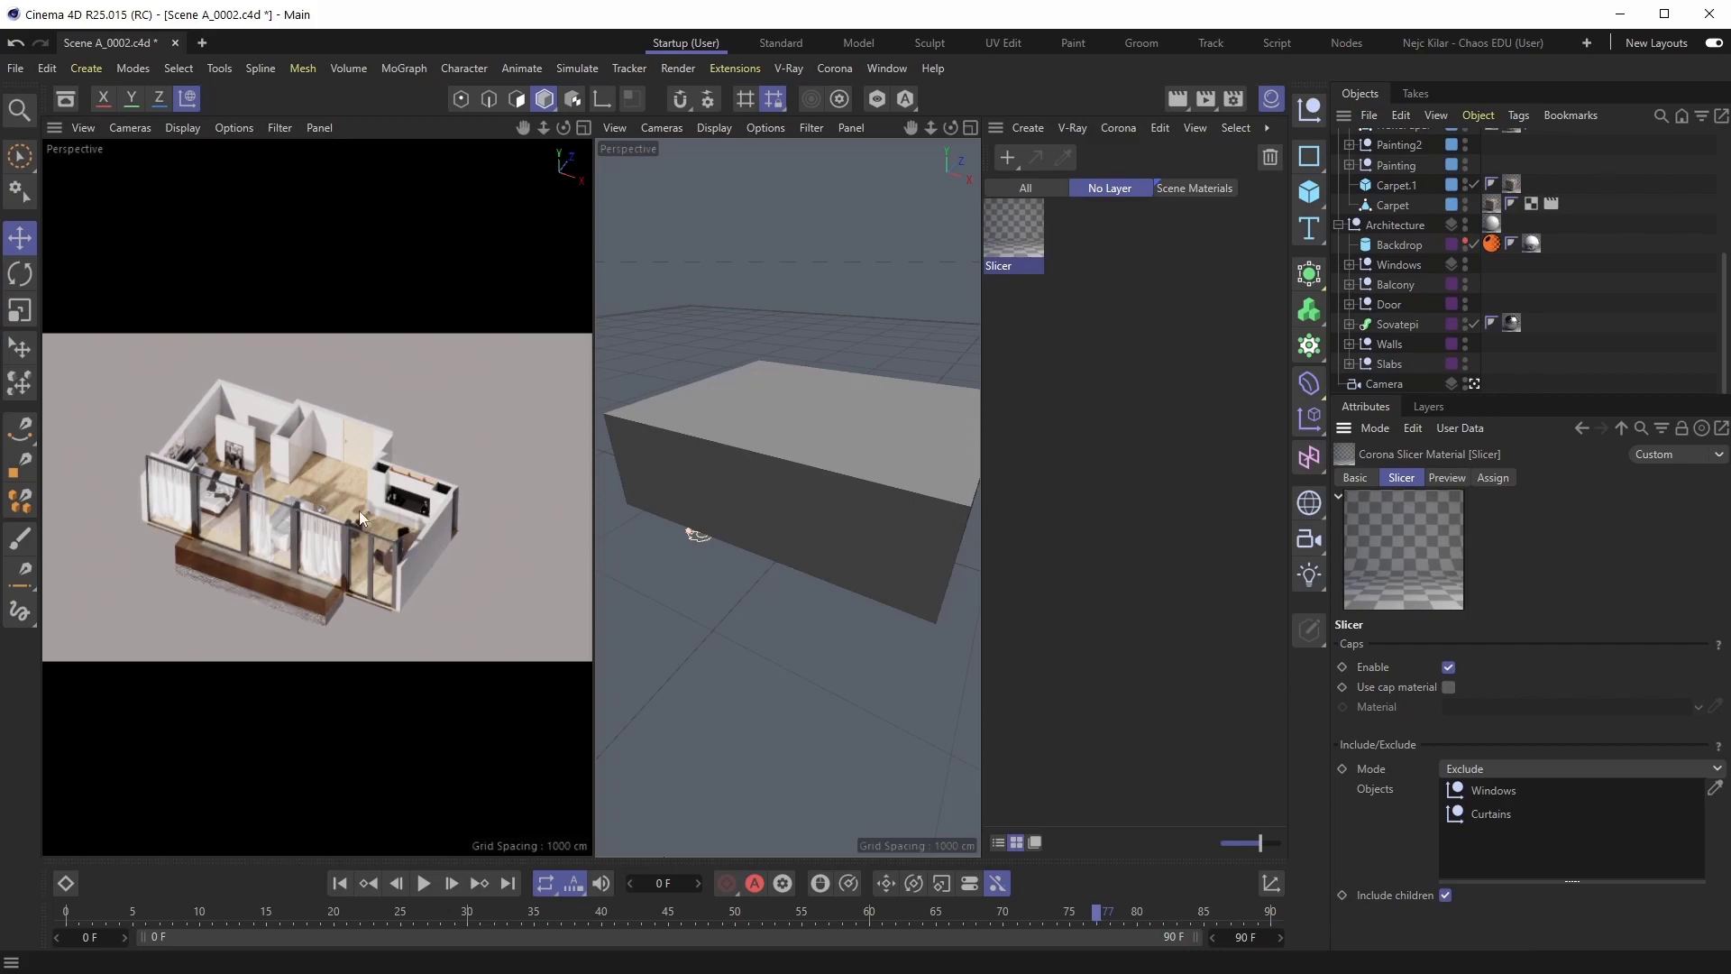
{"action": "mouse_move", "coordinate": [531, 548]}
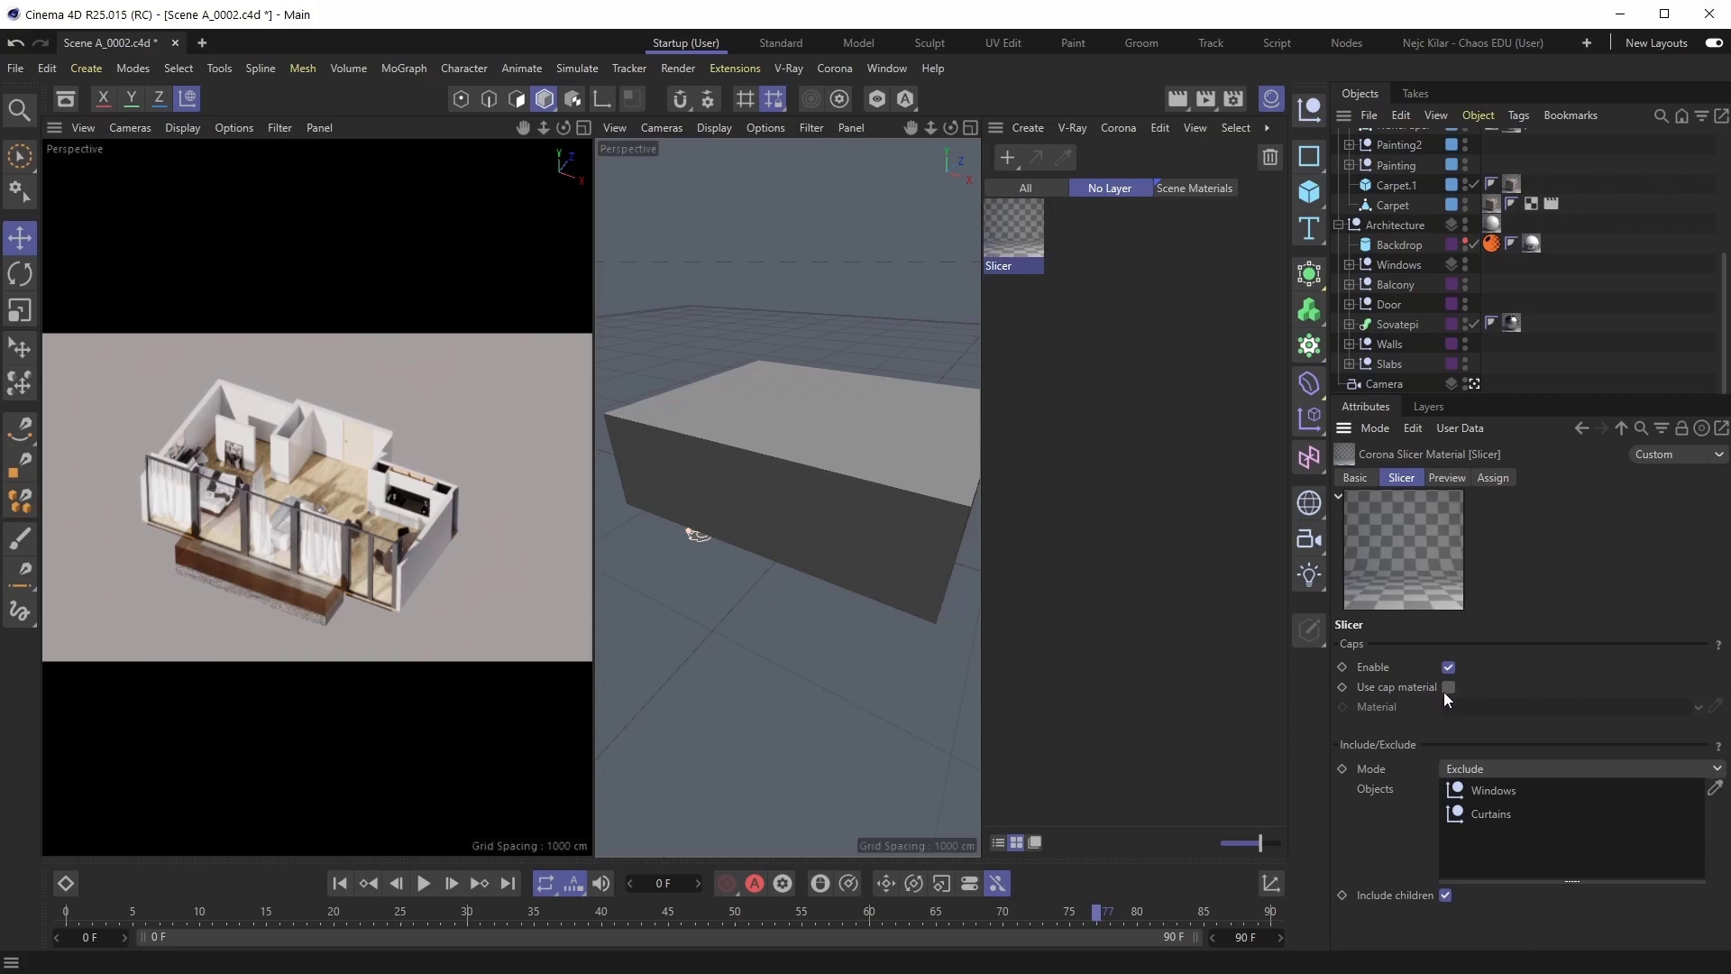
{"action": "mouse_move", "coordinate": [1476, 695]}
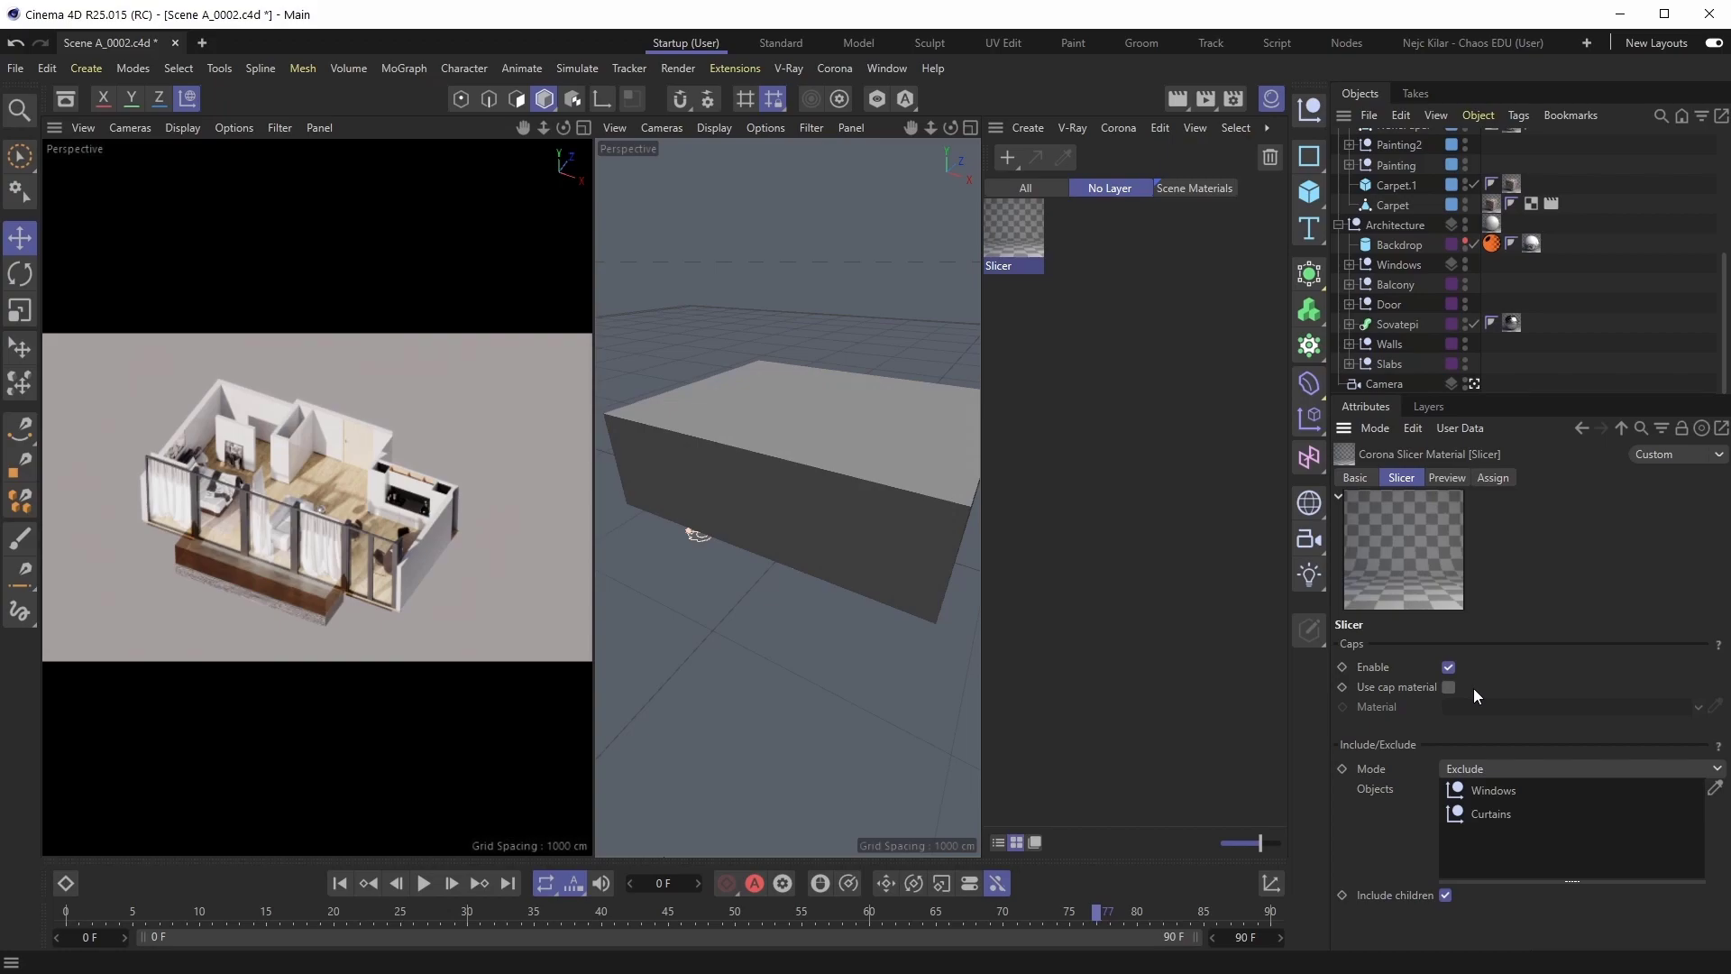
{"action": "left_click", "coordinate": [1449, 687]}
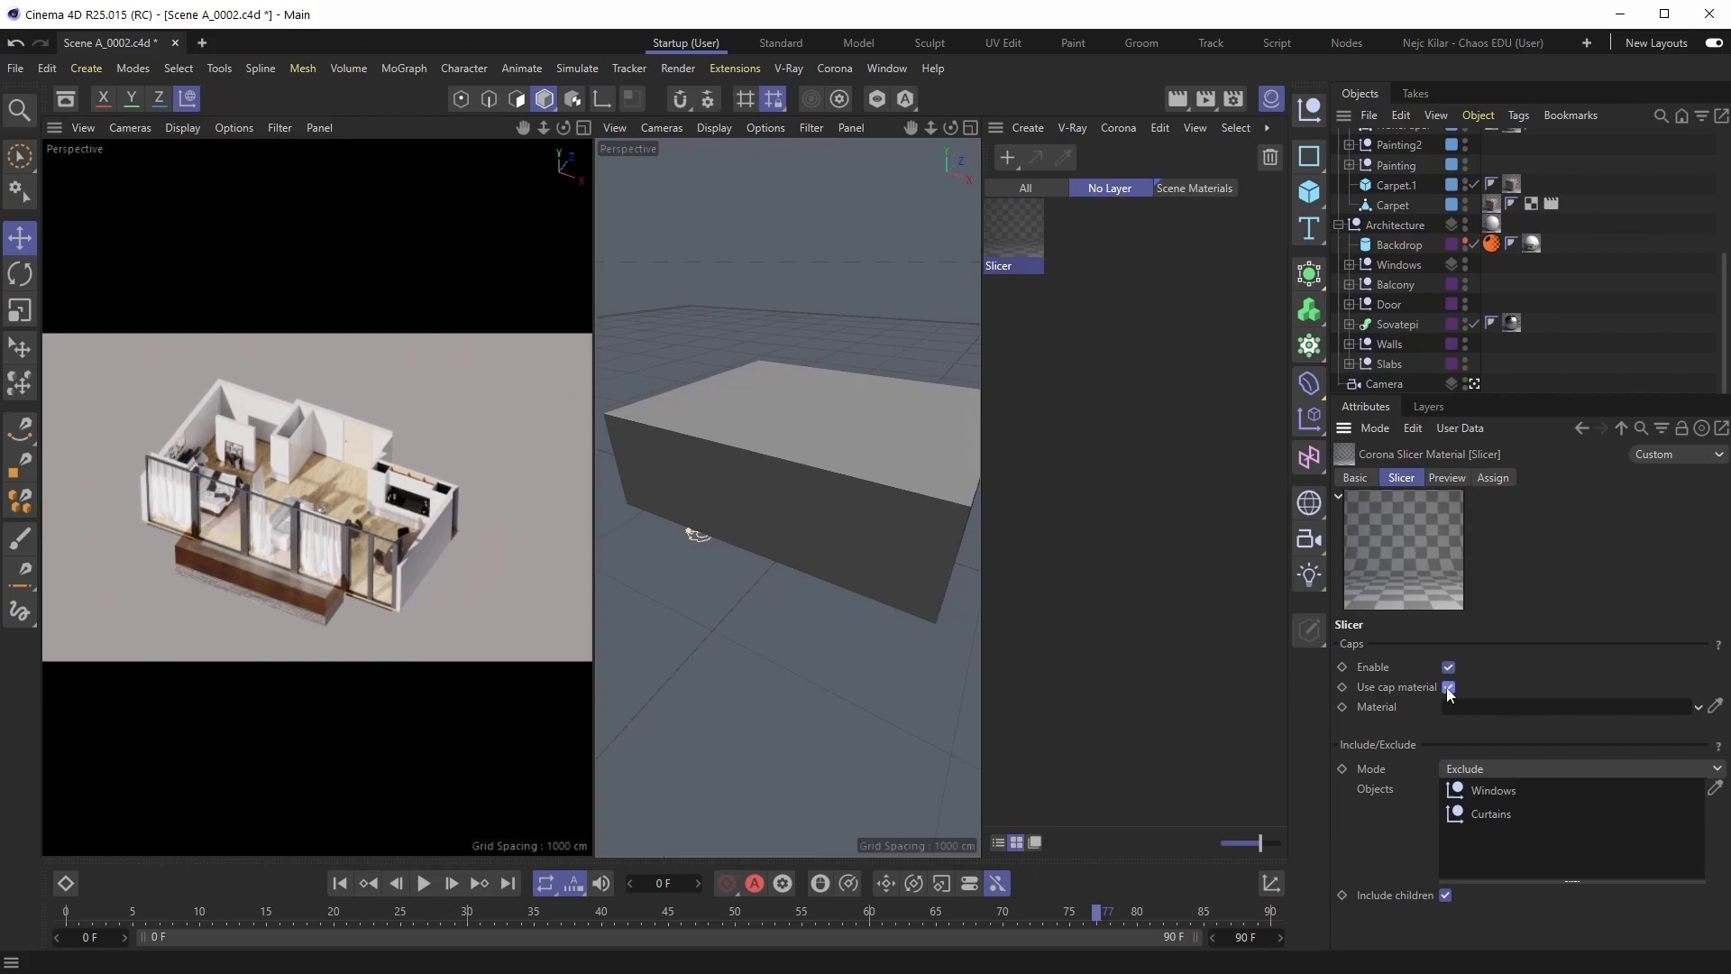
Create a Corona Physical material with blue base colour for the slicer caps.
{"action": "left_click", "coordinate": [1447, 687]}
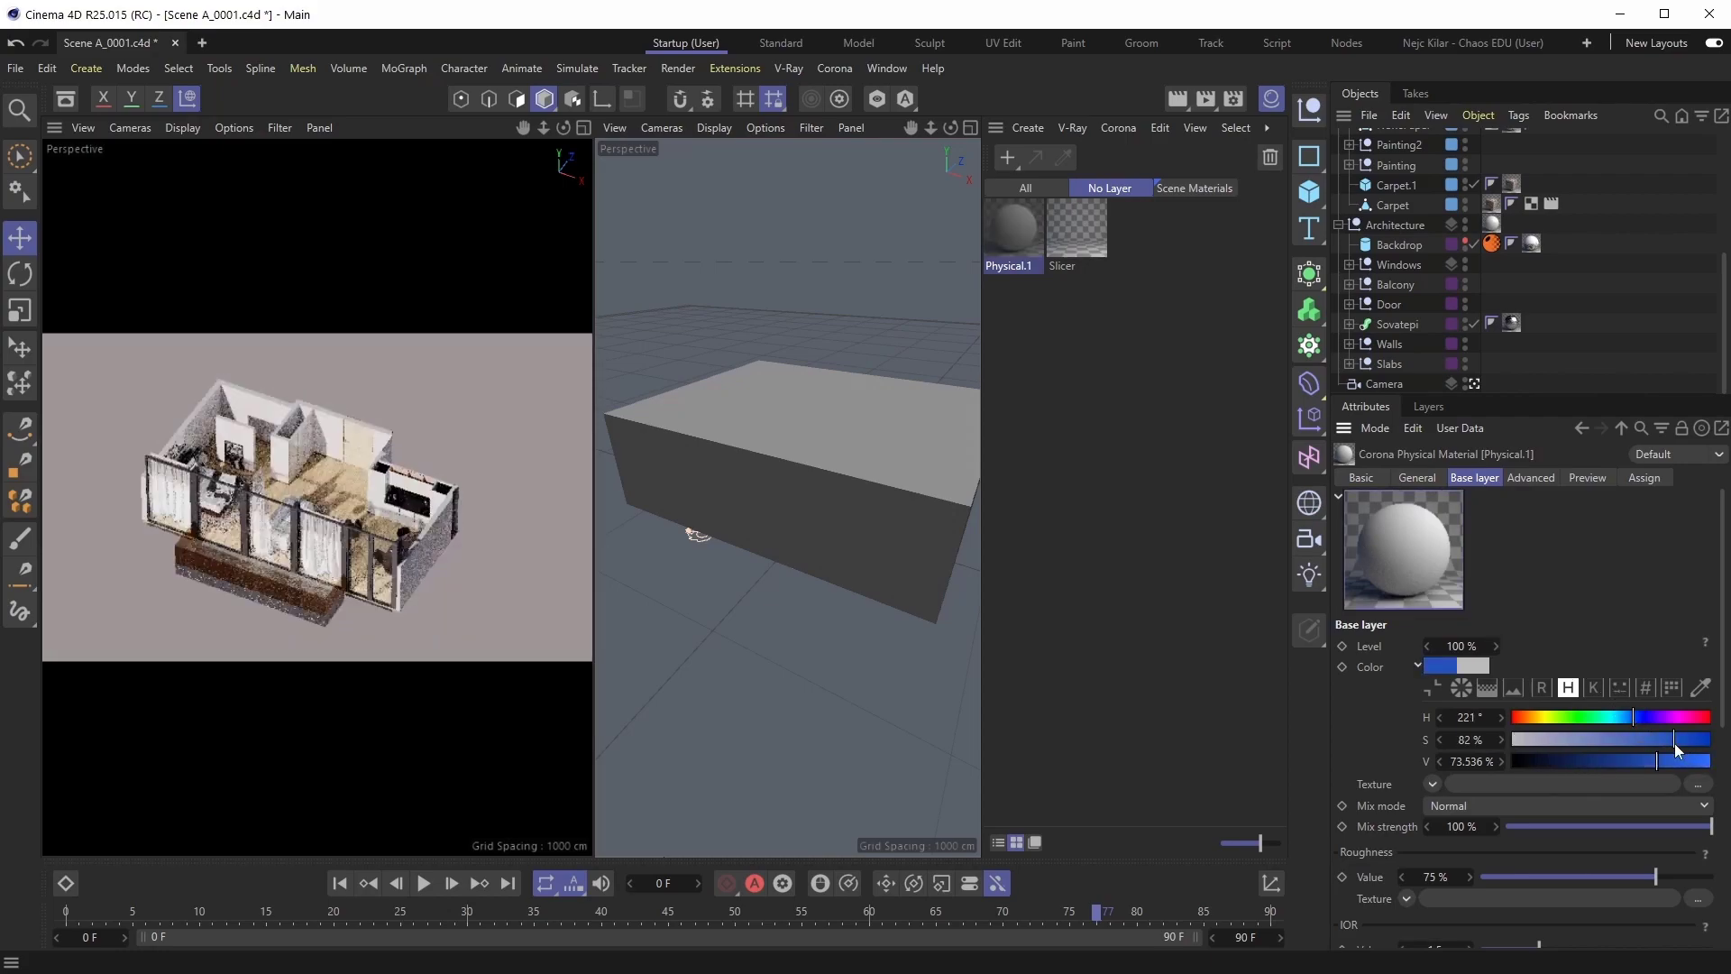
{"action": "left_click", "coordinate": [1072, 226]}
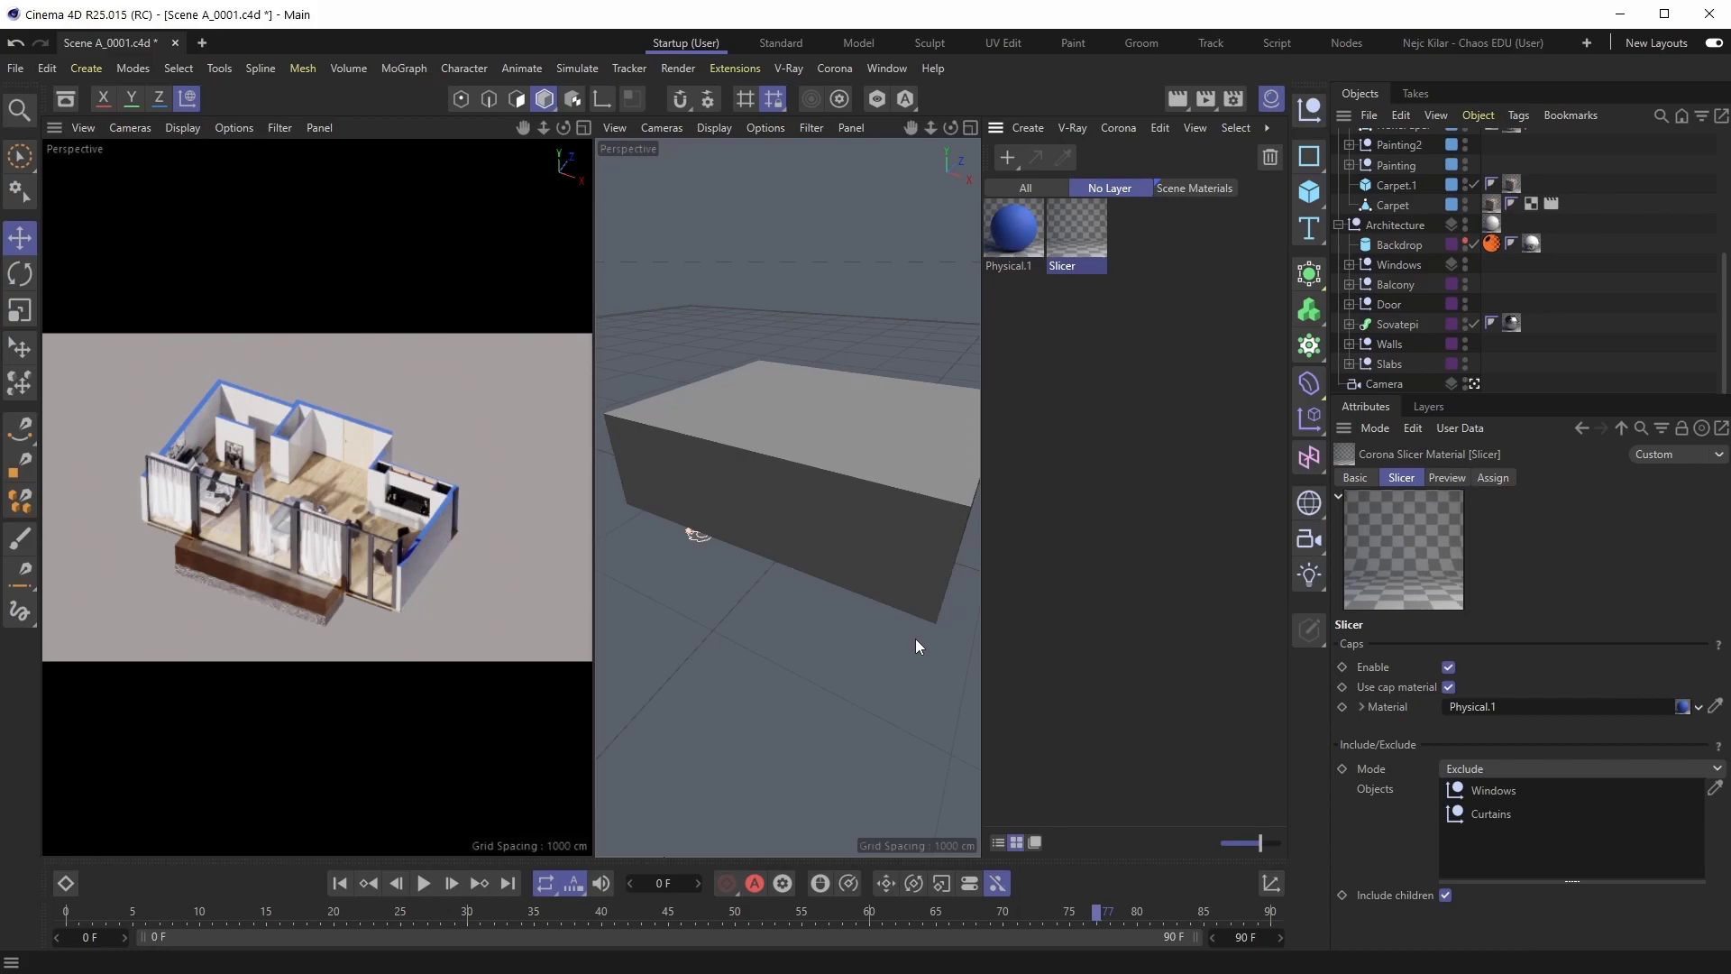
{"action": "mouse_move", "coordinate": [368, 489]}
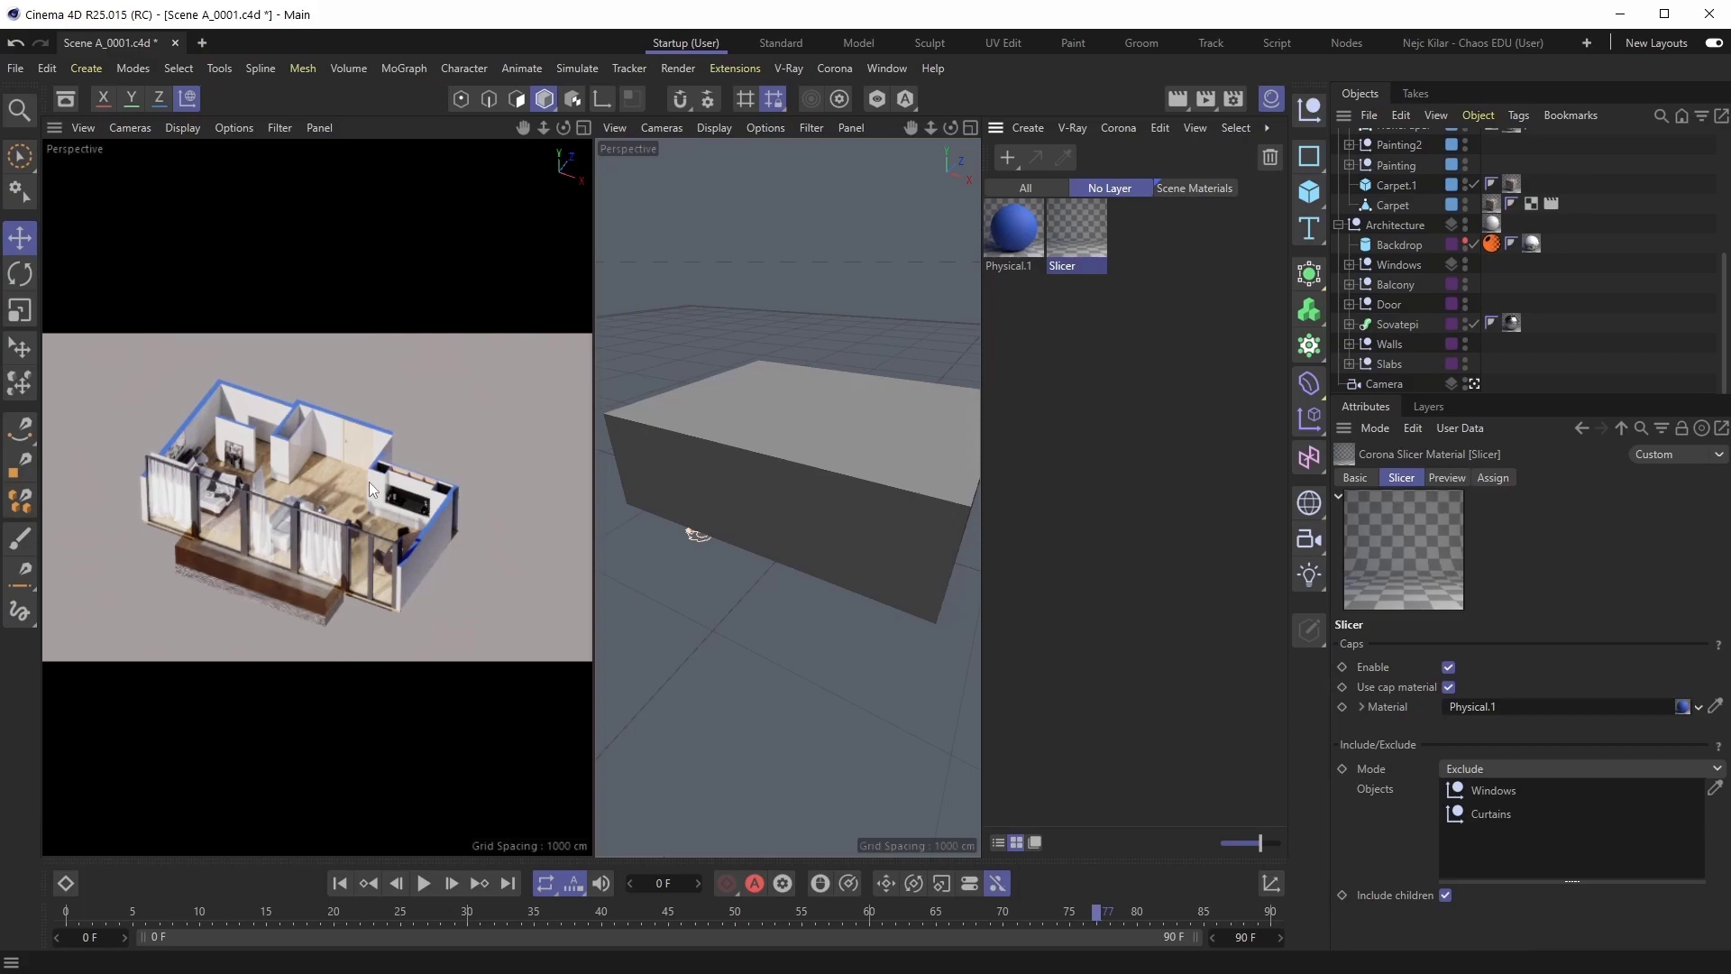
{"action": "mouse_move", "coordinate": [355, 533]}
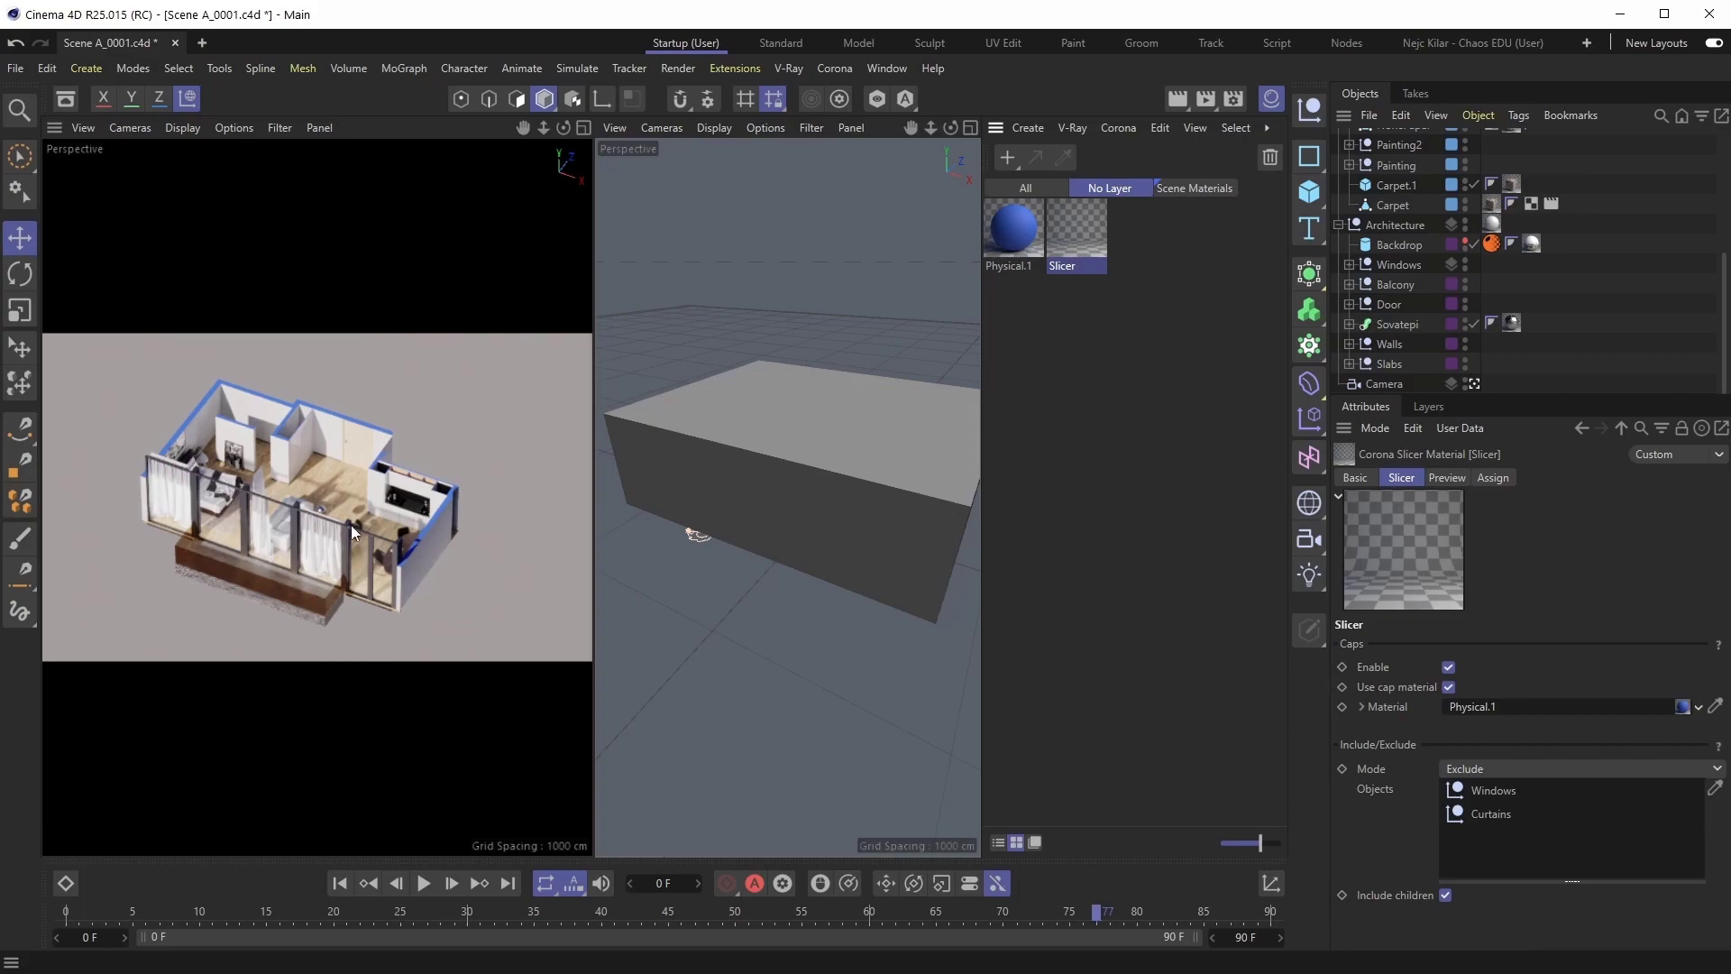
{"action": "mouse_move", "coordinate": [482, 478]}
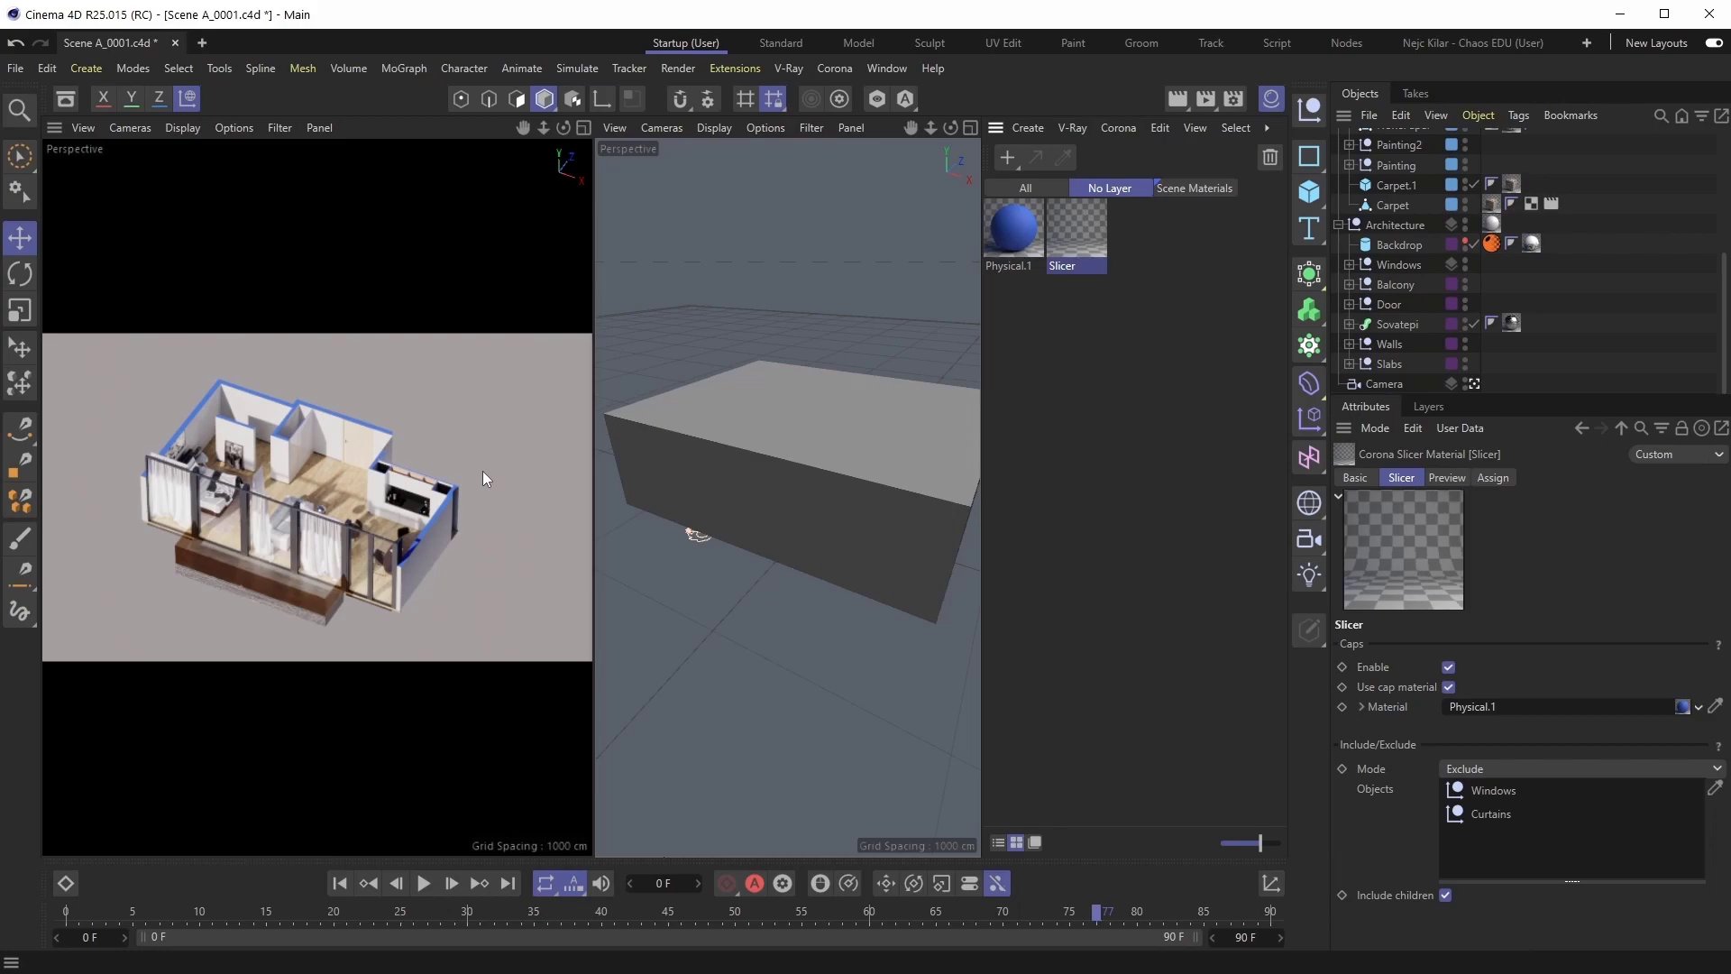
Create a new Corona Ray Switcher material from the Corona material list.
{"action": "left_click", "coordinate": [1116, 127]}
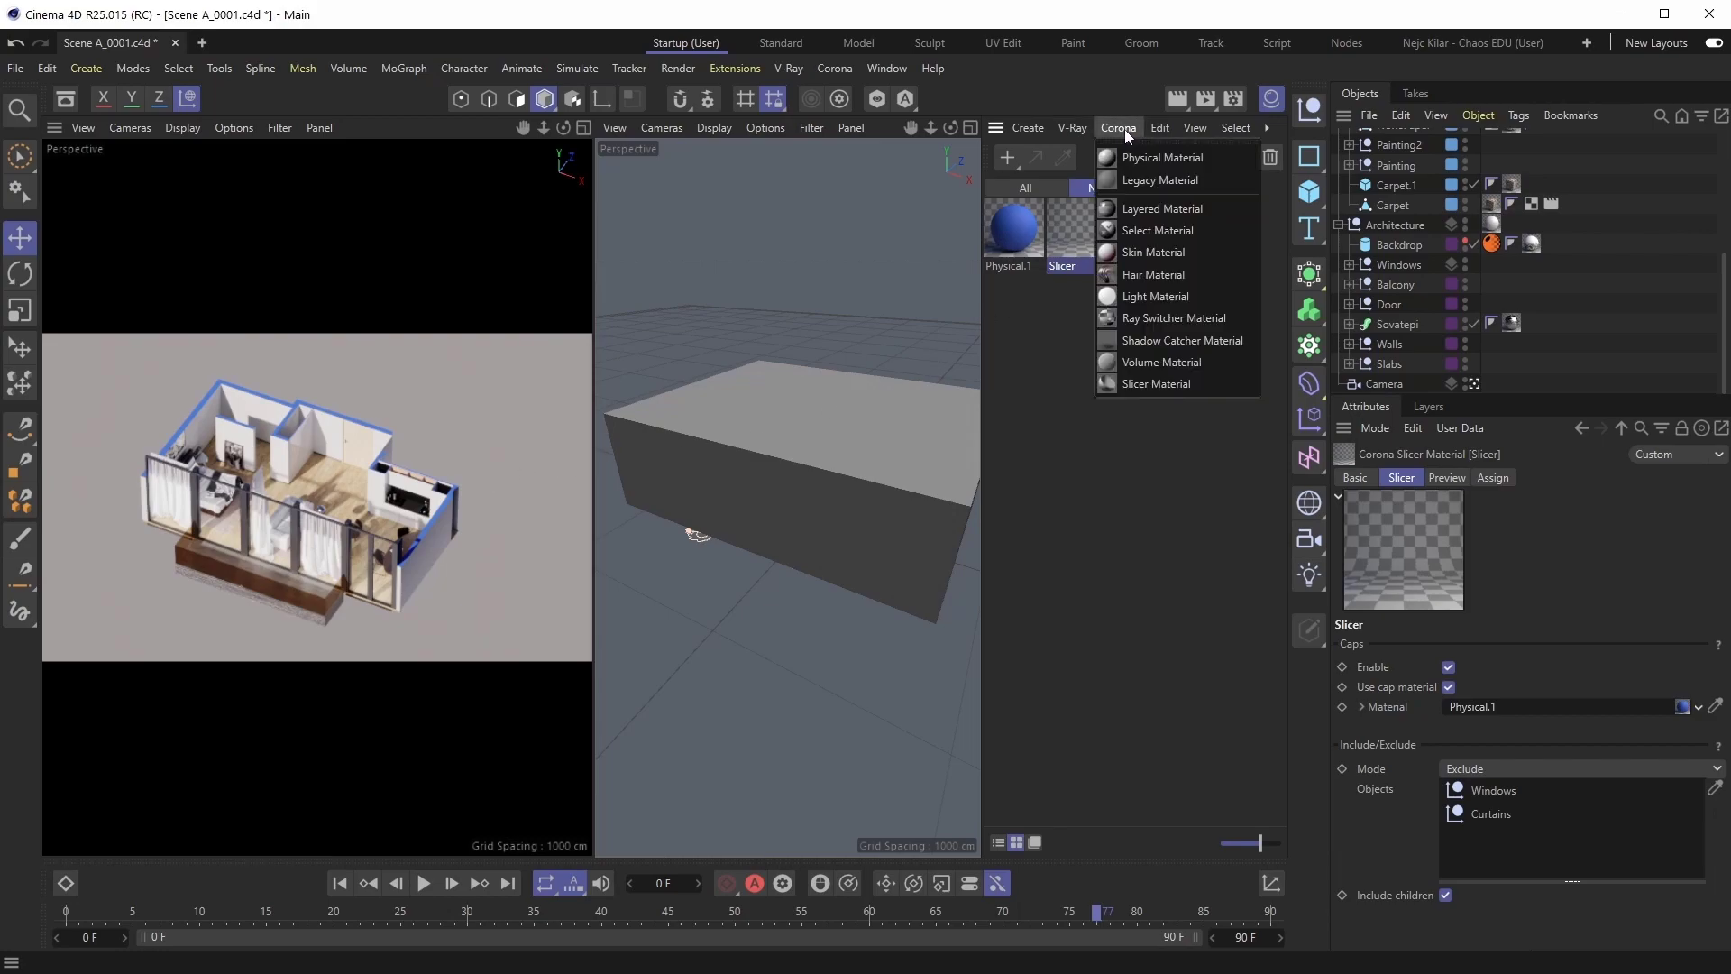
{"action": "mouse_move", "coordinate": [1174, 318]}
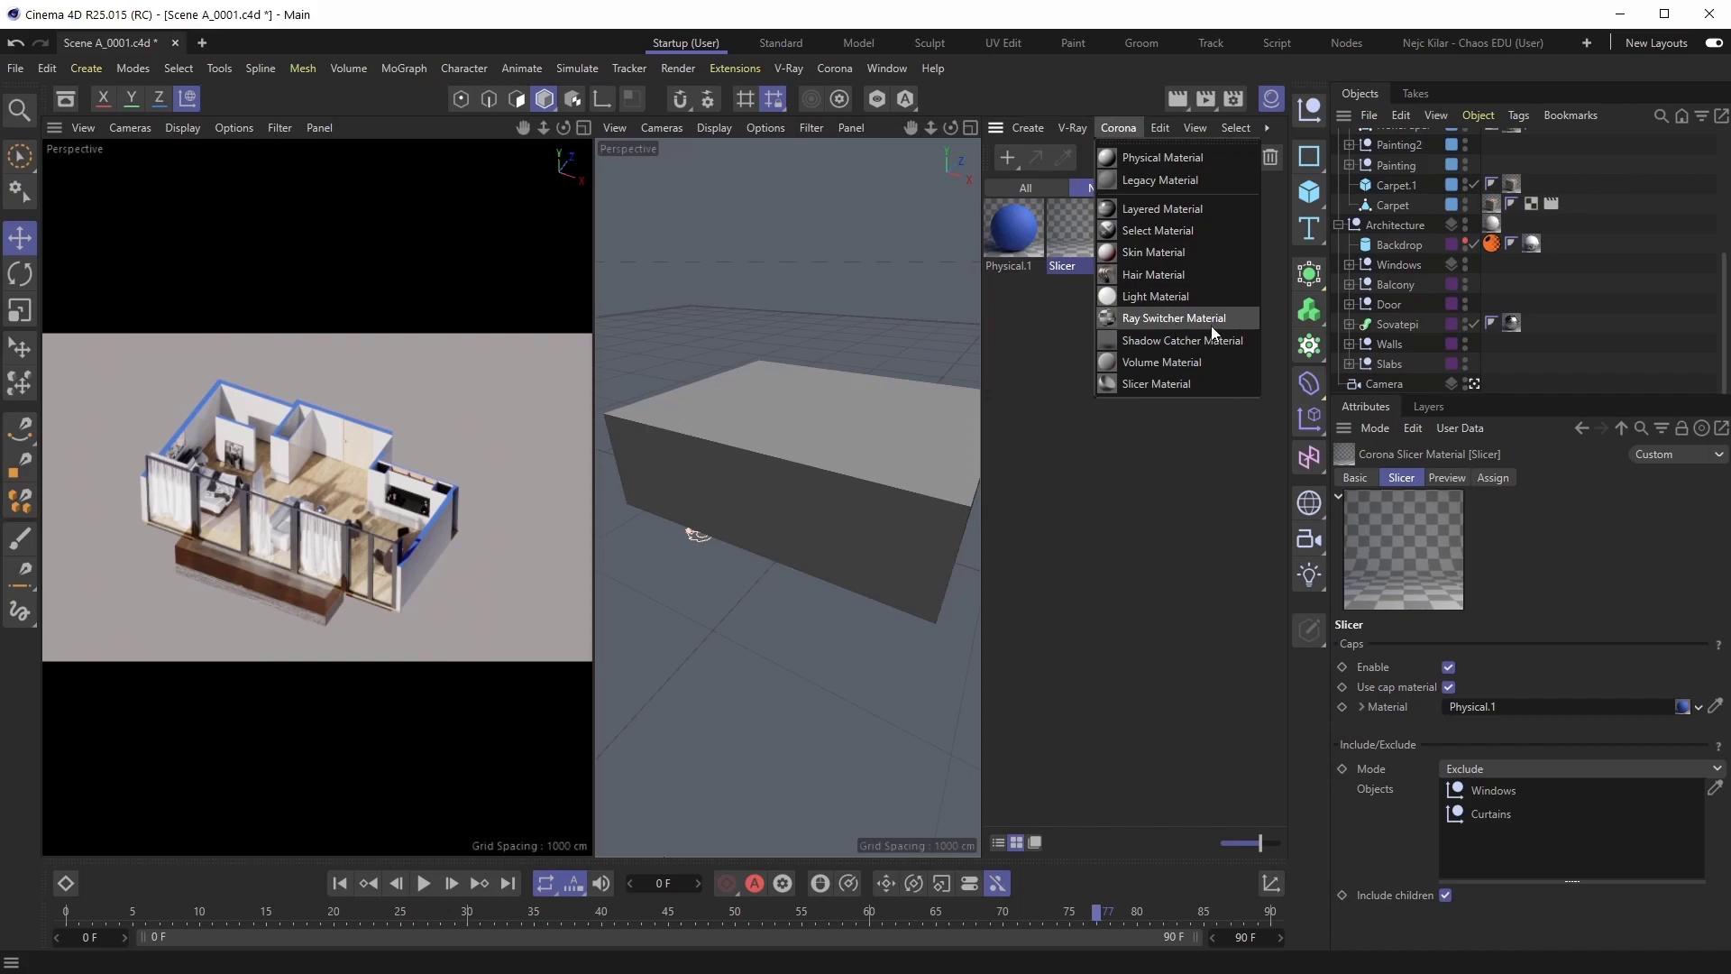
{"action": "left_click", "coordinate": [1176, 318]}
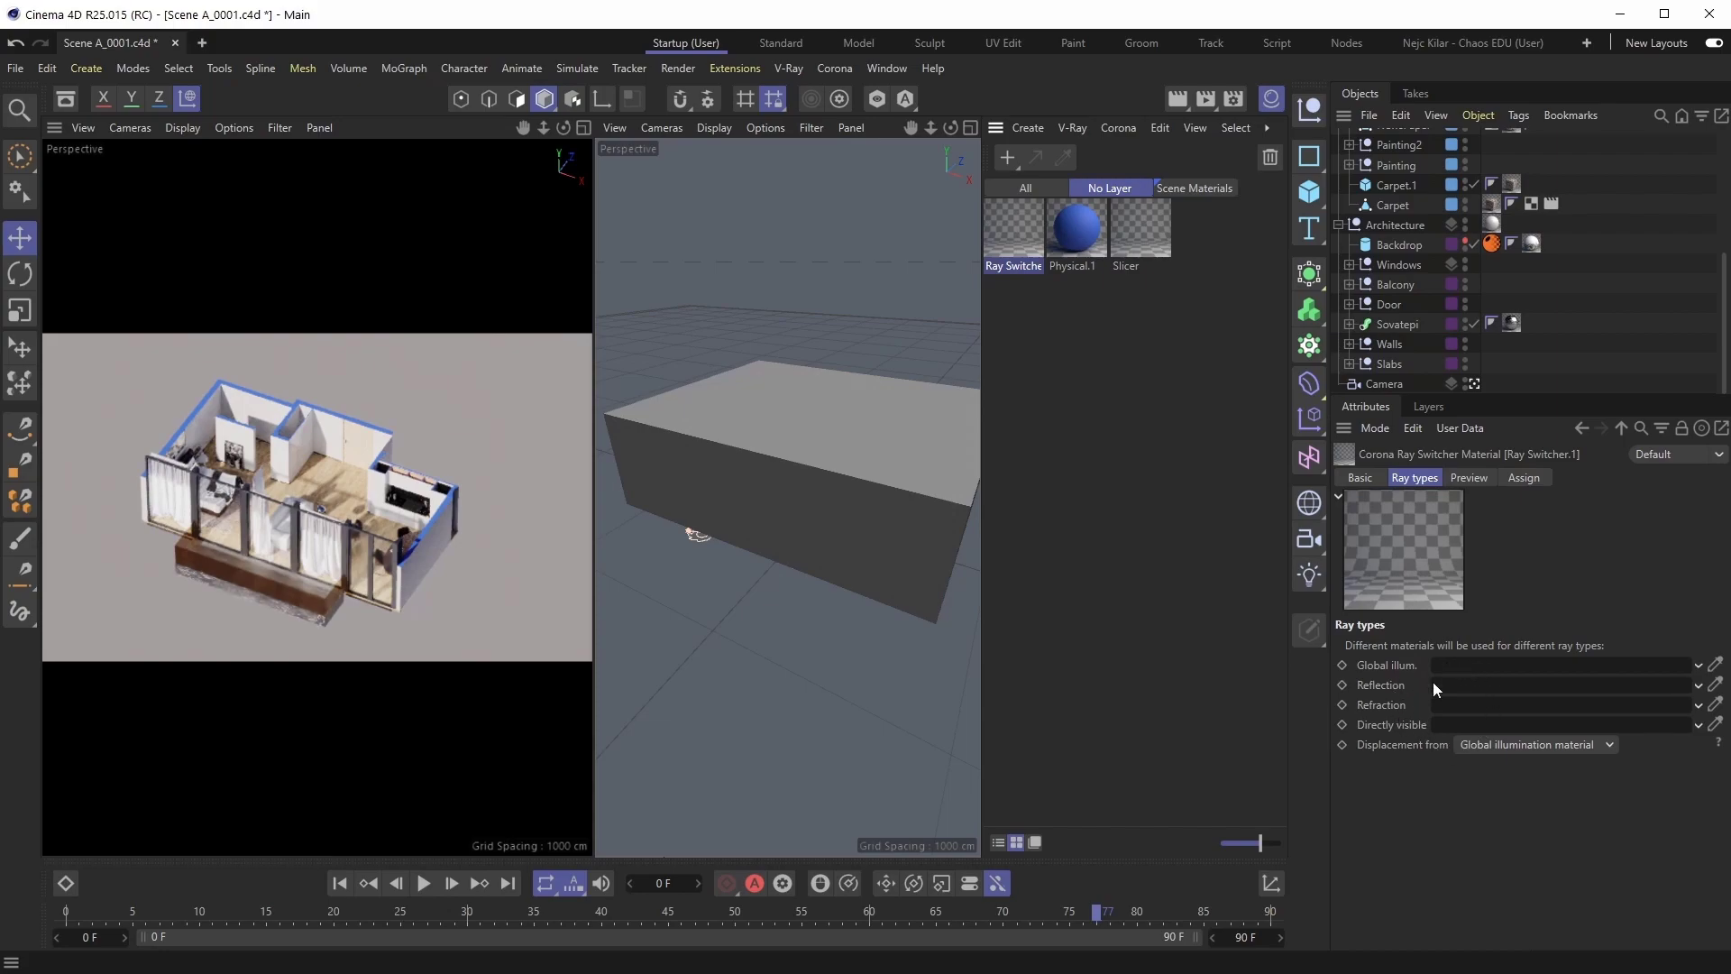
{"action": "mouse_move", "coordinate": [1551, 604]}
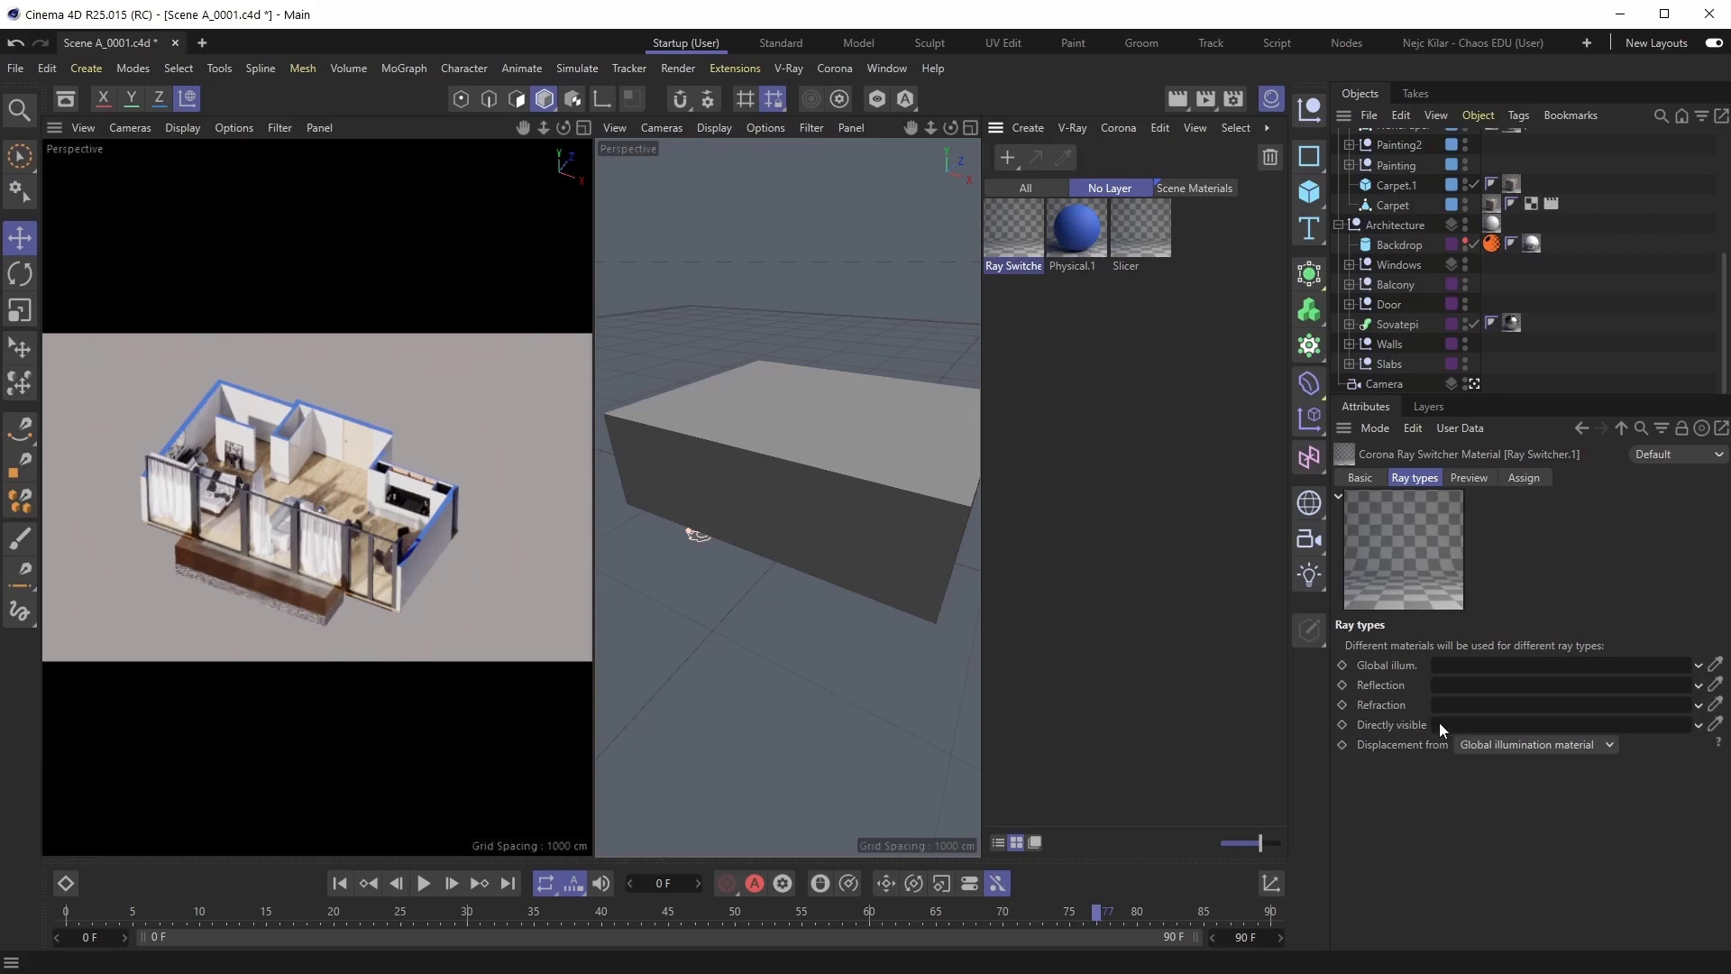
{"action": "mouse_move", "coordinate": [1499, 637]}
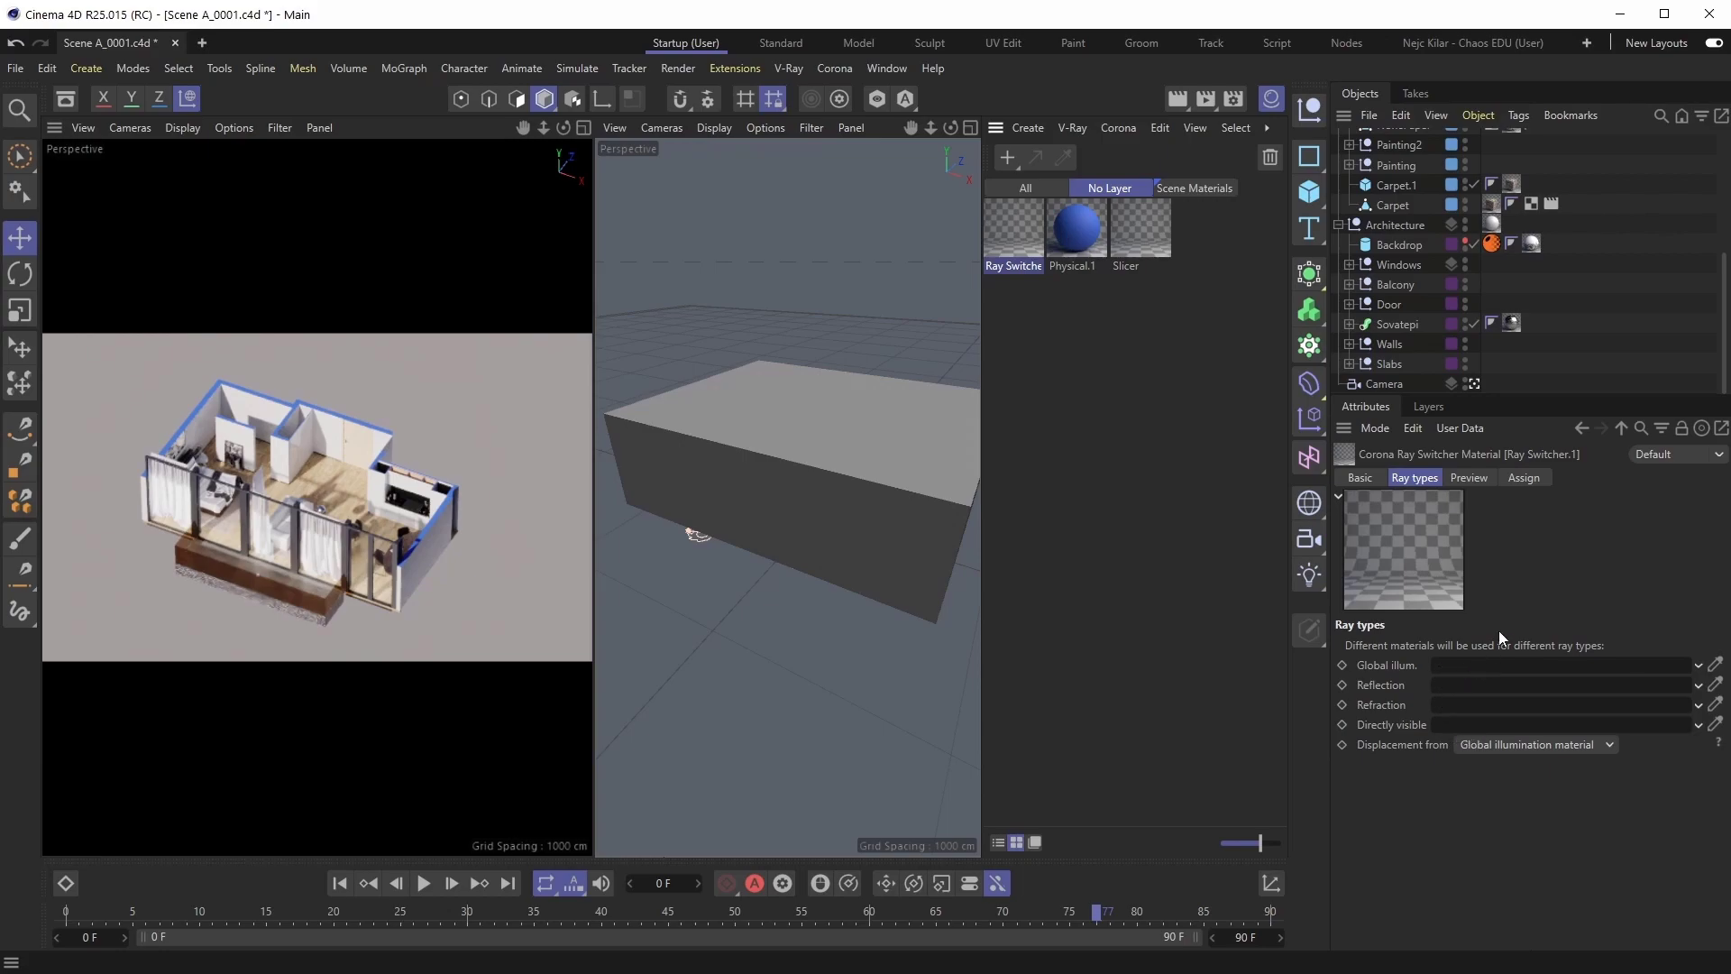
{"action": "mouse_move", "coordinate": [1534, 574]}
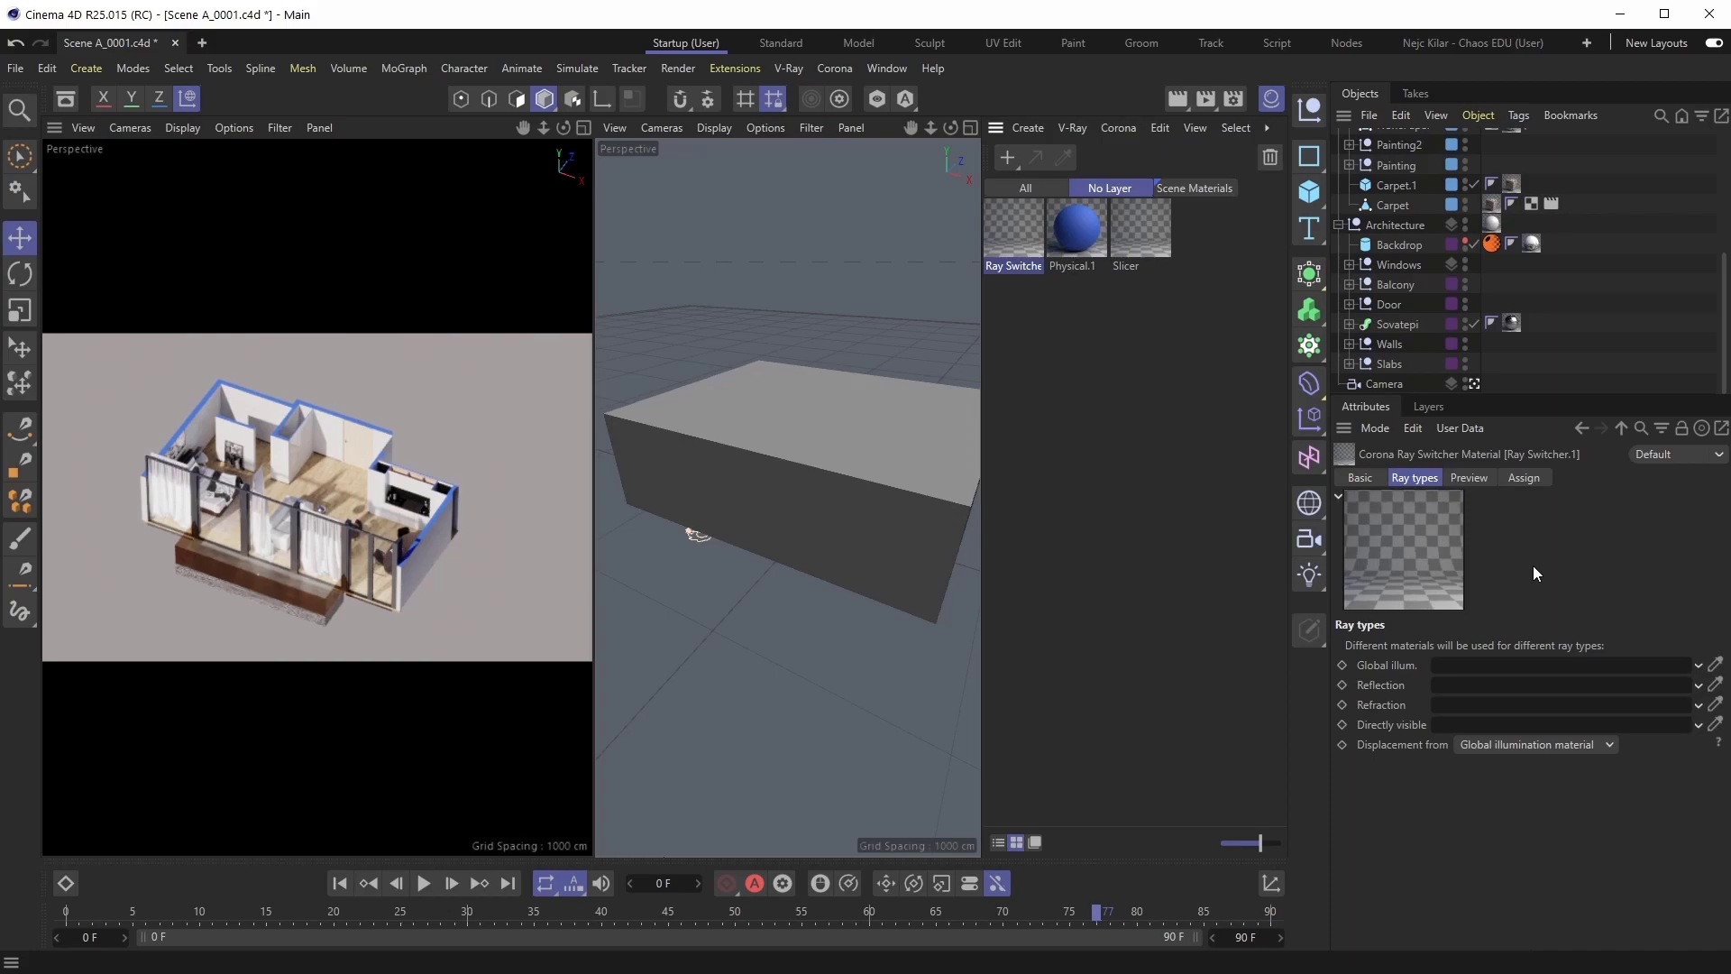
{"action": "mouse_move", "coordinate": [1530, 574]}
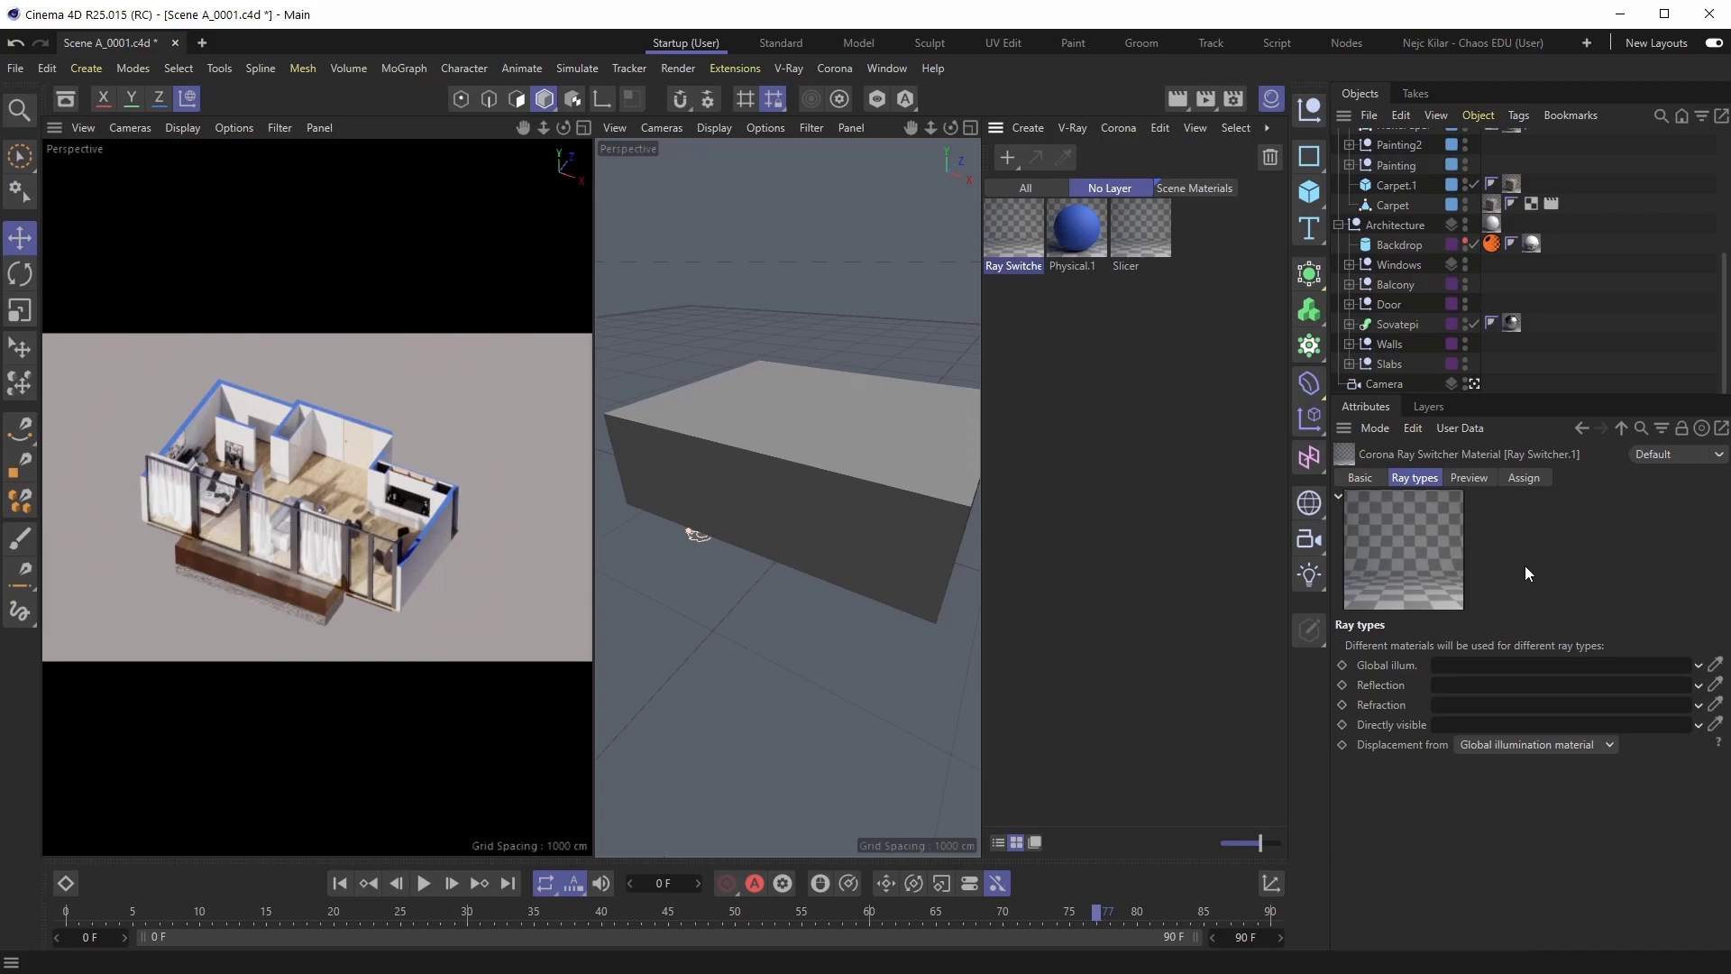
{"action": "mouse_move", "coordinate": [1501, 576]}
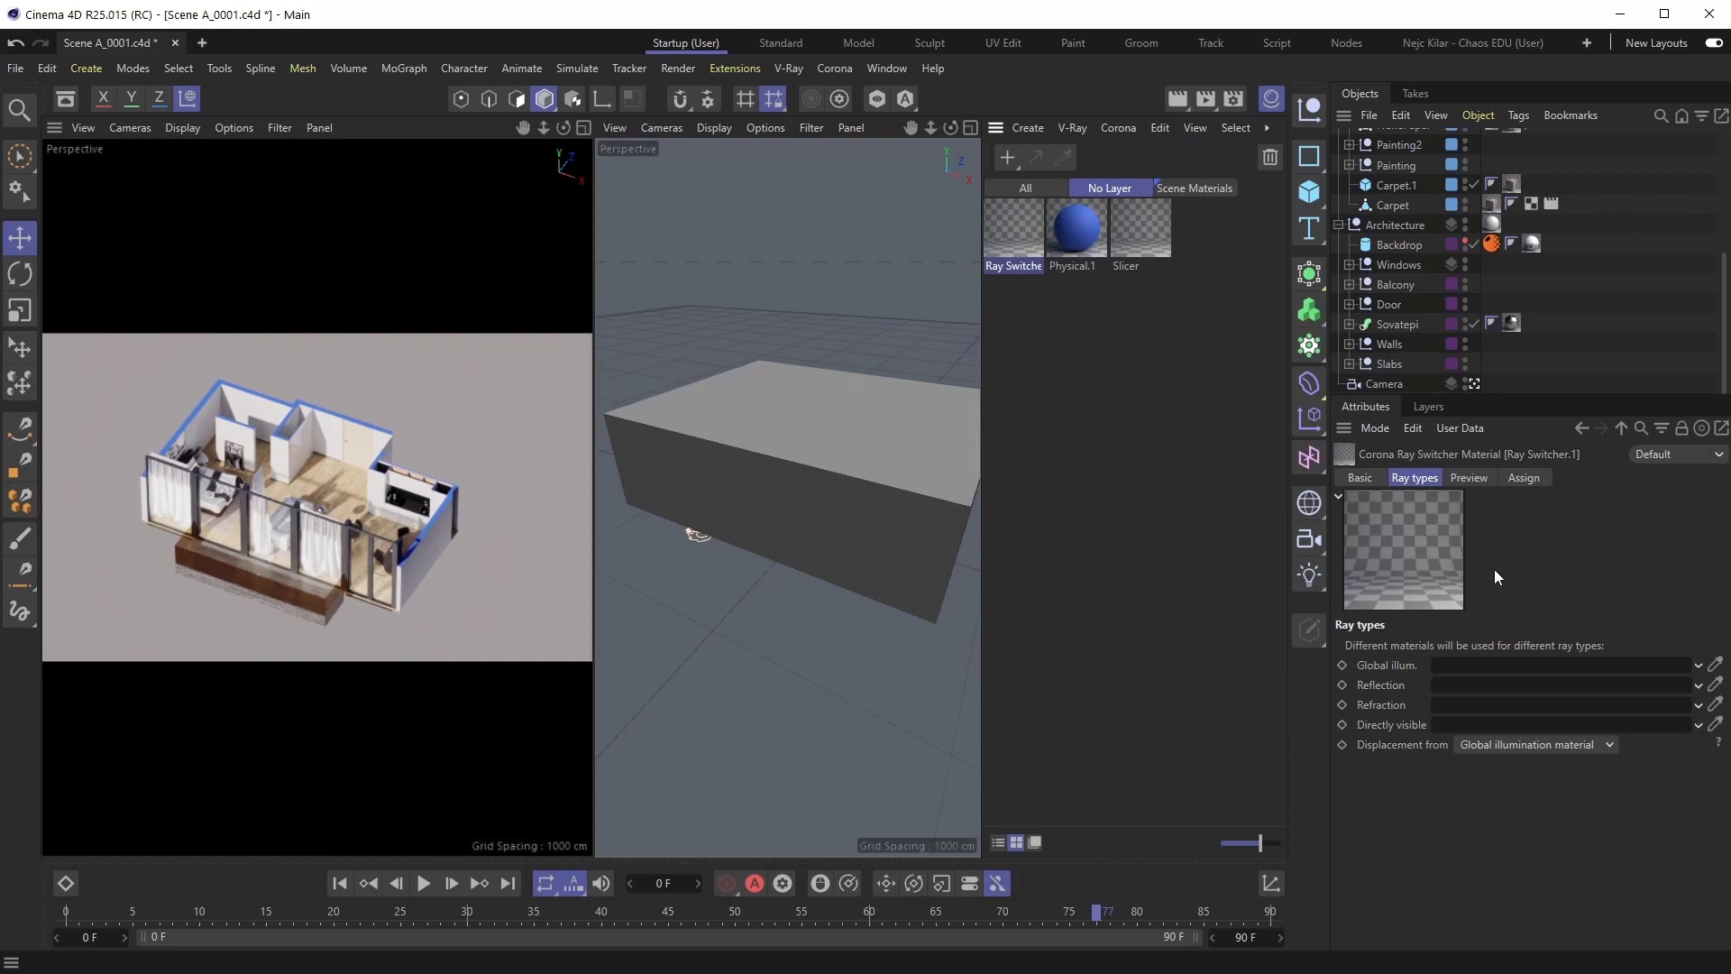
Put the Slicer material into the Ray Switcher's Directly visible slot.
{"action": "left_click", "coordinate": [1341, 705]}
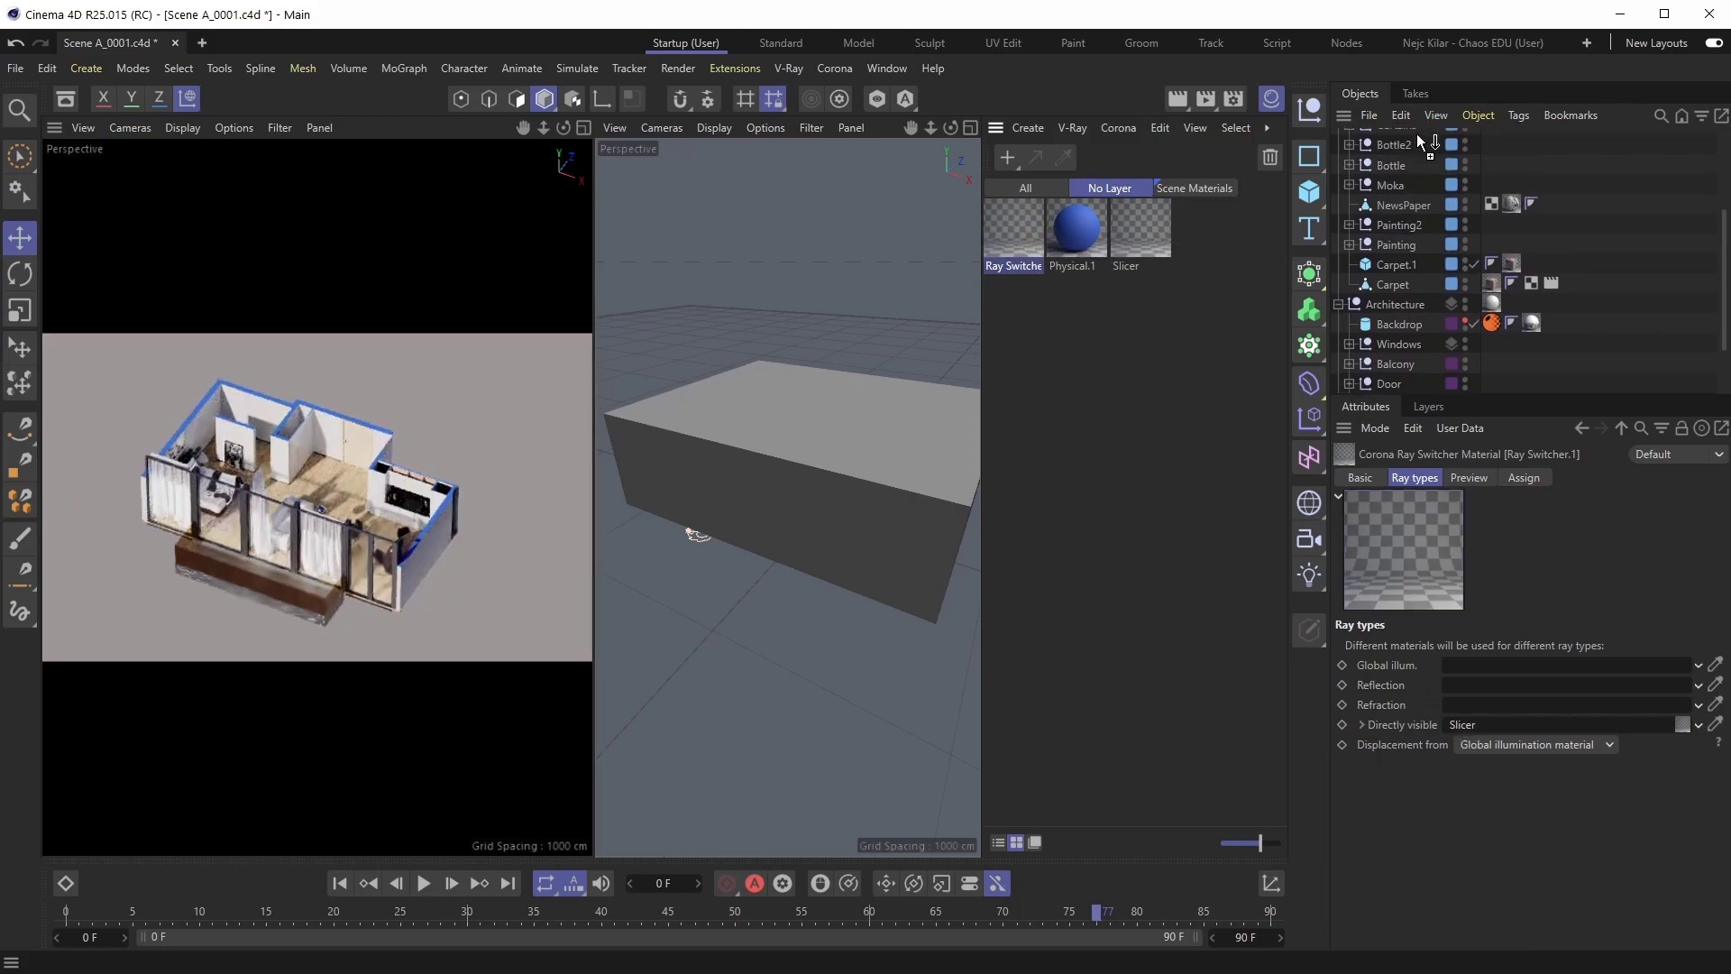
{"action": "scroll", "scroll_direction": "up", "scroll_amount": 3}
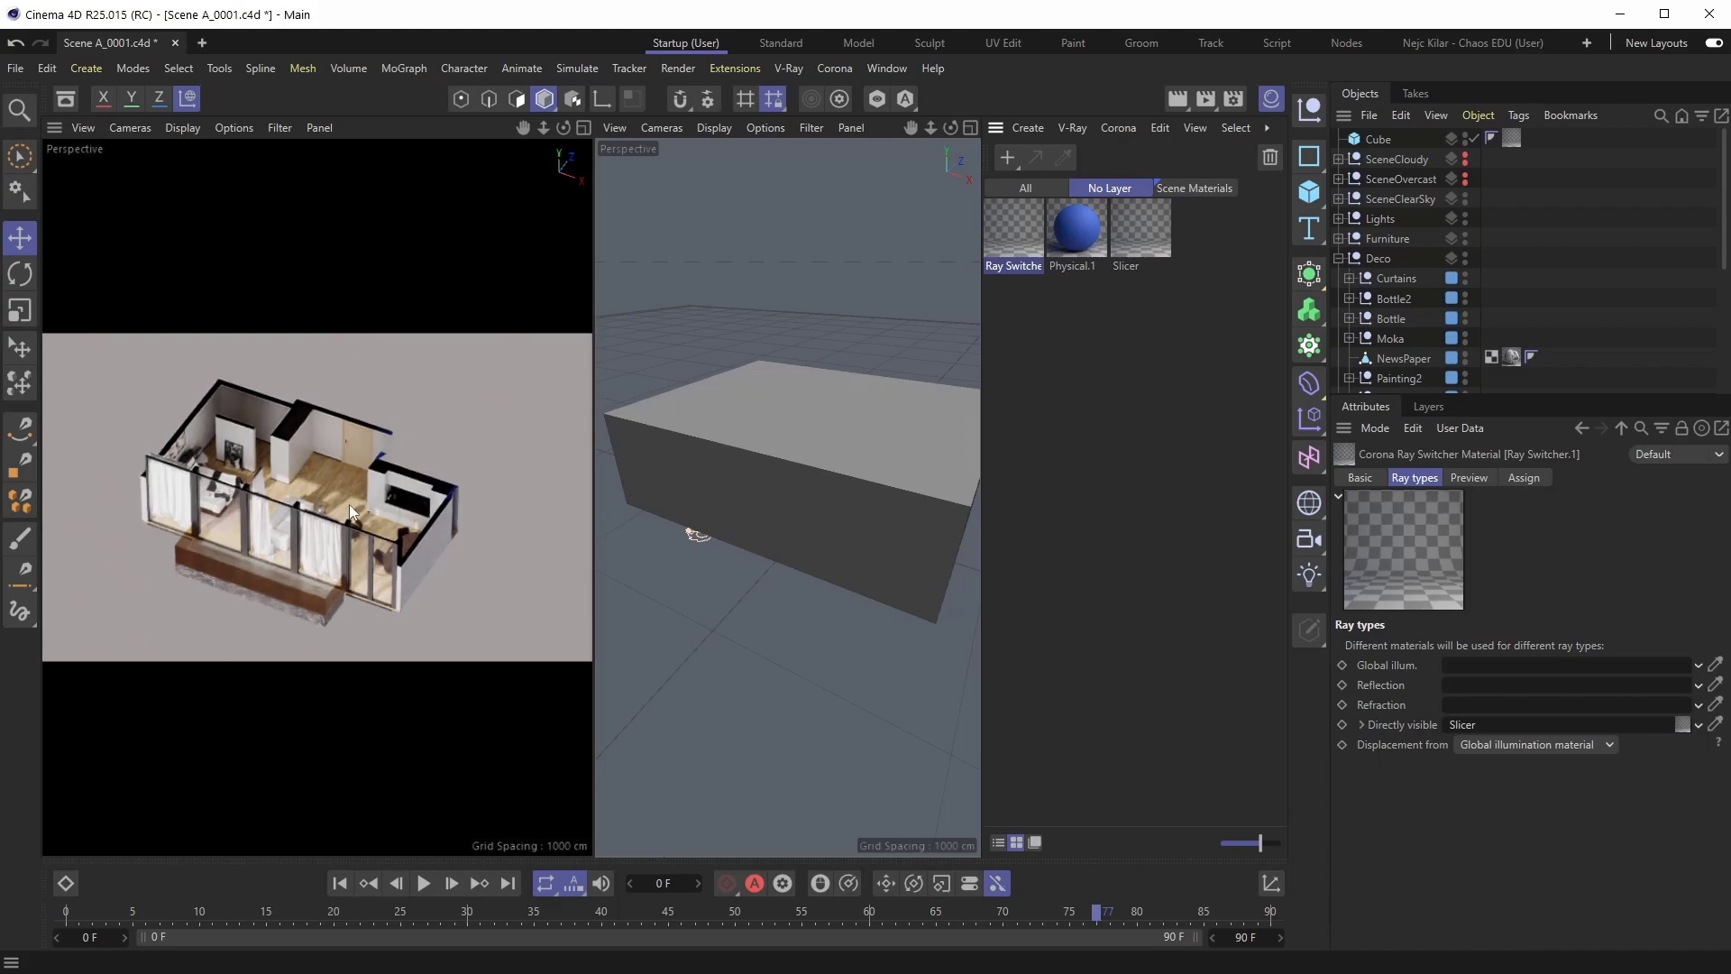
{"action": "mouse_move", "coordinate": [474, 457]}
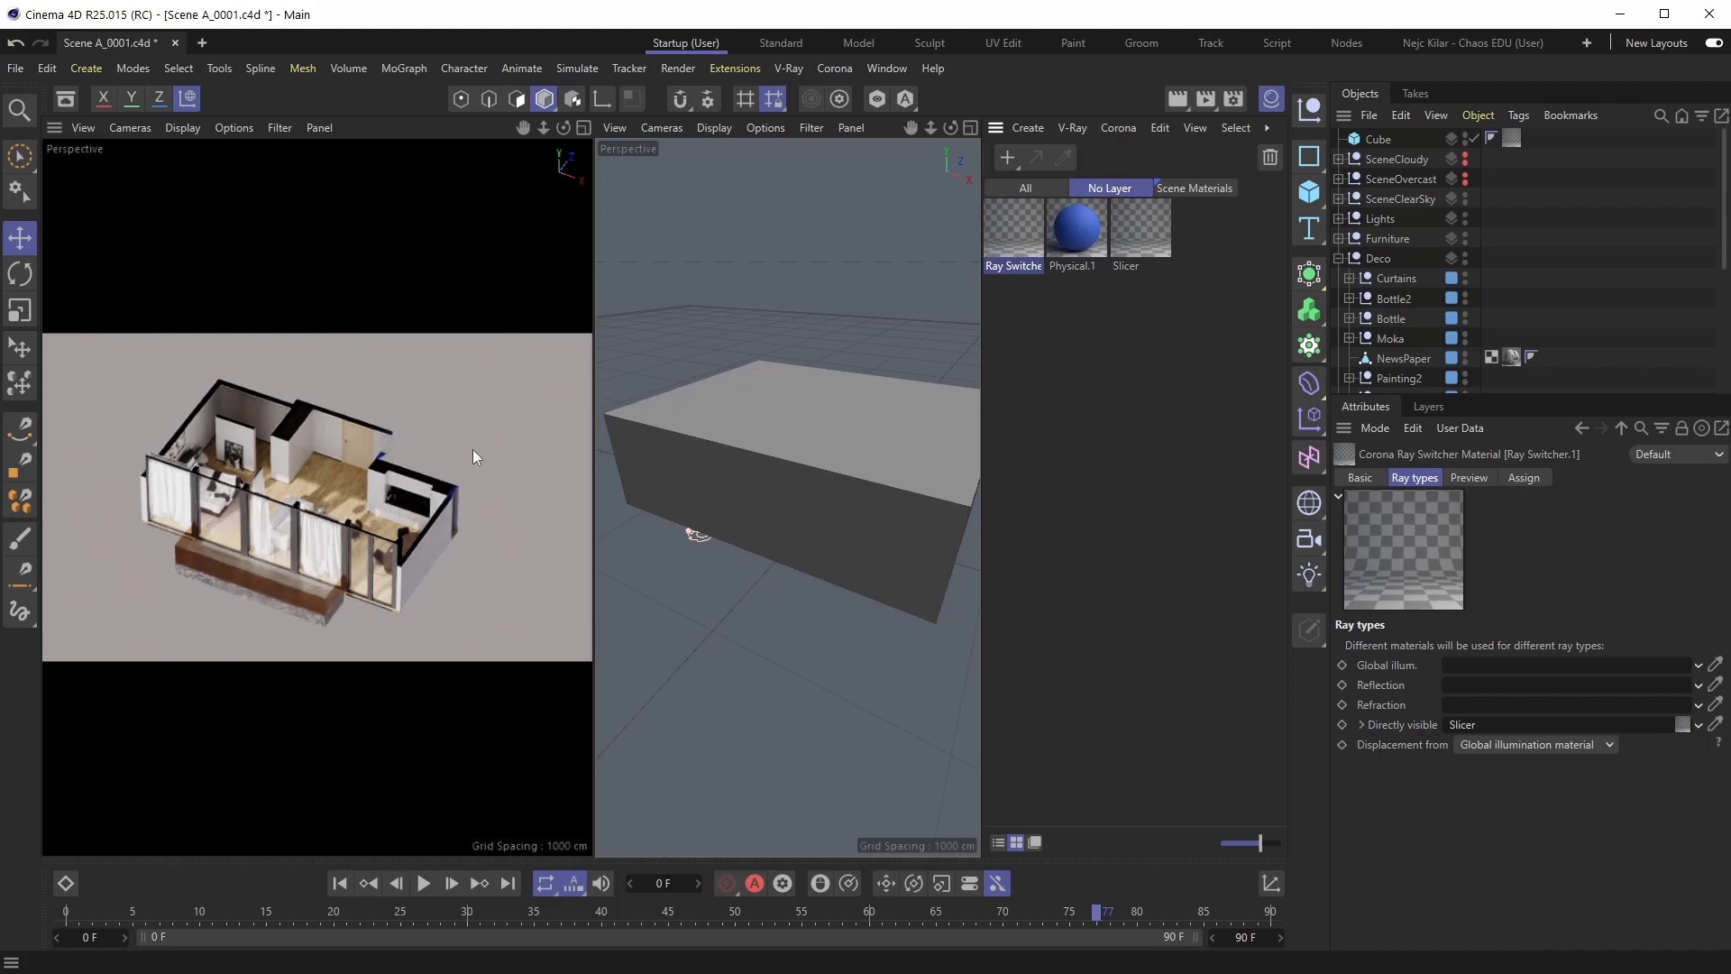
{"action": "mouse_move", "coordinate": [463, 478]}
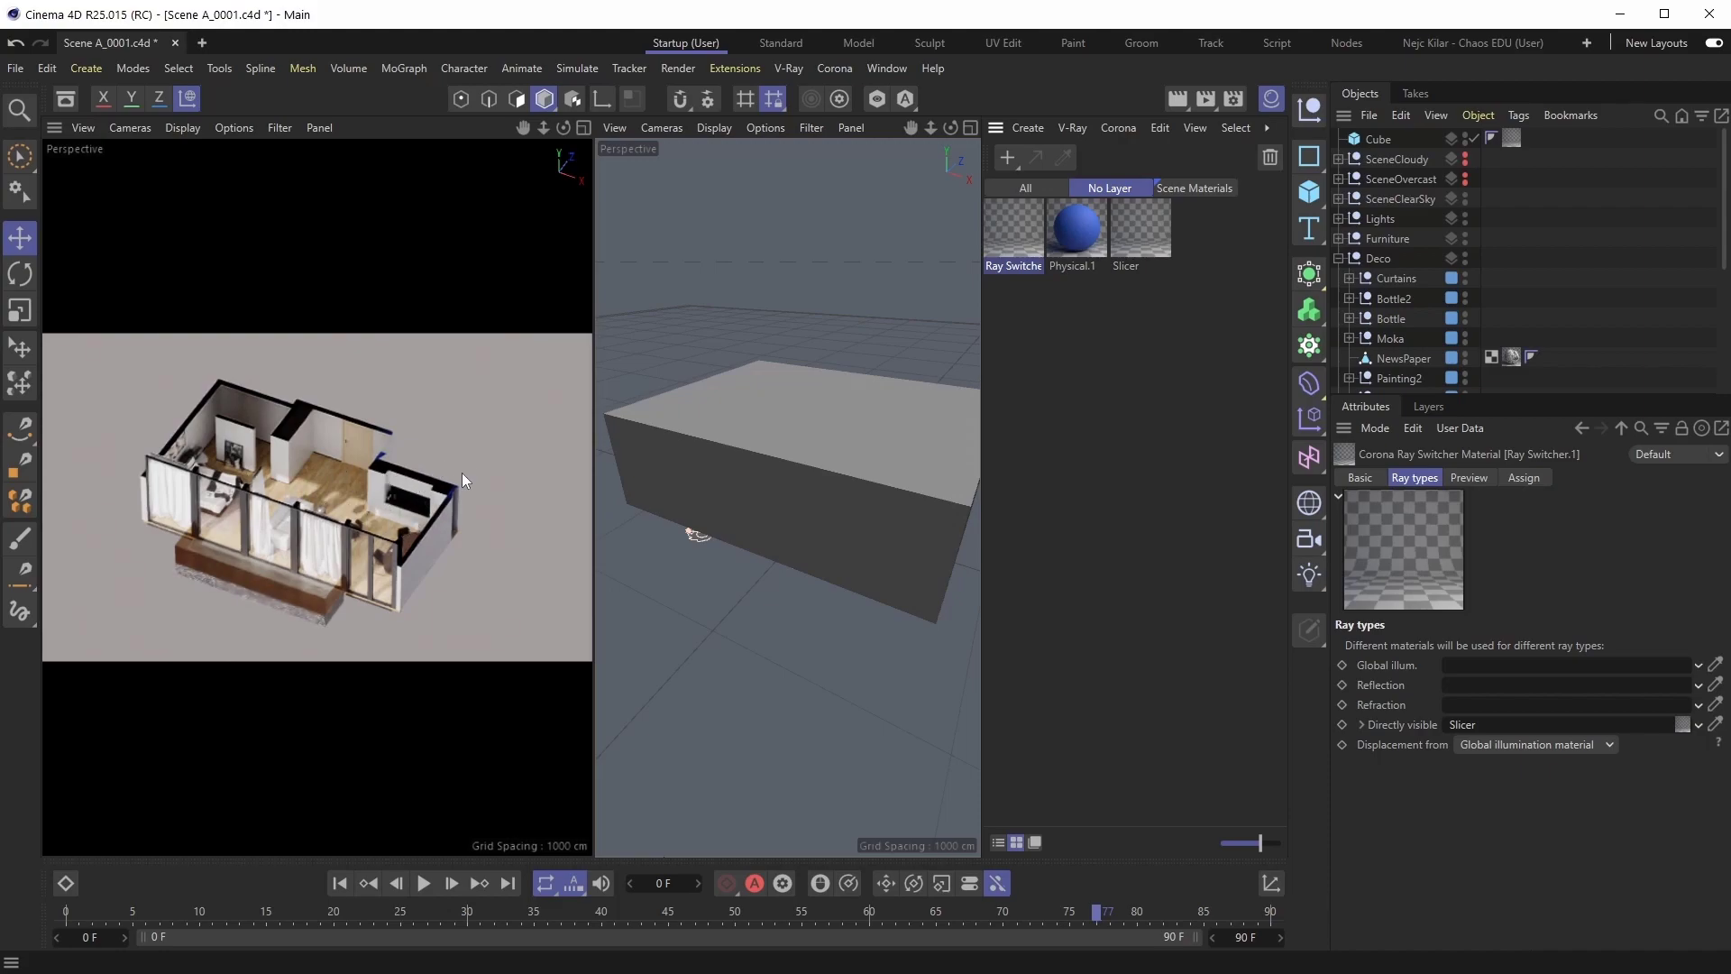
{"action": "mouse_move", "coordinate": [503, 465]}
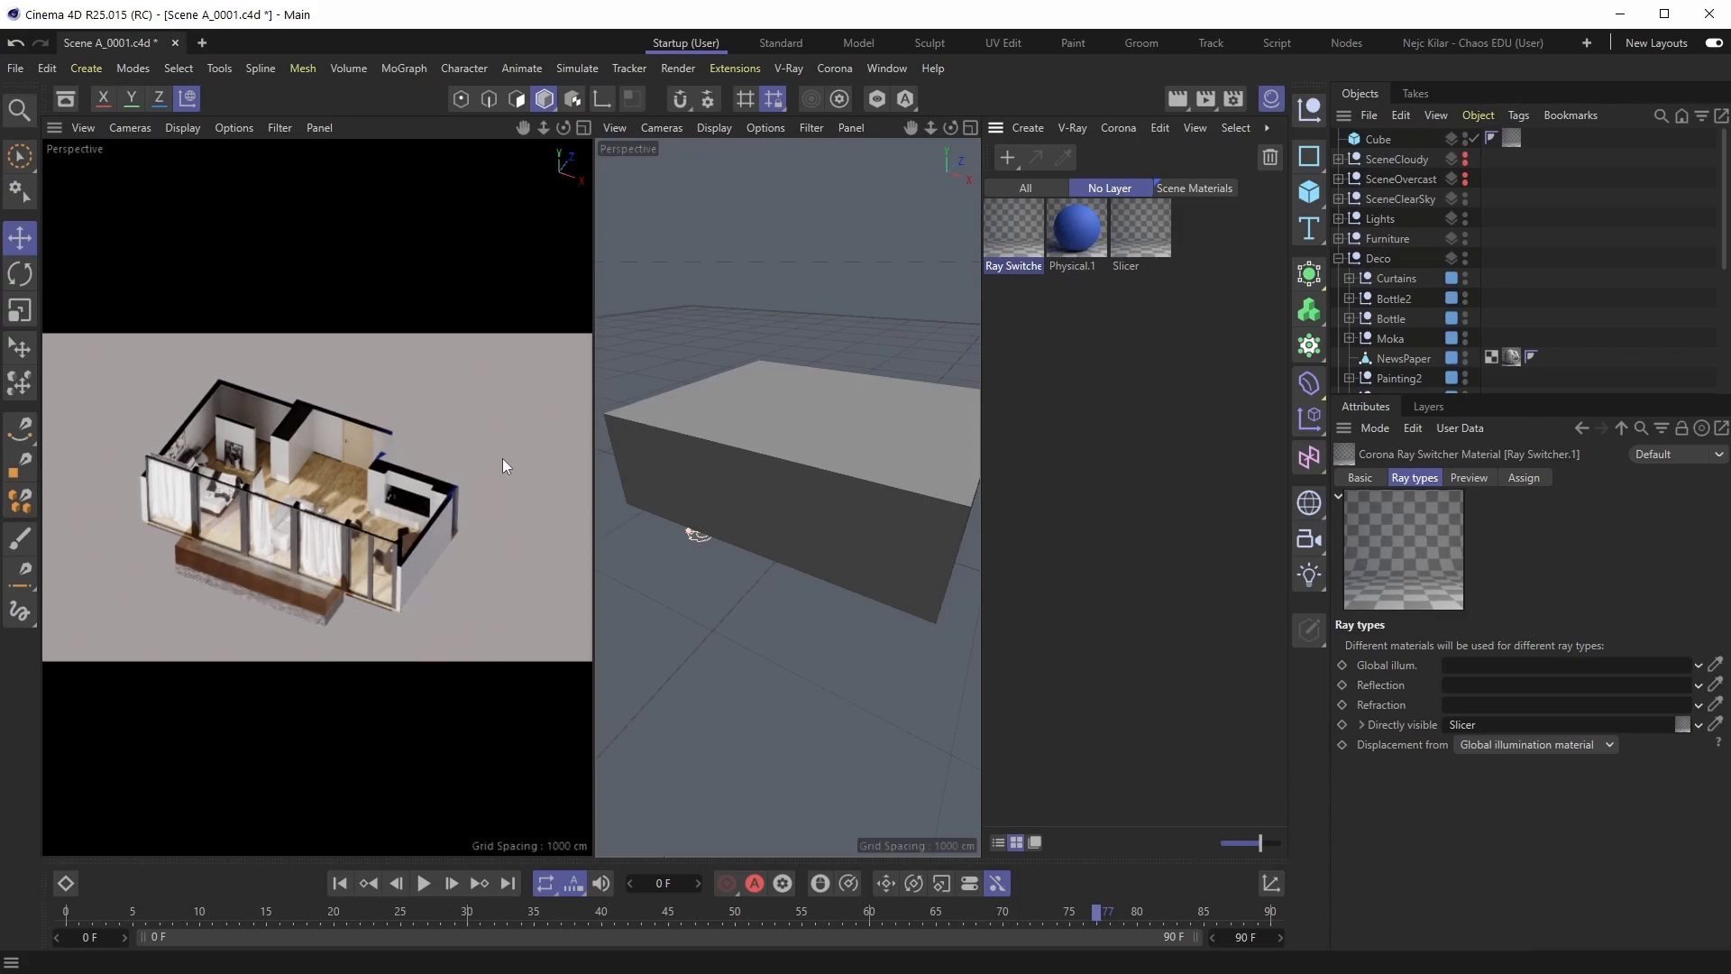